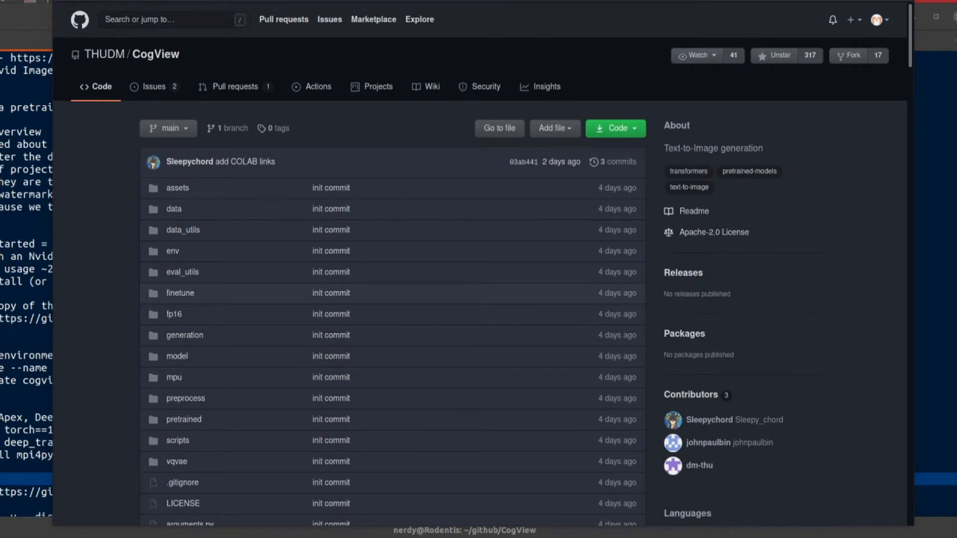
mouse_move(500, 128)
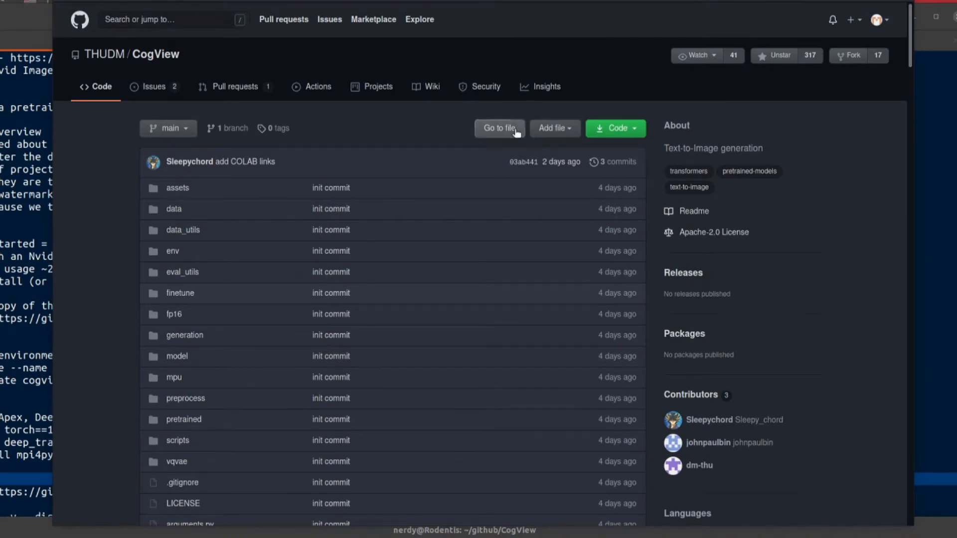
Scroll the THUDM/CogView page past the file list to the readme's sample image grid.
scroll(down, 3)
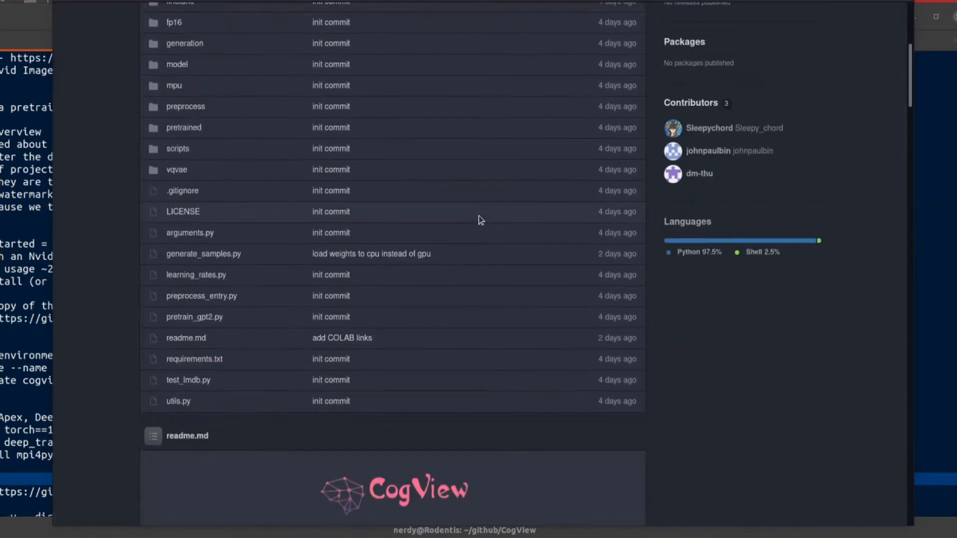
scroll(down, 3)
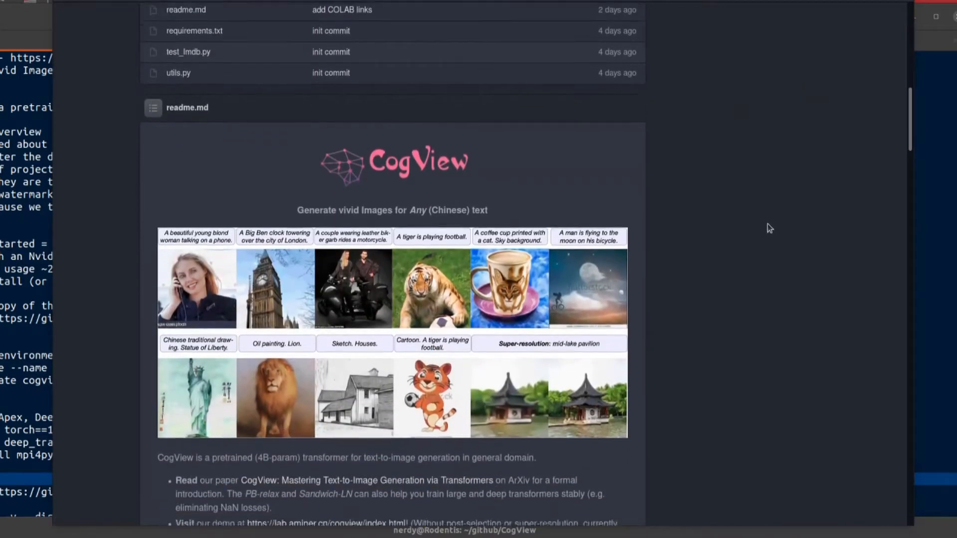
scroll(down, 3)
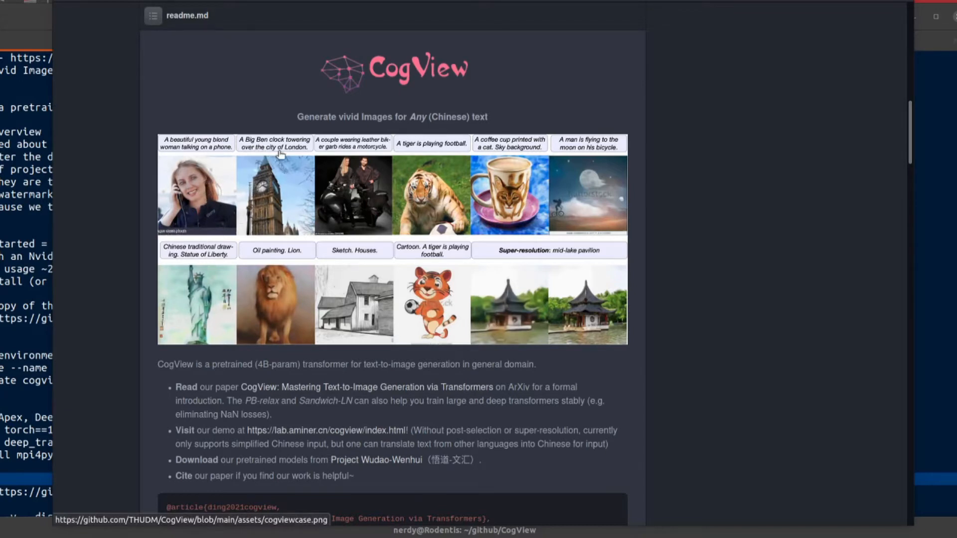
mouse_move(305, 204)
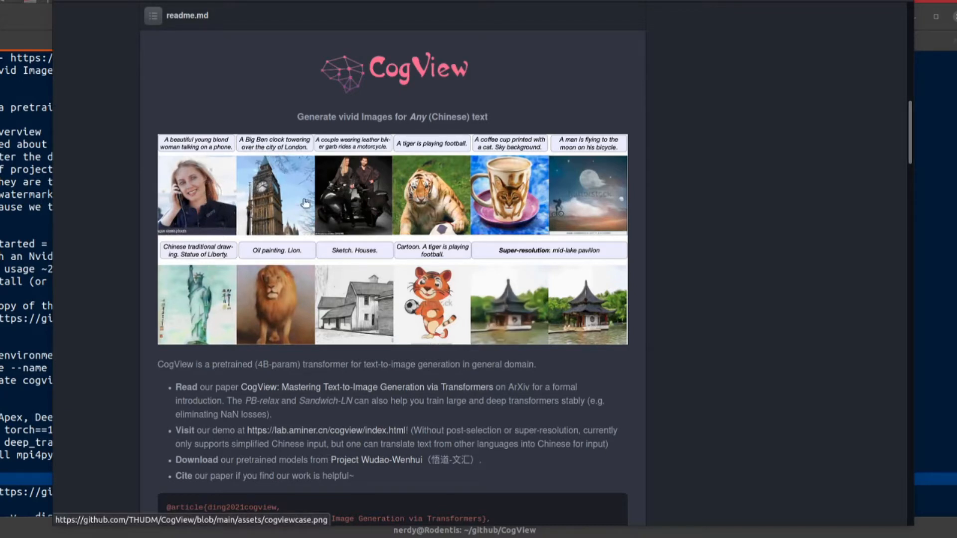
mouse_move(411, 244)
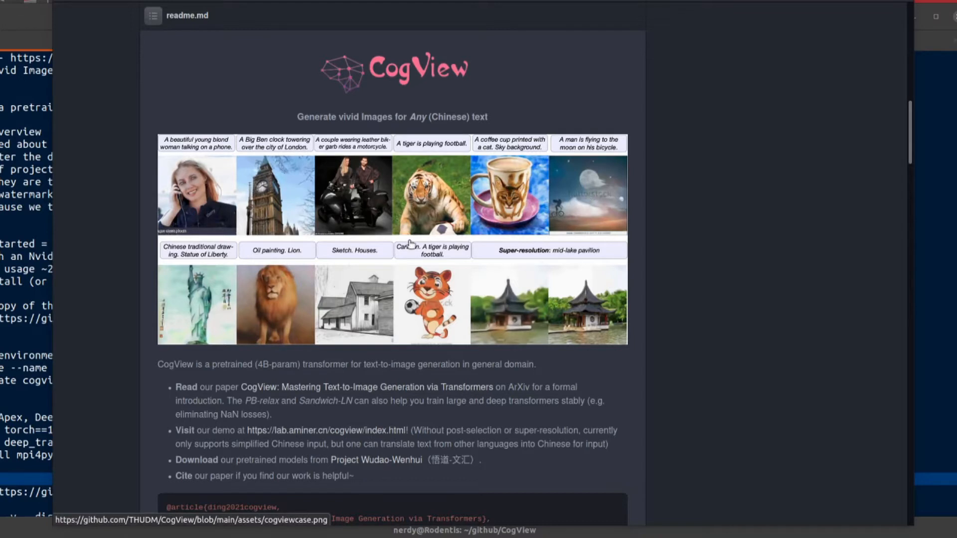
mouse_move(271, 281)
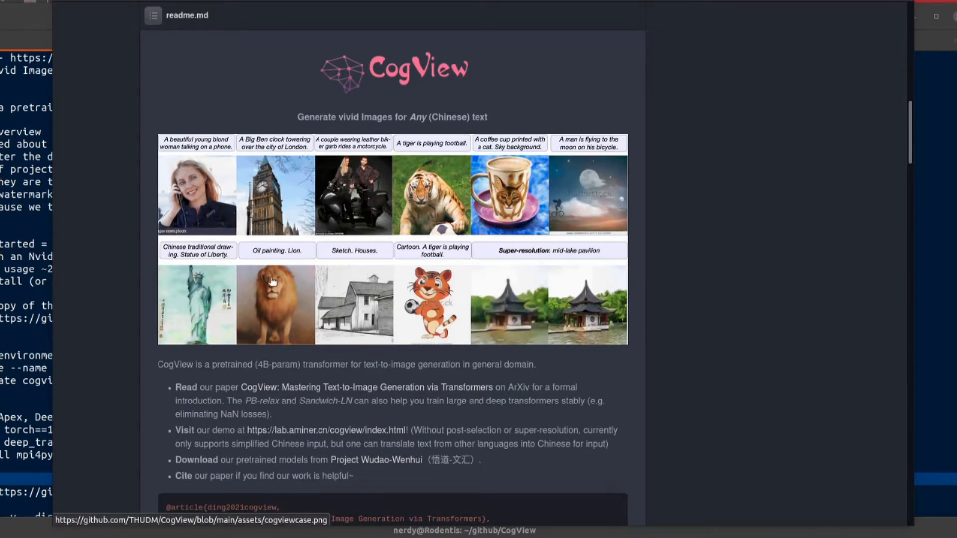
mouse_move(578, 289)
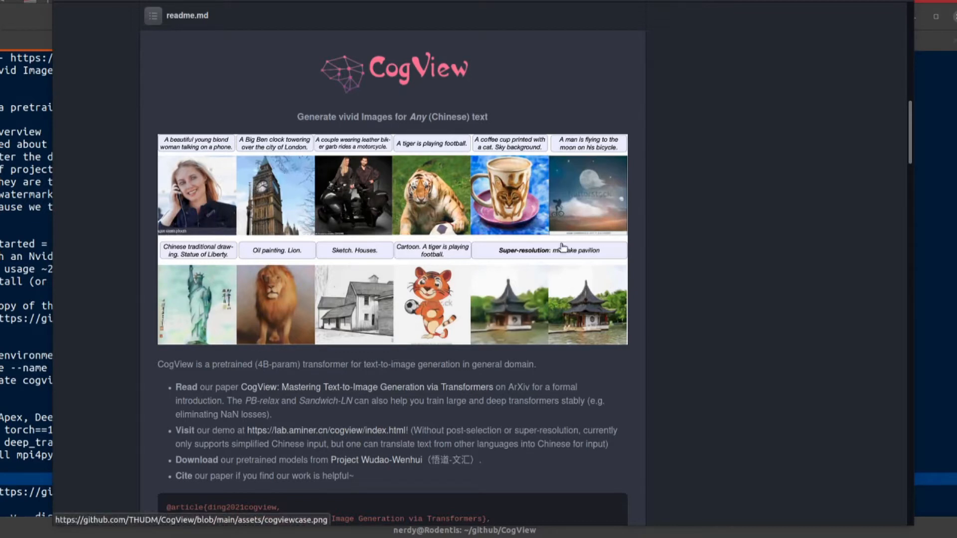
mouse_move(437, 134)
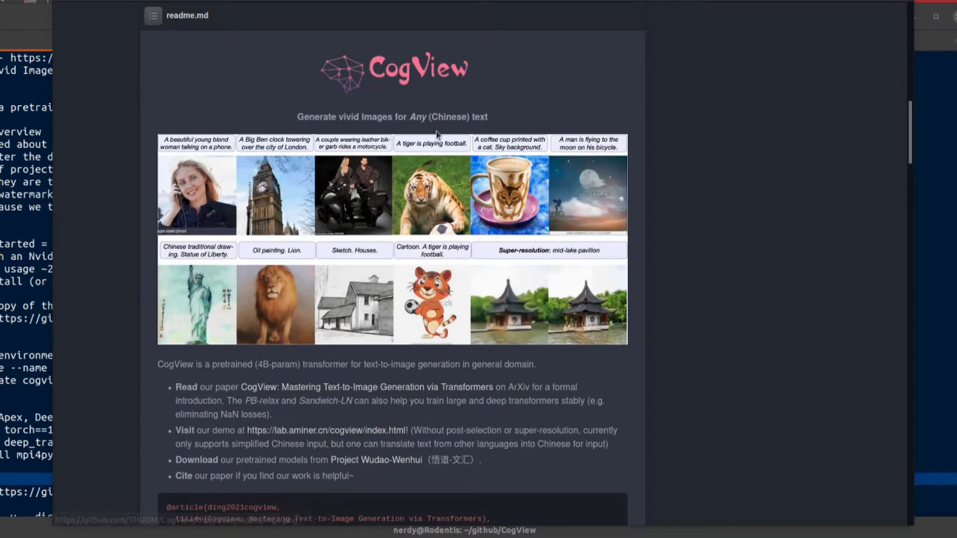
mouse_move(565, 263)
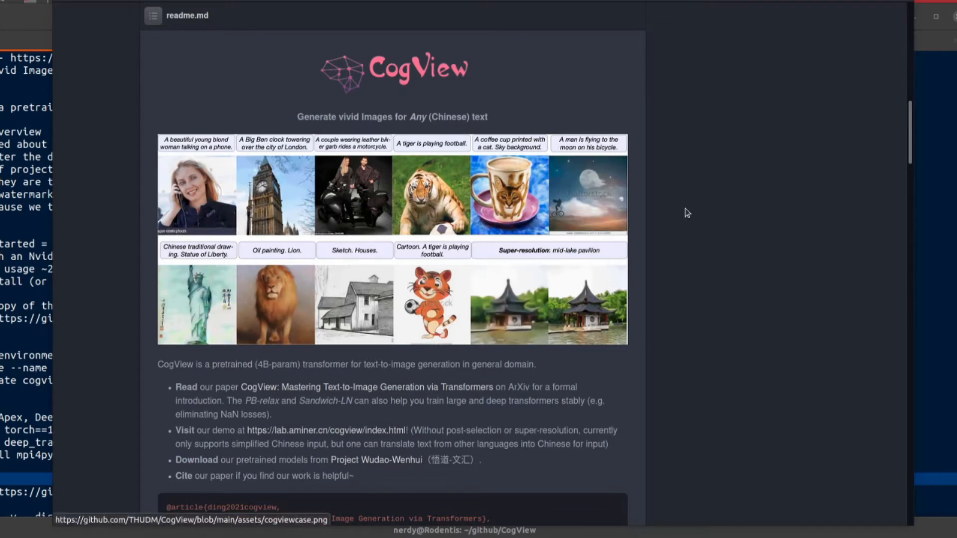
Scroll the readme down through the description and citation to Getting Started.
scroll(down, 3)
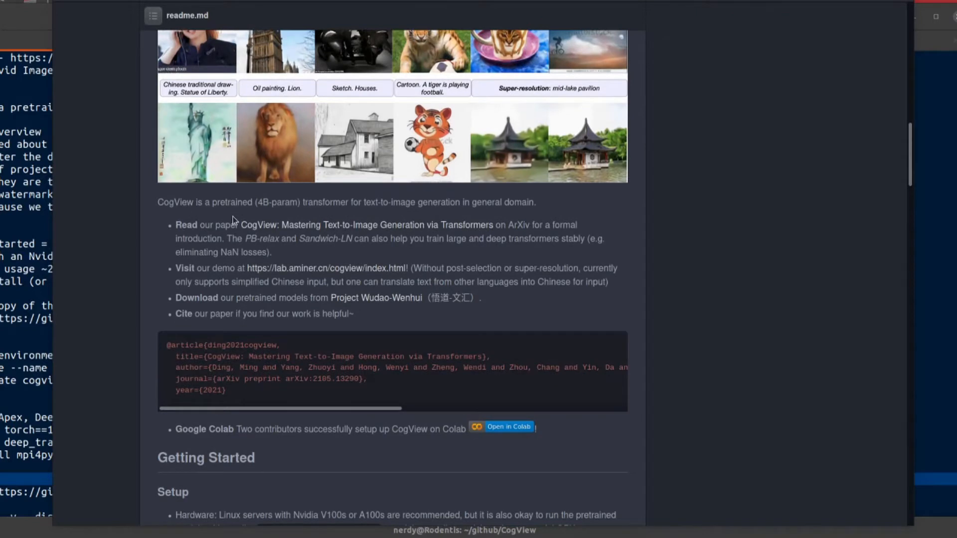
mouse_move(389, 215)
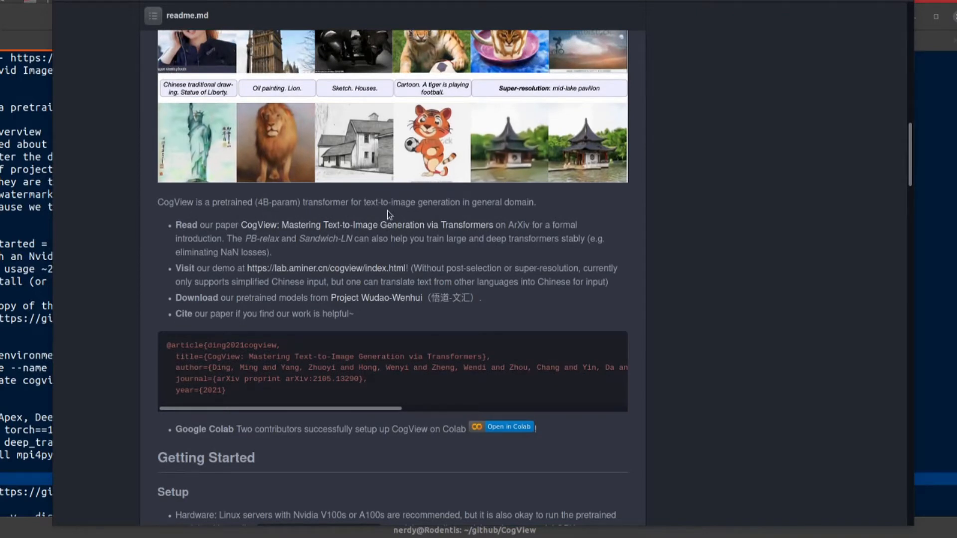
mouse_move(707, 203)
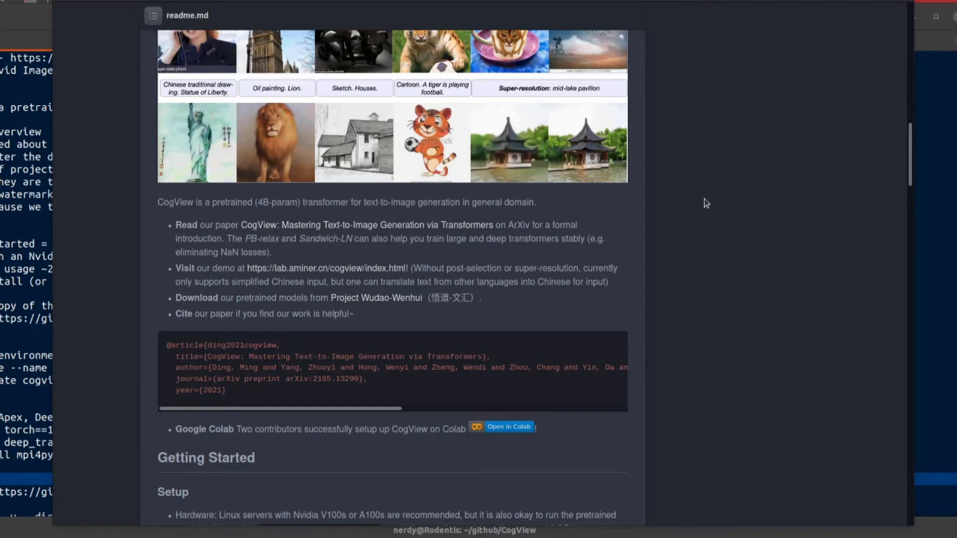
mouse_move(405, 225)
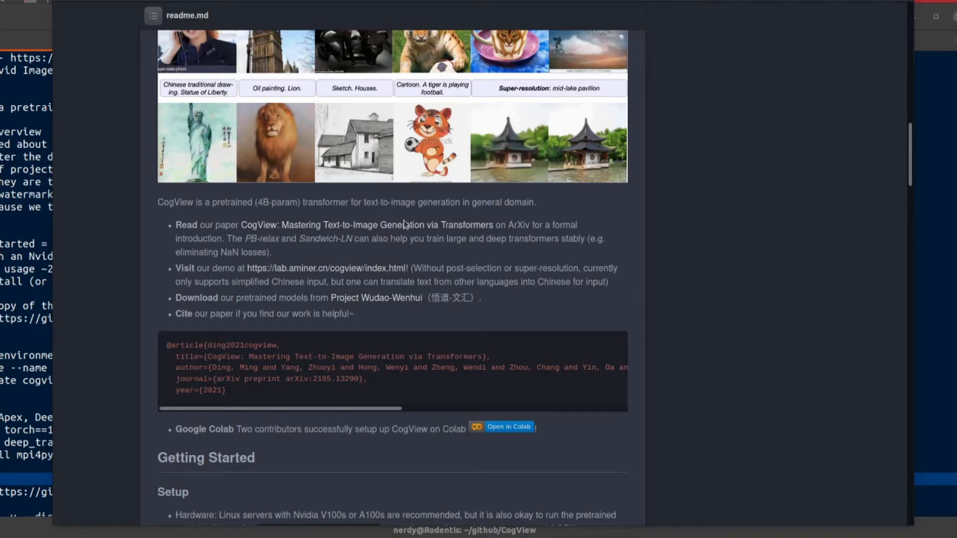
scroll(down, 3)
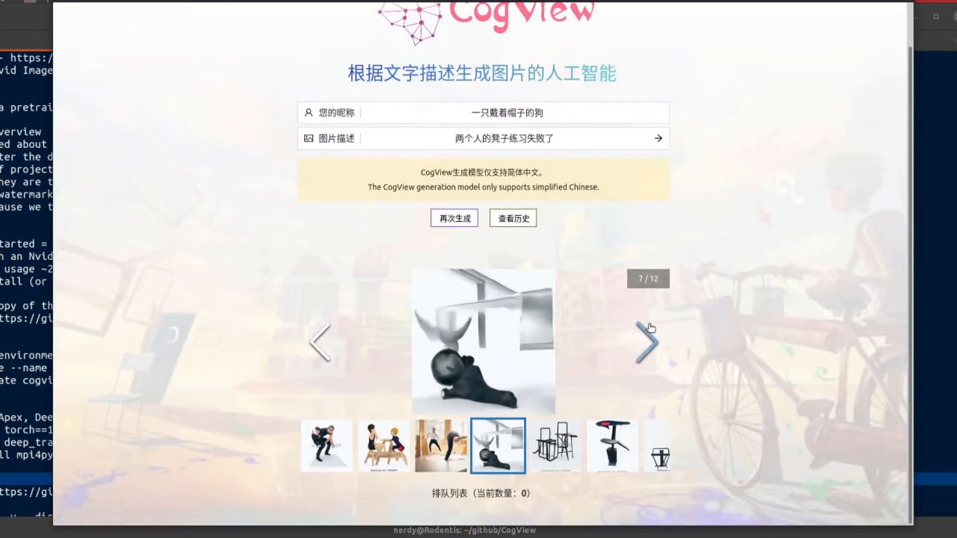
Page the demo's image carousel forward to the final image, 12 / 12.
click(645, 342)
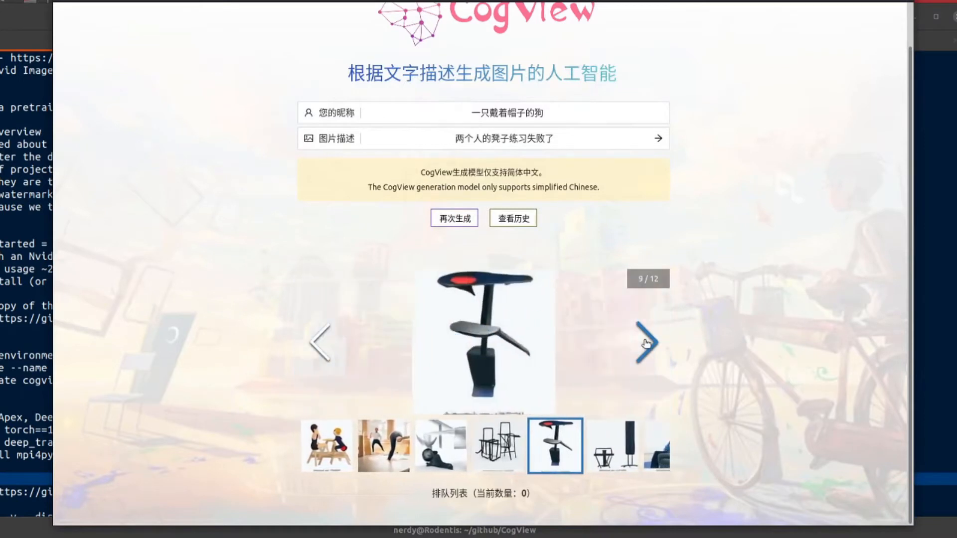
click(646, 342)
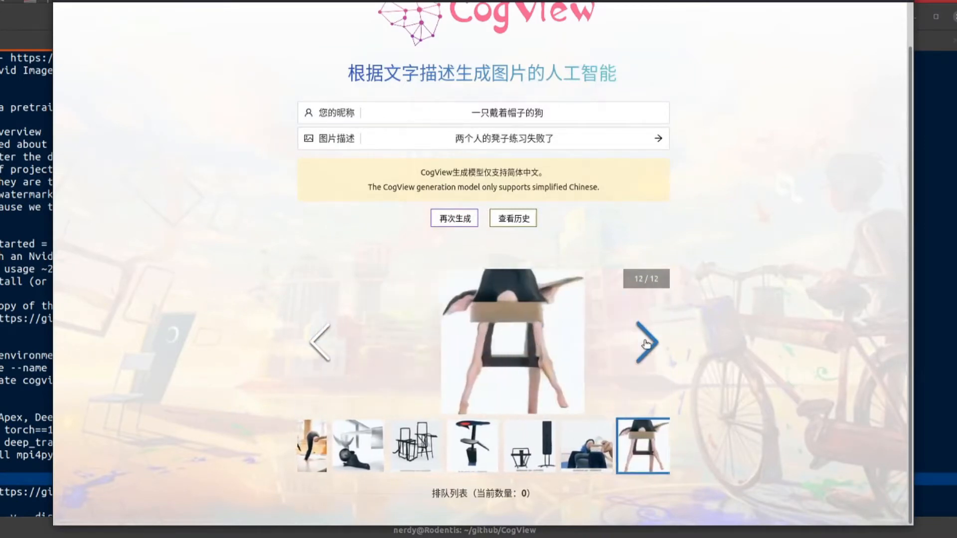
click(646, 342)
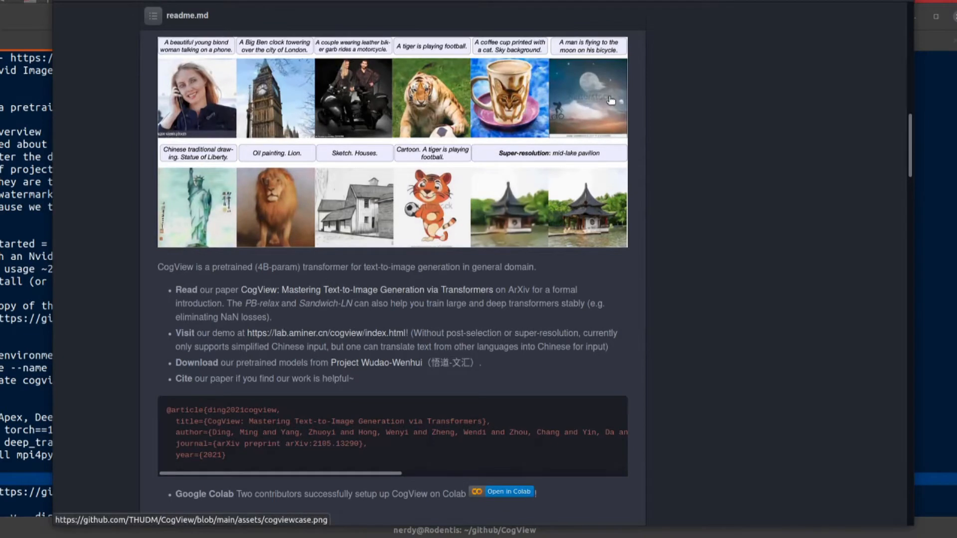
mouse_move(253, 138)
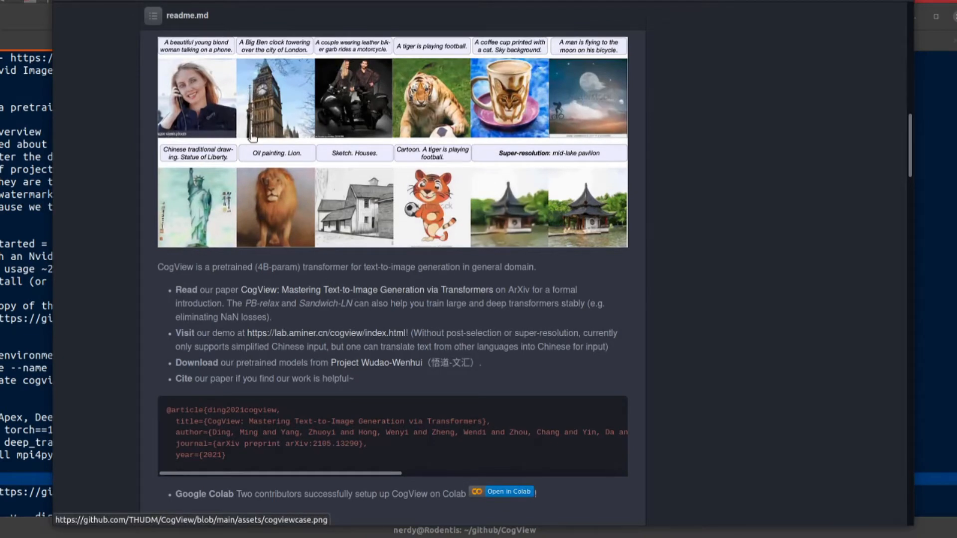
mouse_move(174, 138)
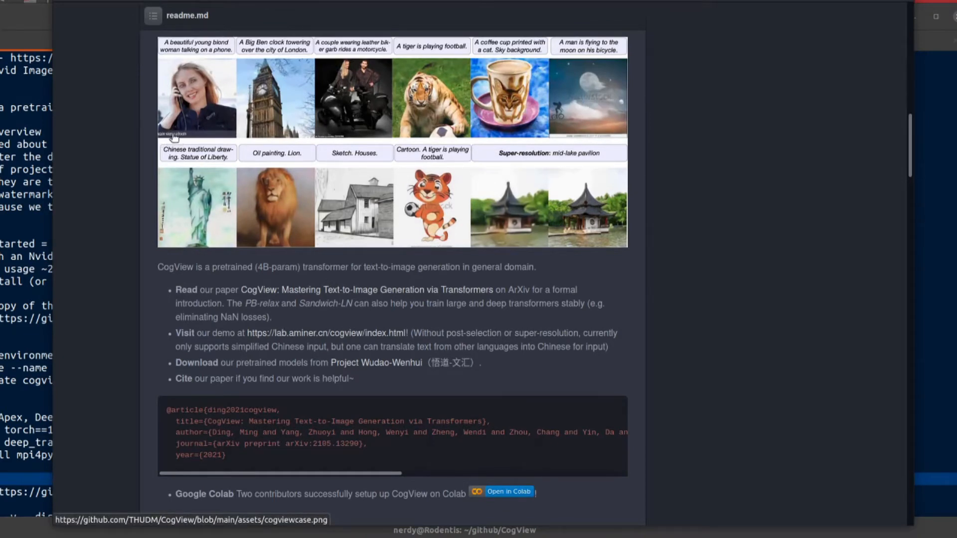
Scroll the GitHub readme down through the Setup and Download sections.
scroll(down, 3)
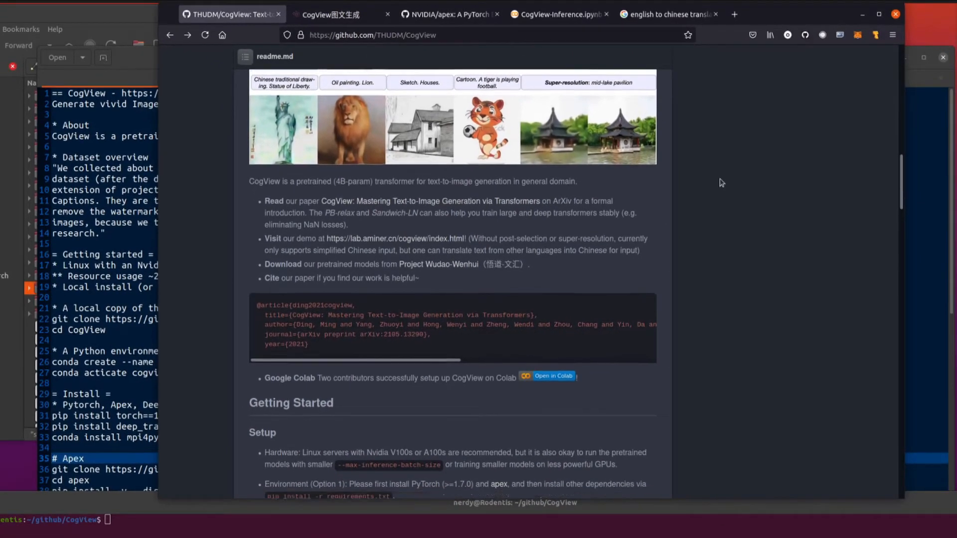
scroll(down, 3)
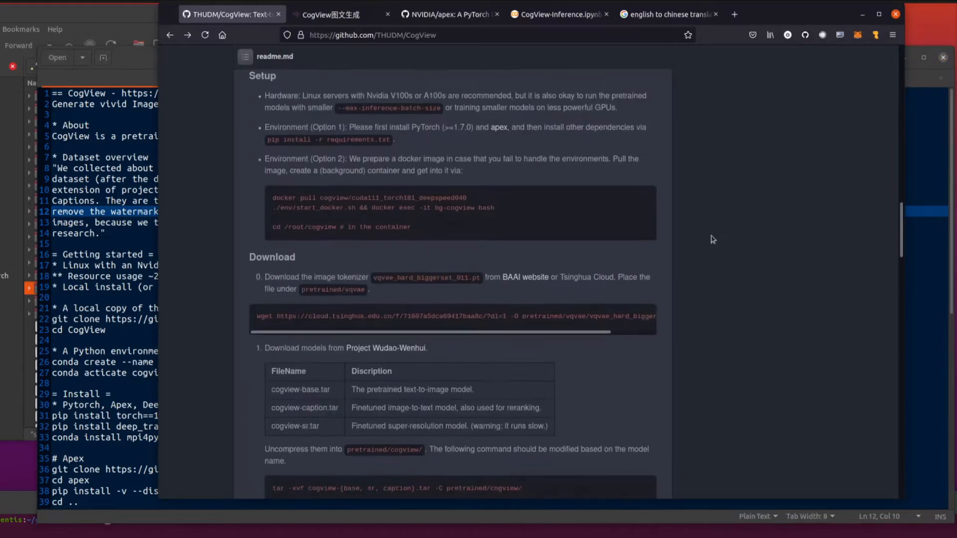
scroll(down, 3)
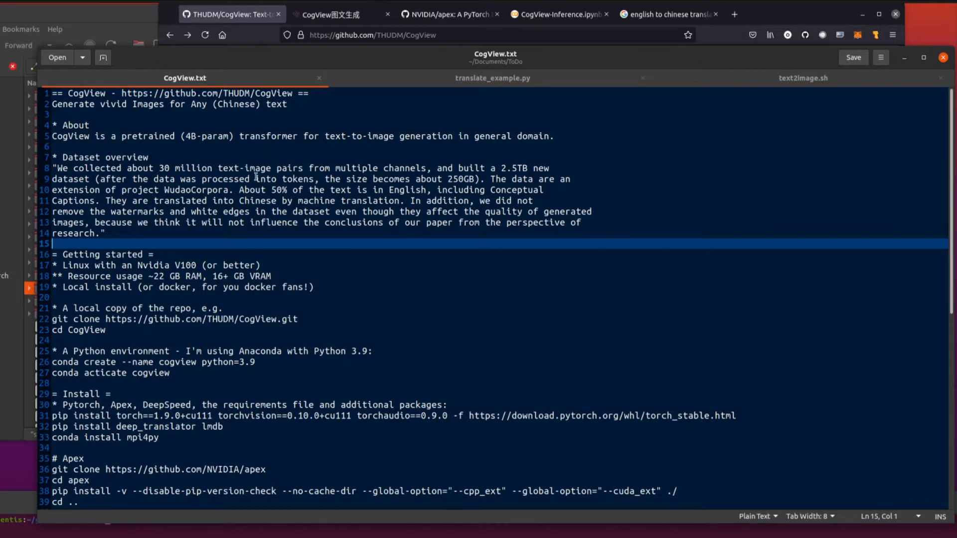
mouse_move(439, 183)
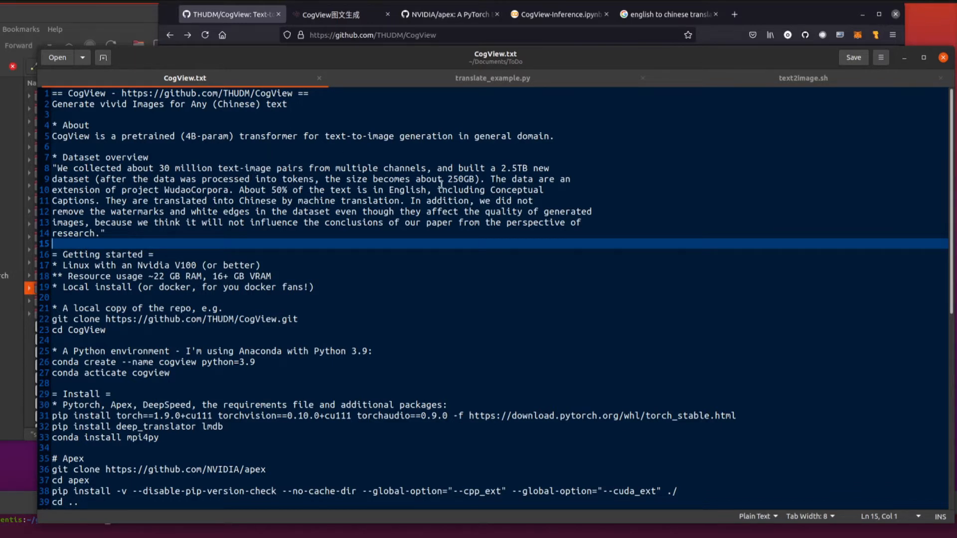
mouse_move(529, 177)
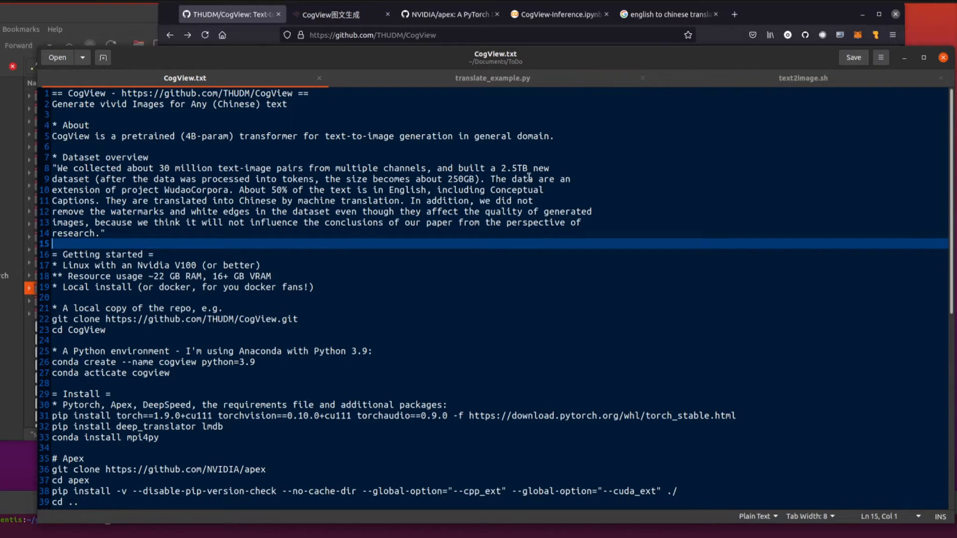
mouse_move(462, 240)
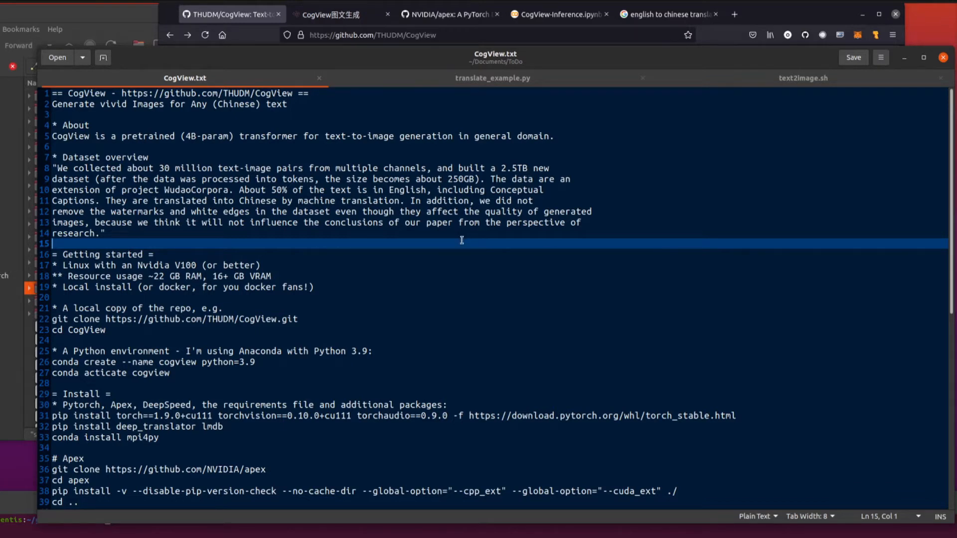
mouse_move(457, 273)
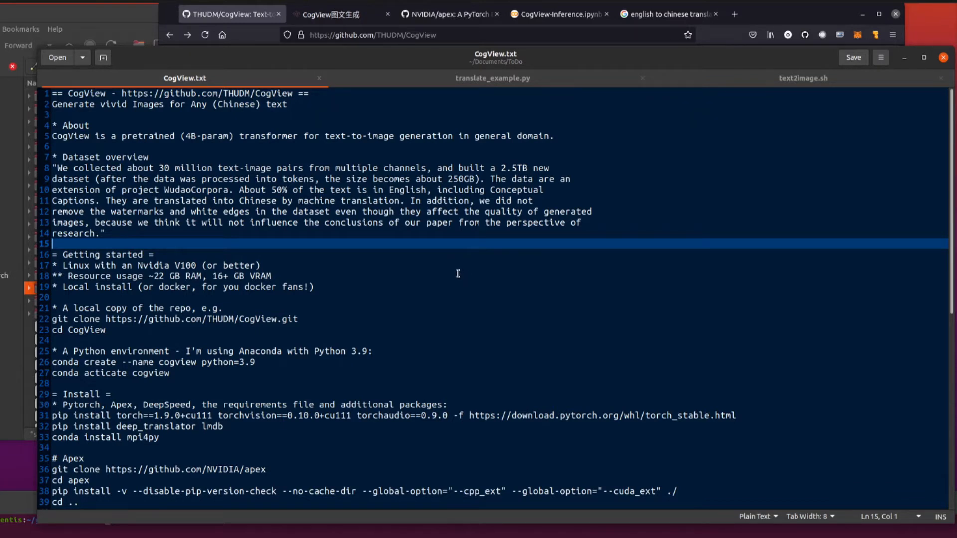
mouse_move(516, 166)
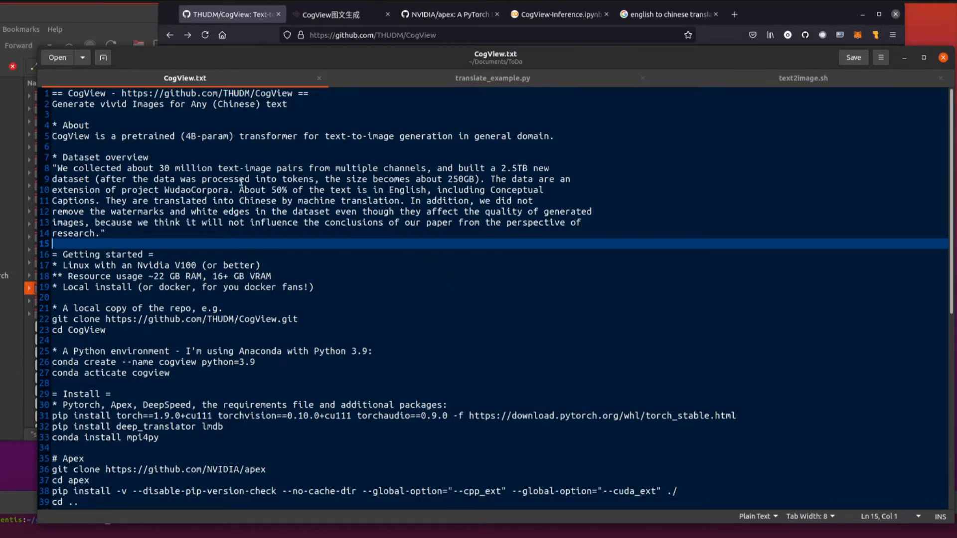
mouse_move(149, 179)
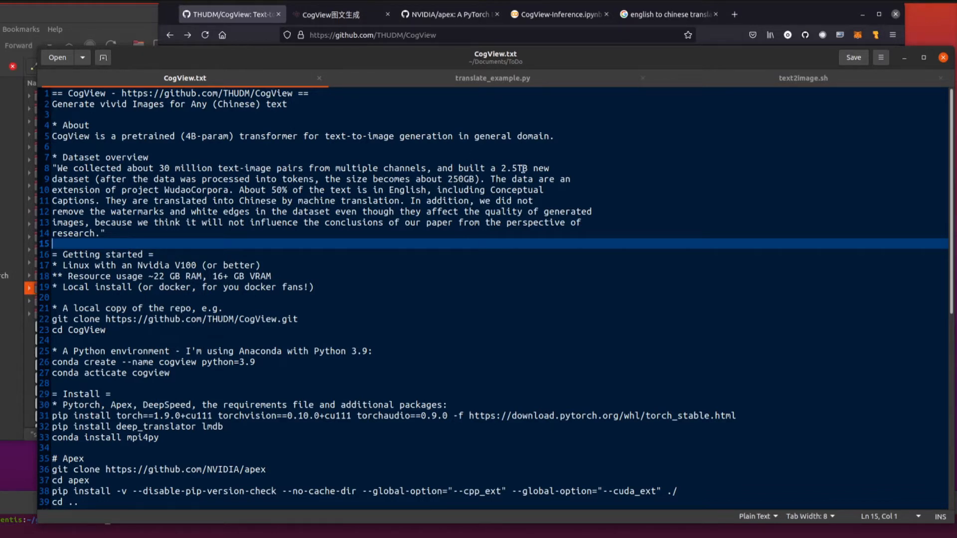
mouse_move(448, 183)
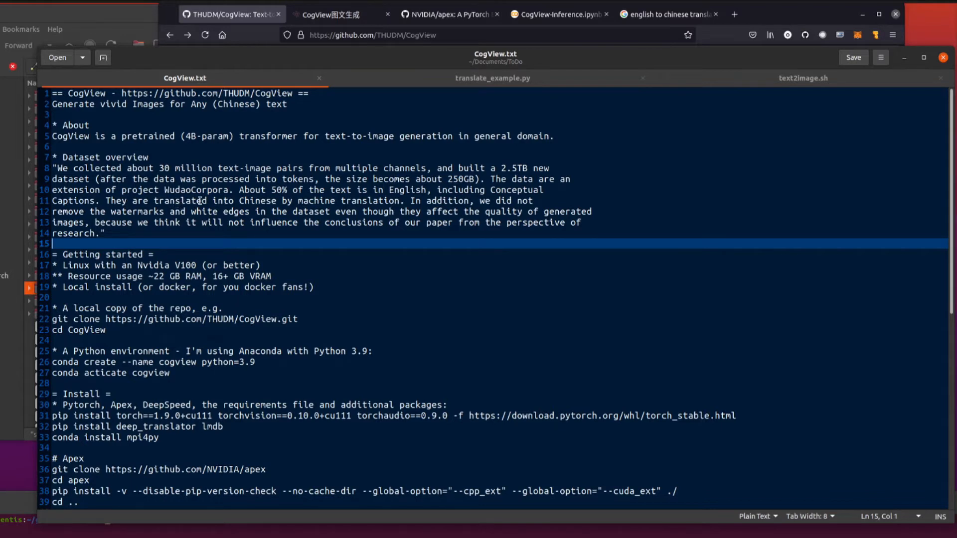
mouse_move(294, 201)
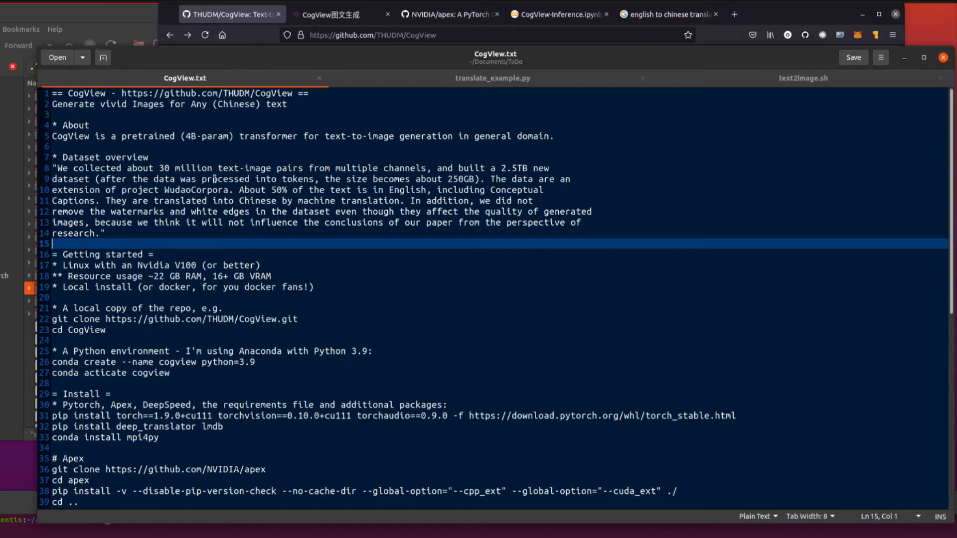
mouse_move(379, 212)
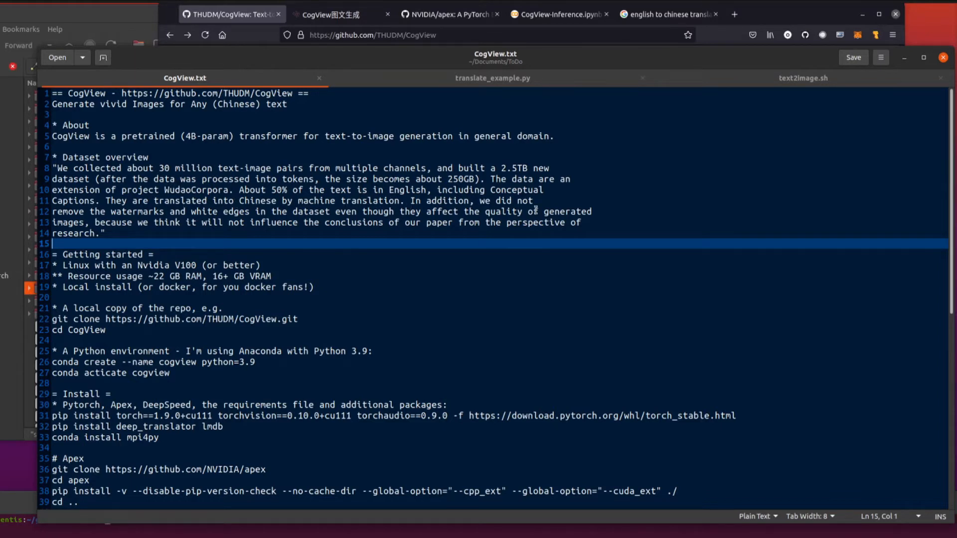
mouse_move(123, 212)
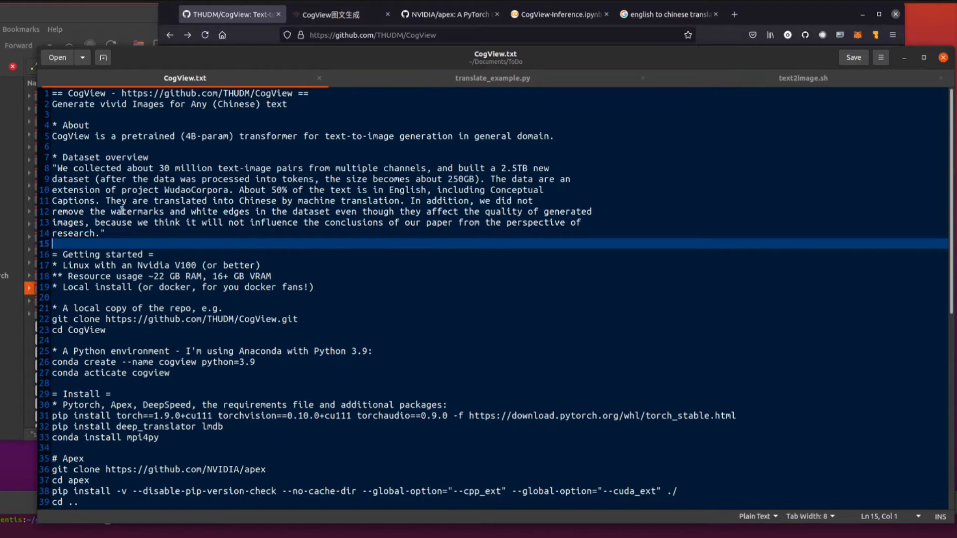
mouse_move(381, 263)
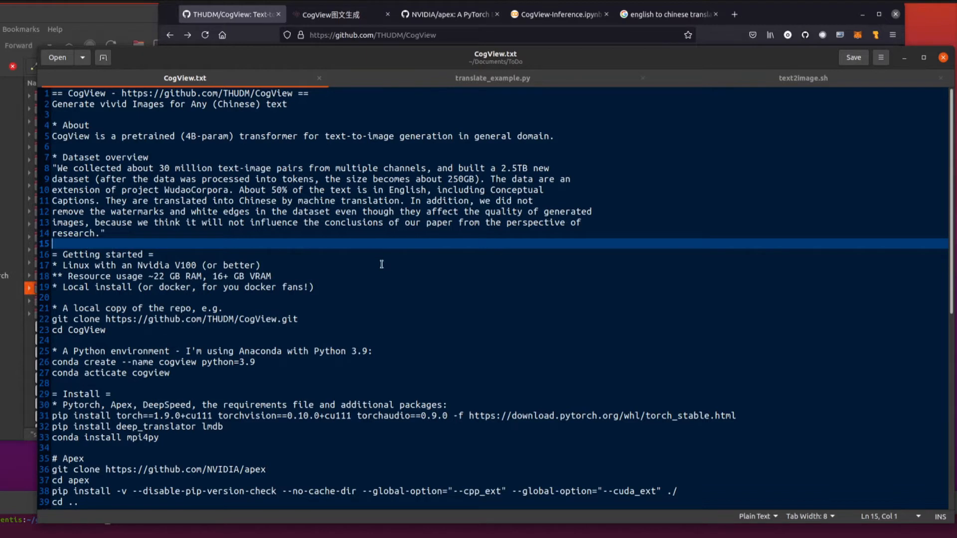
mouse_move(478, 250)
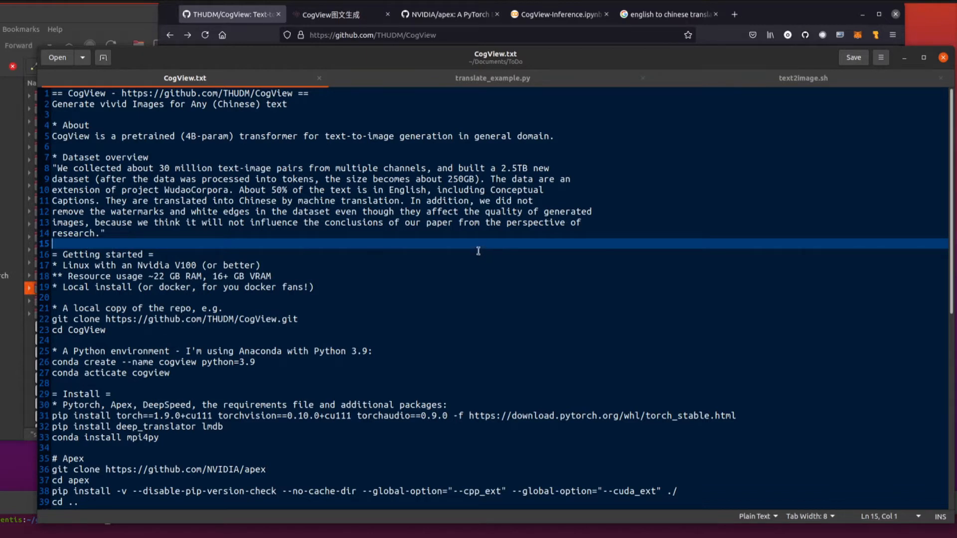
mouse_move(444, 227)
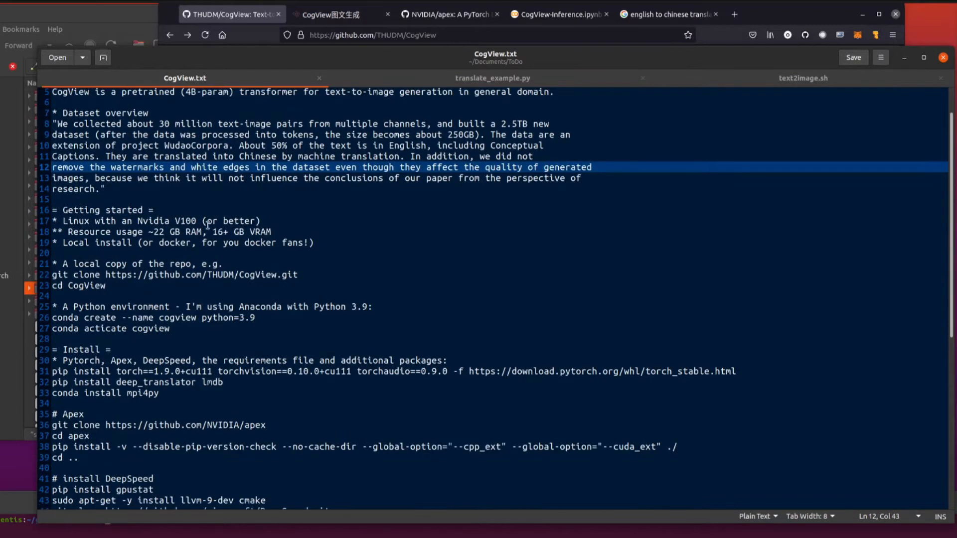
click(140, 220)
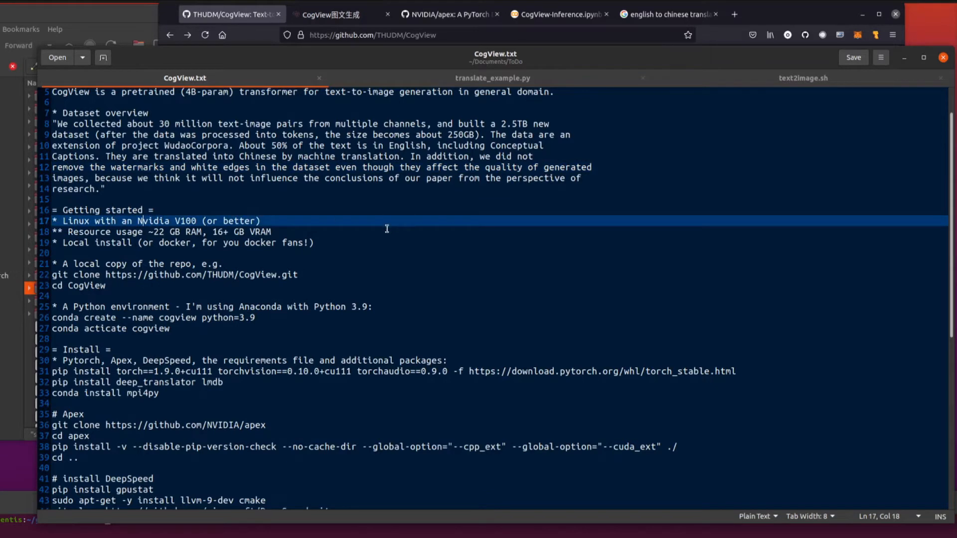
mouse_move(380, 225)
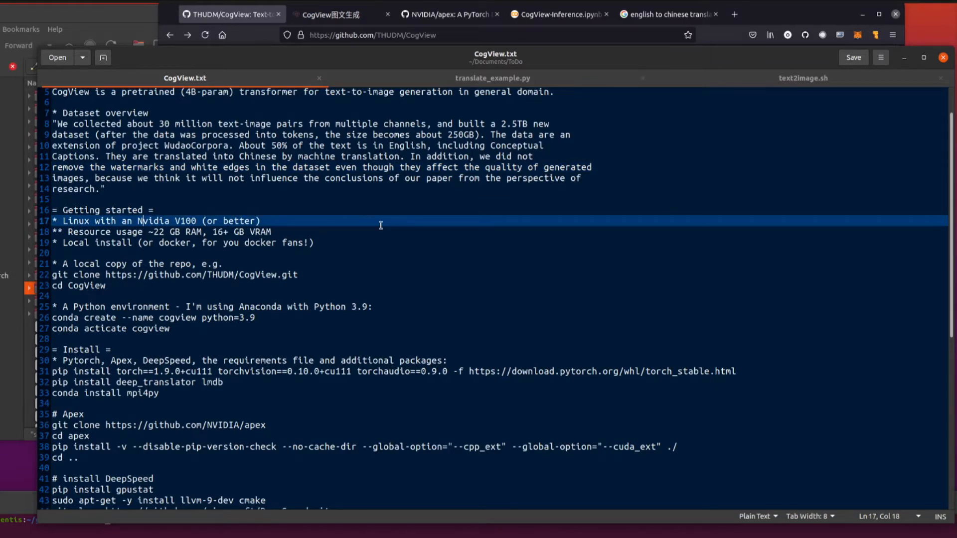
mouse_move(191, 231)
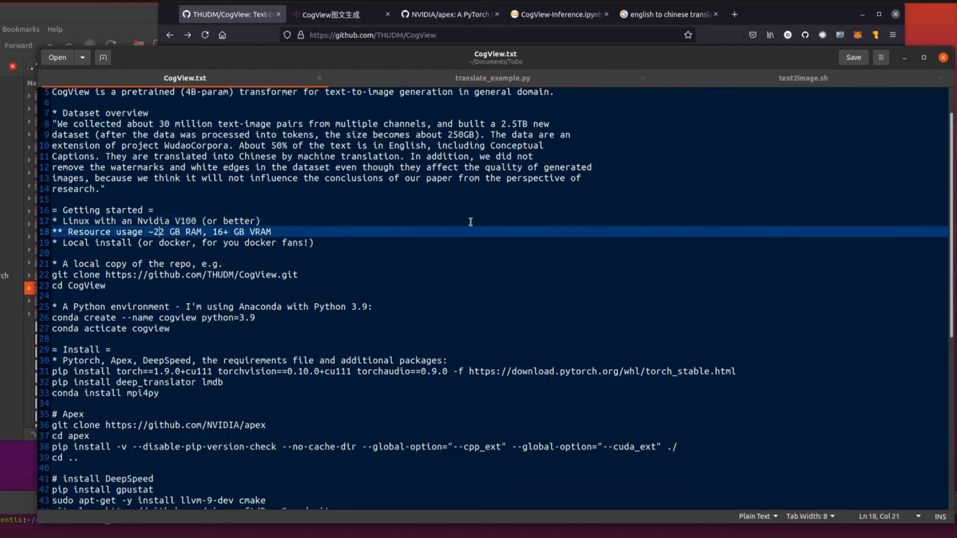
mouse_move(353, 210)
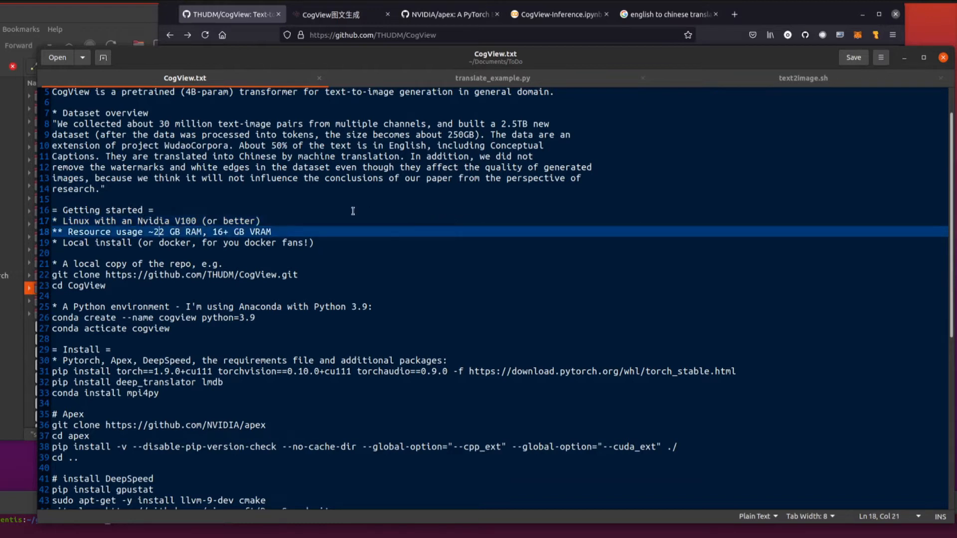
mouse_move(448, 218)
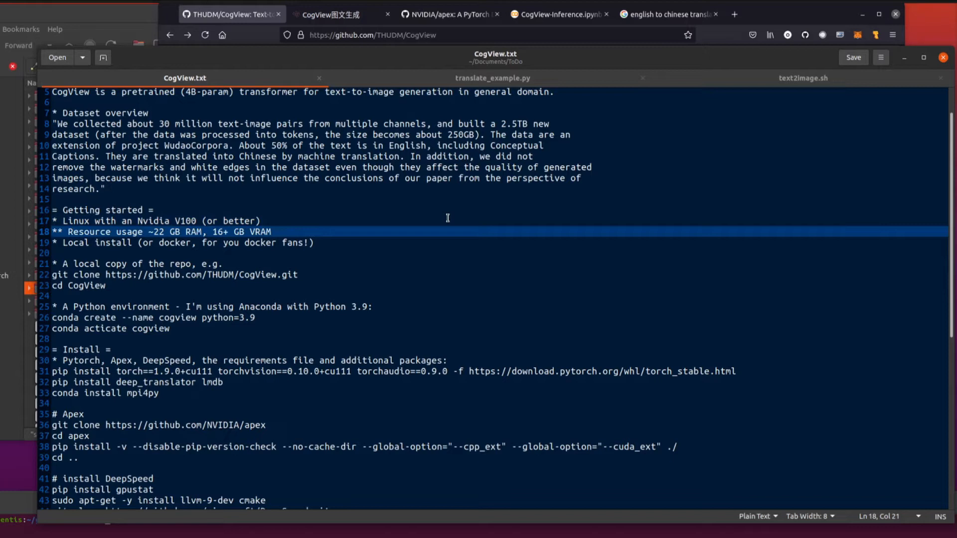
mouse_move(438, 207)
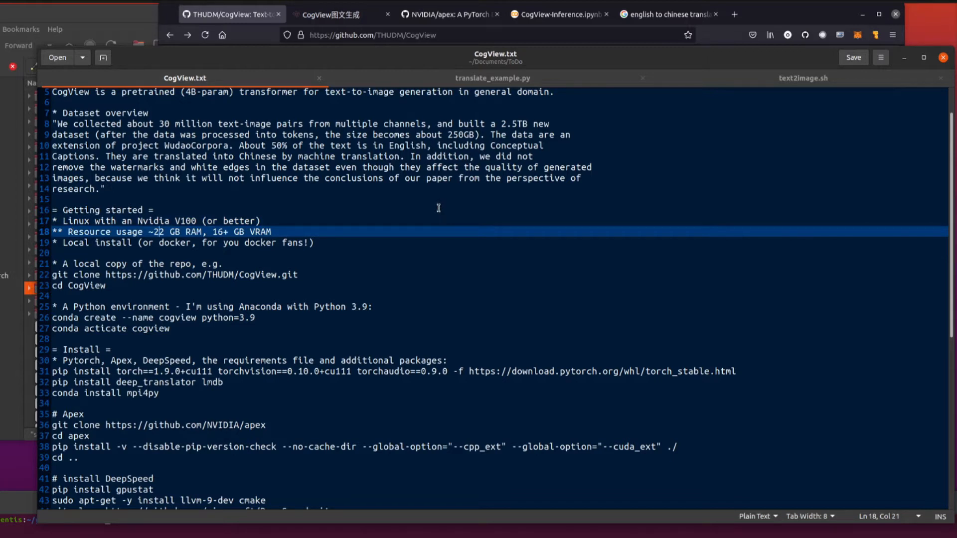
click(122, 242)
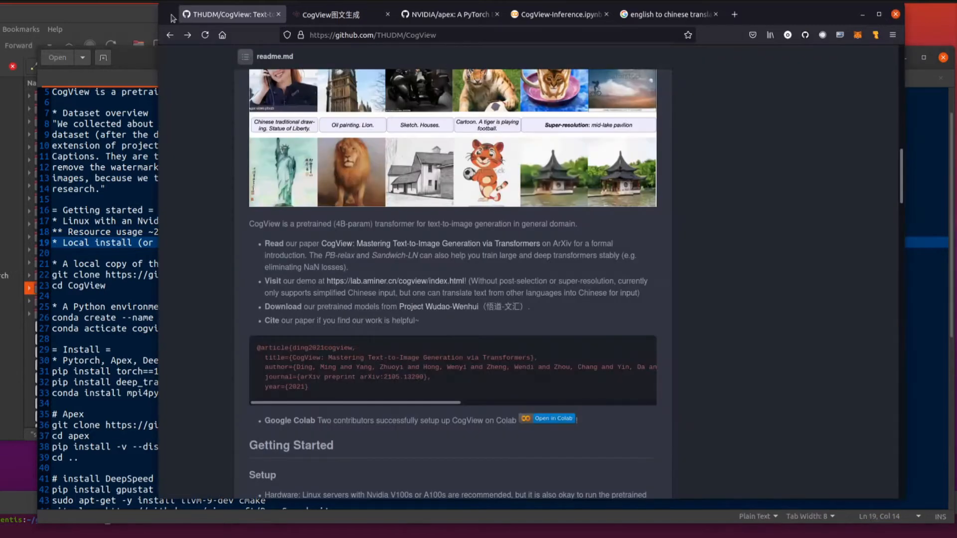
Scroll the CogView readme down toward the Download section.
scroll(down, 3)
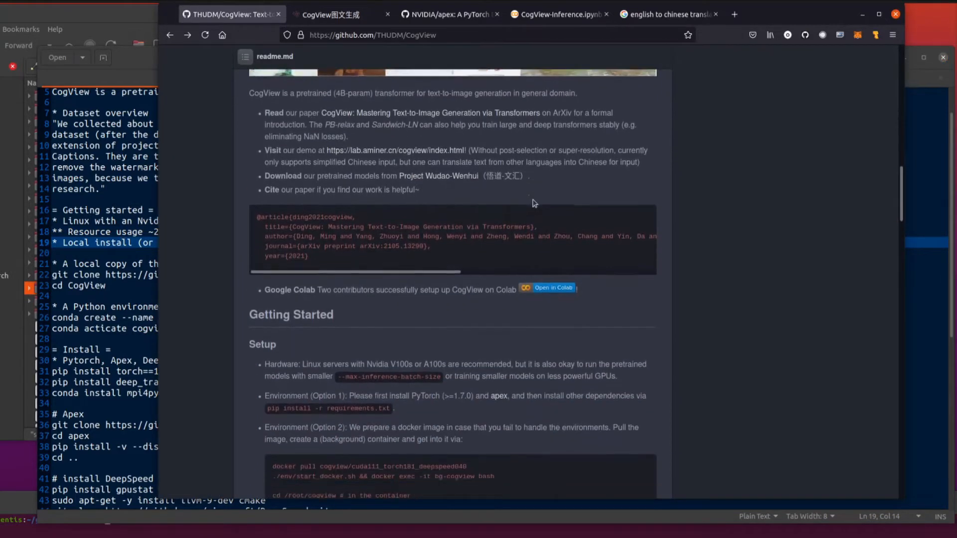
scroll(down, 3)
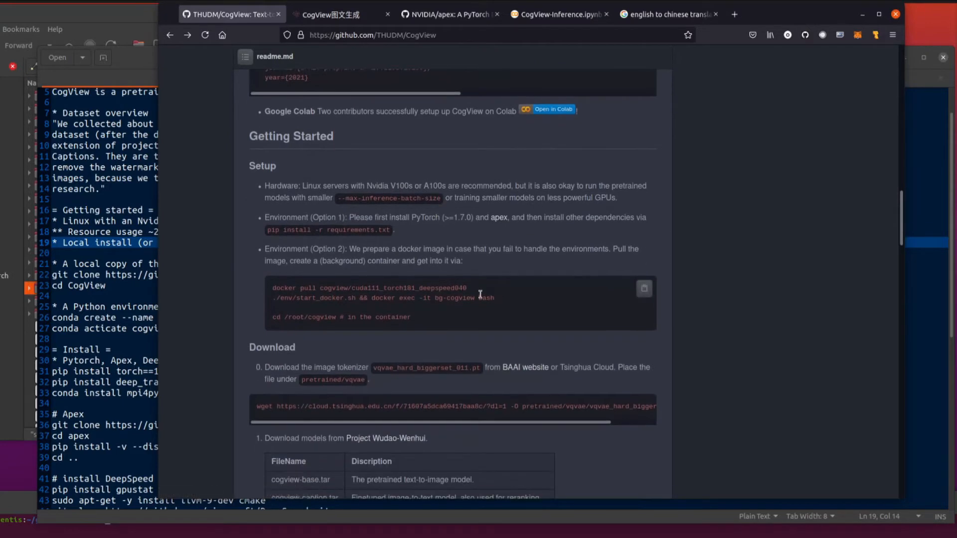
double_click(305, 249)
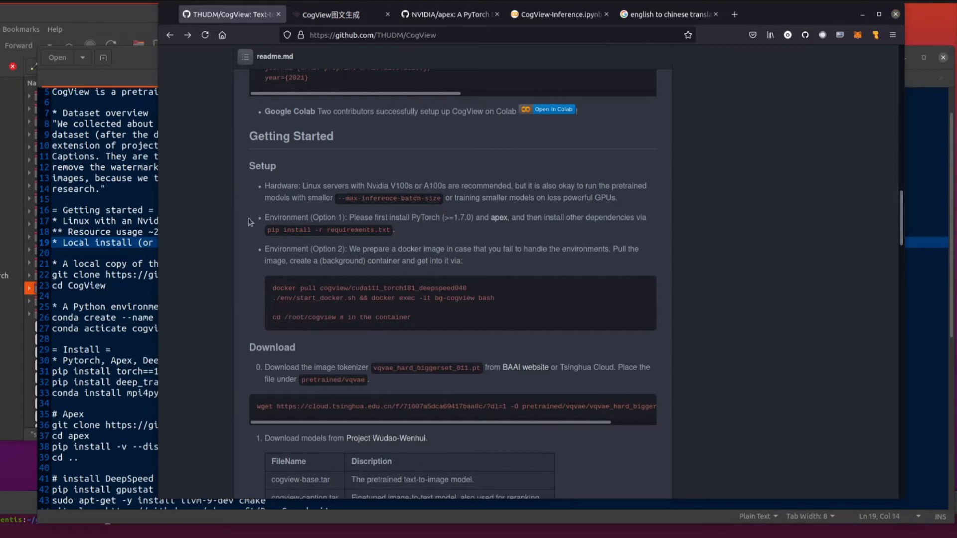
mouse_move(523, 246)
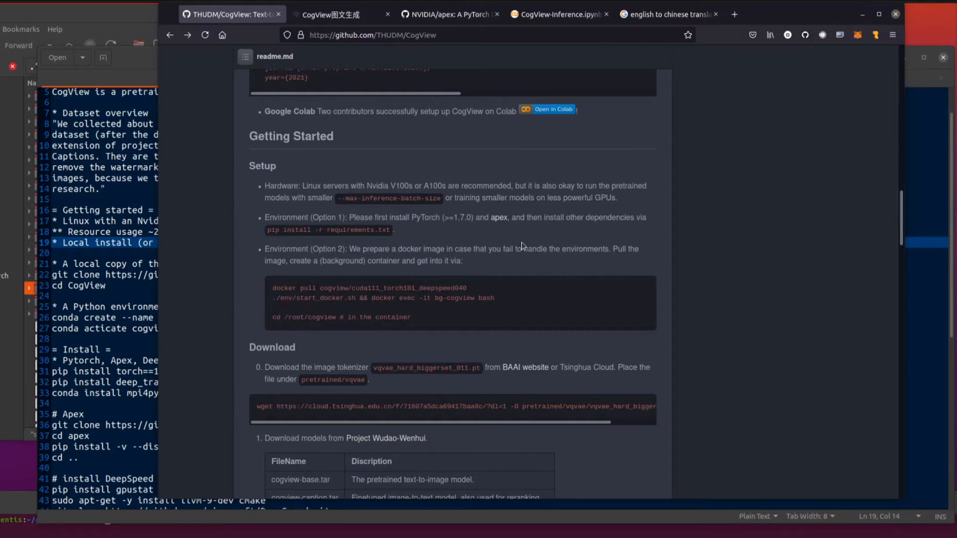
Open the Project Wudao-Wenhui link from the Download section in a new tab.
scroll(down, 3)
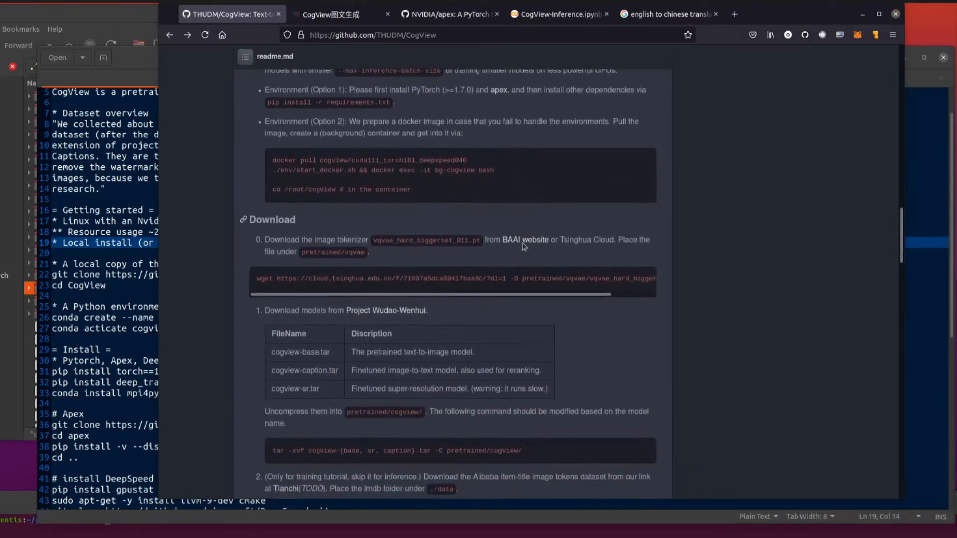
scroll(down, 3)
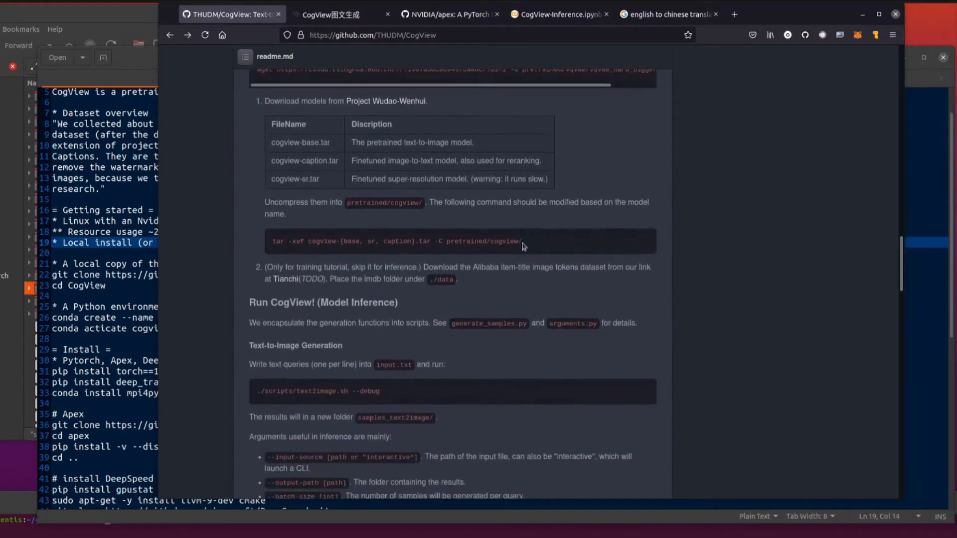
scroll(up, 3)
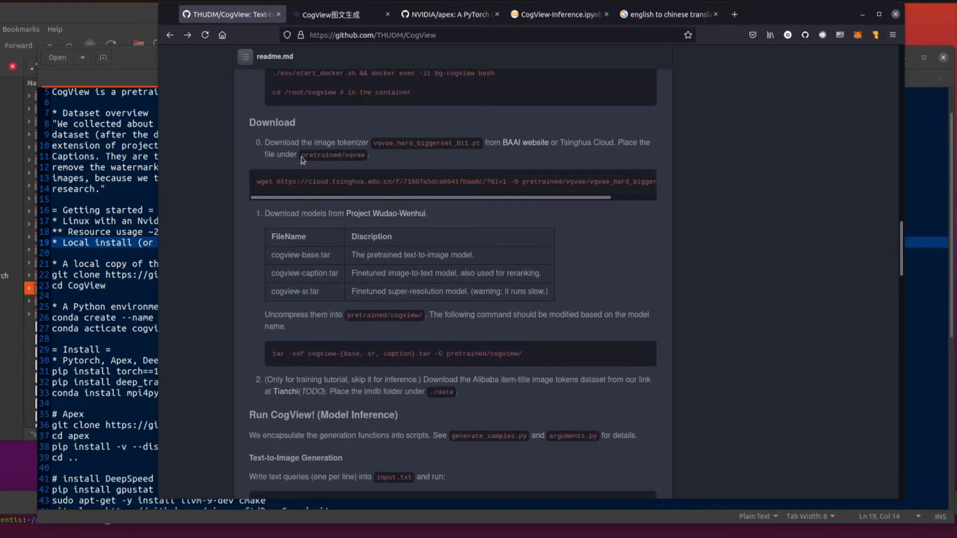
mouse_move(288, 231)
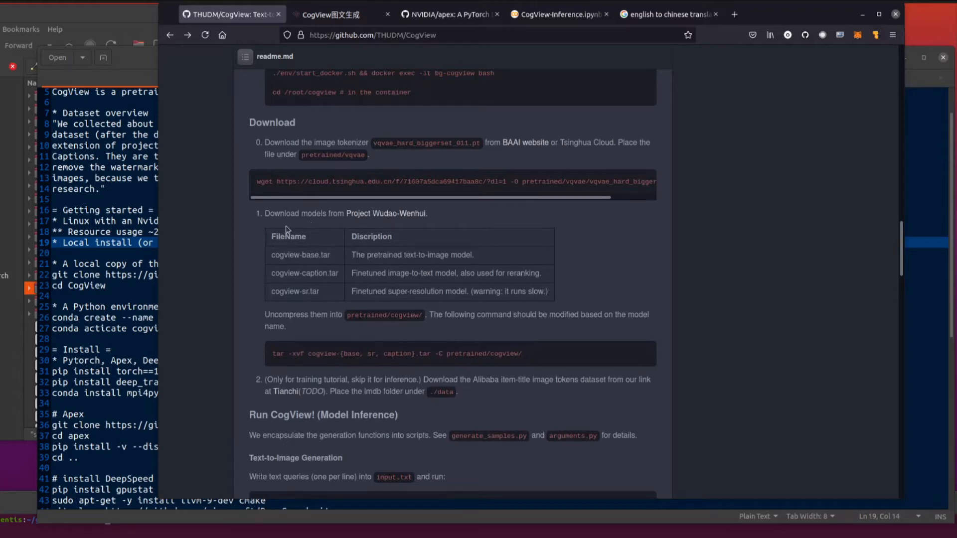
mouse_move(385, 212)
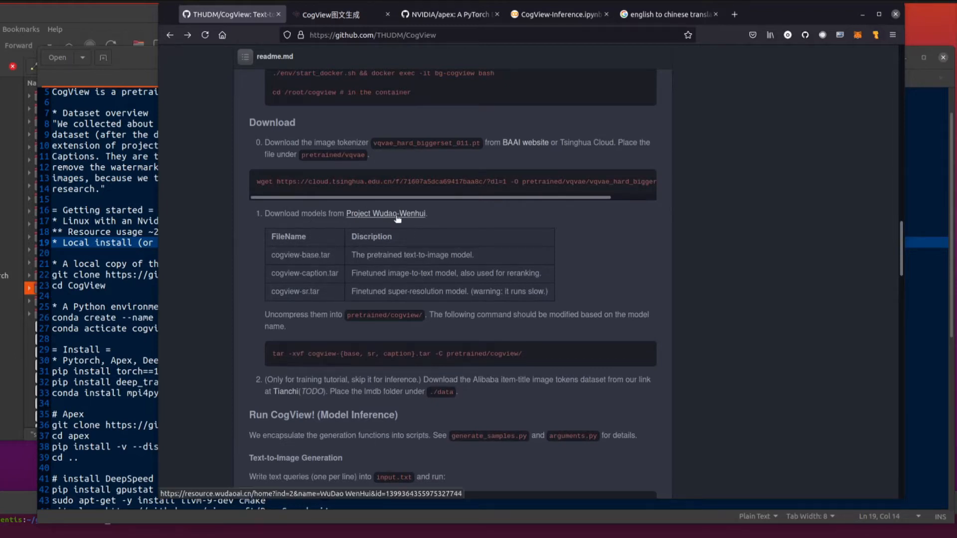
right_click(385, 214)
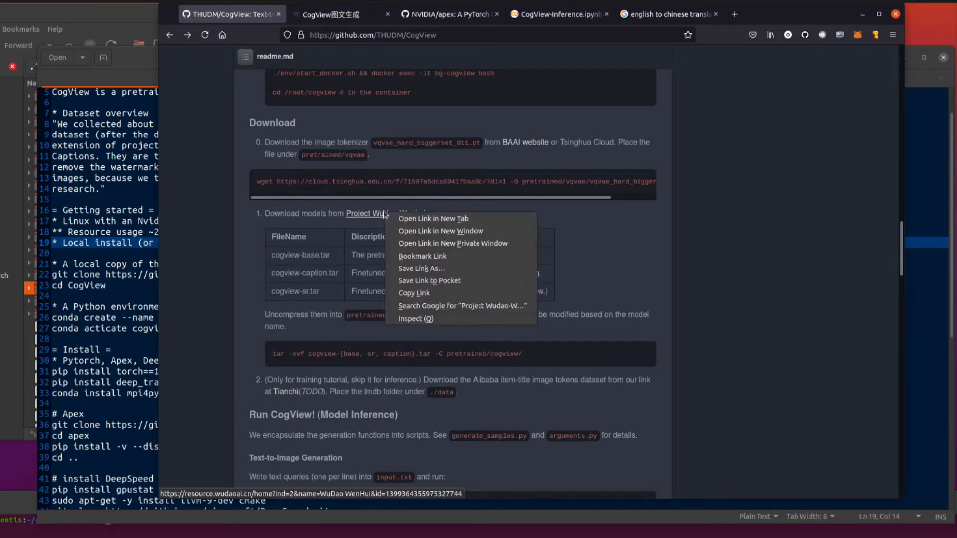
click(433, 219)
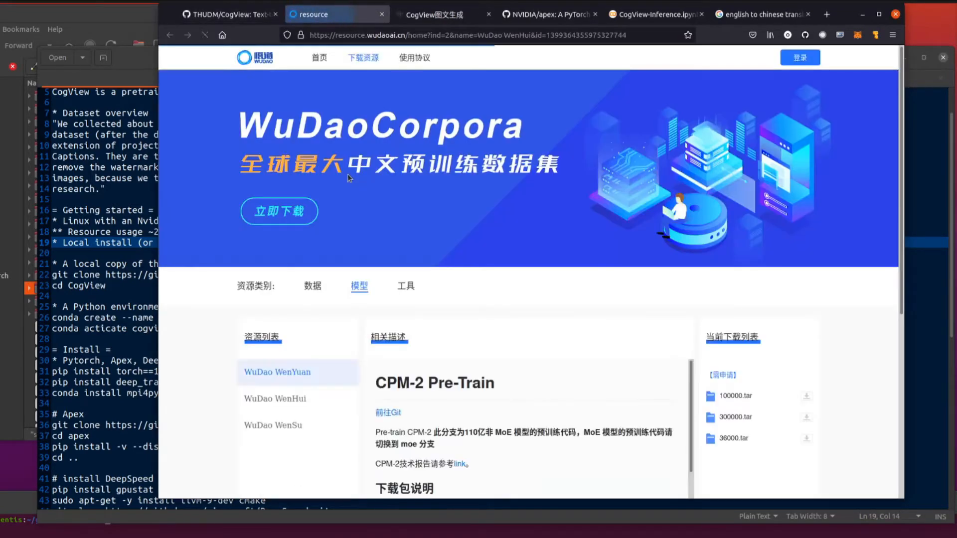
Try downloading cogview-base.tar from WuDao WenHui, reach the overseas BAAI login, then close it.
click(274, 399)
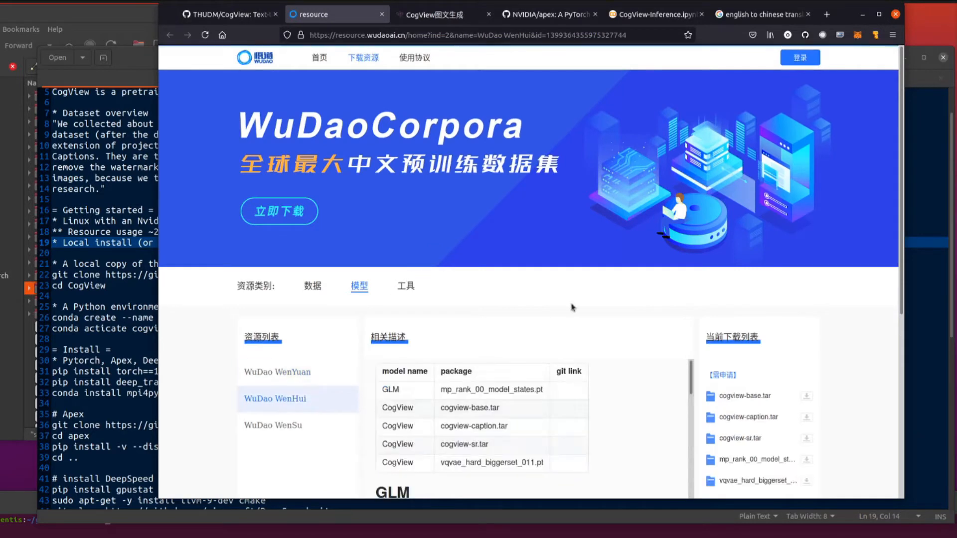
scroll(down, 3)
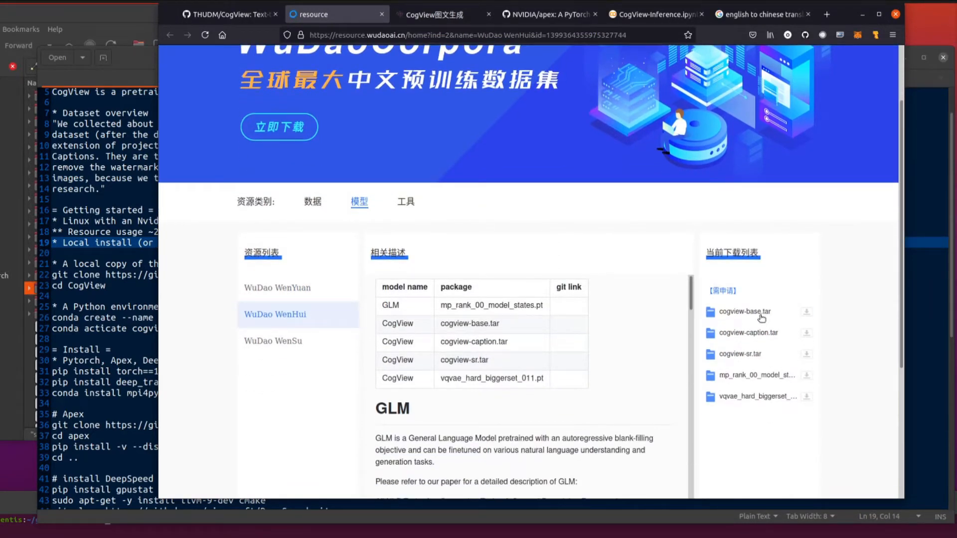
click(745, 313)
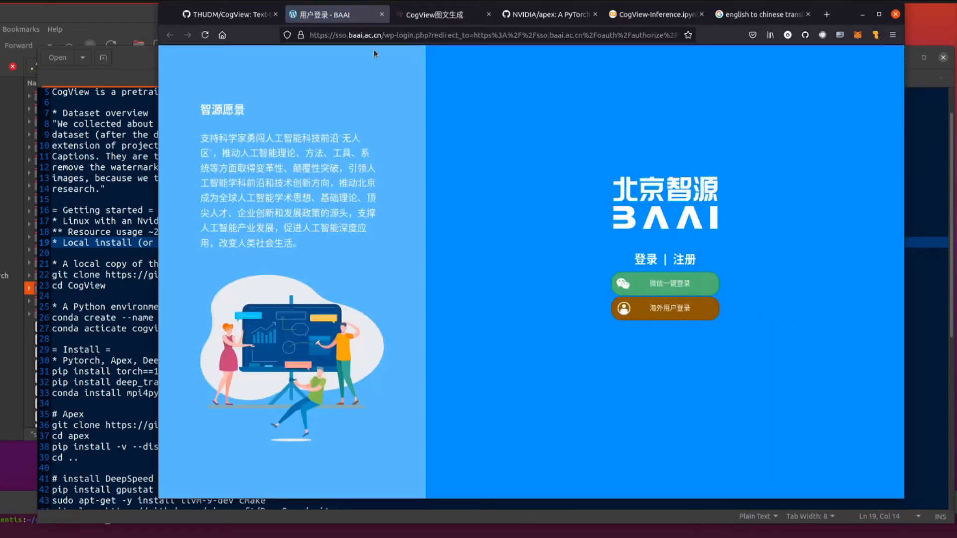
click(664, 307)
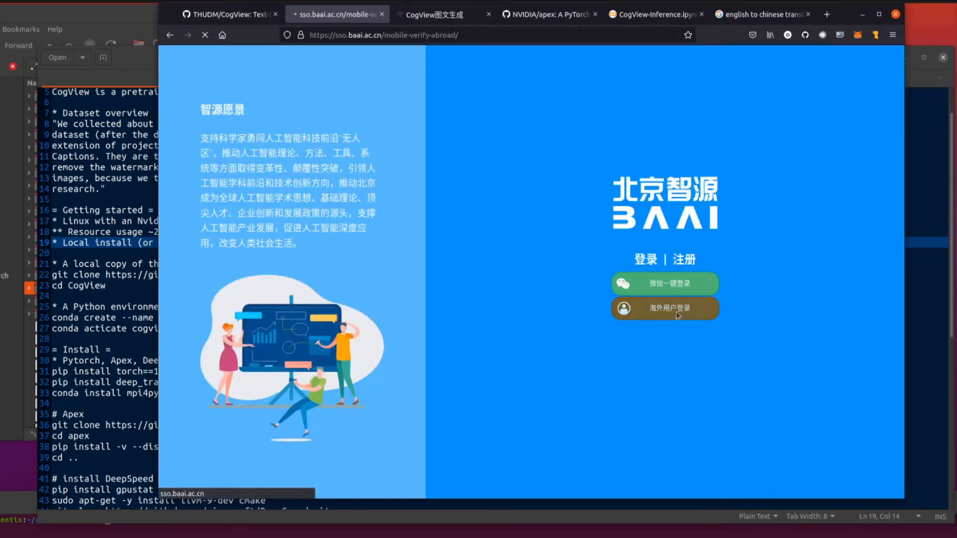
click(664, 307)
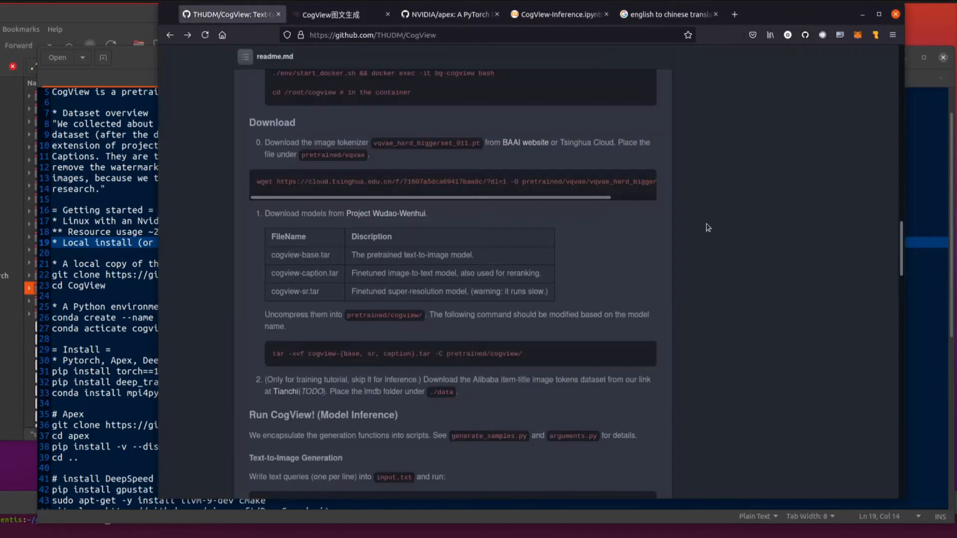
mouse_move(386, 213)
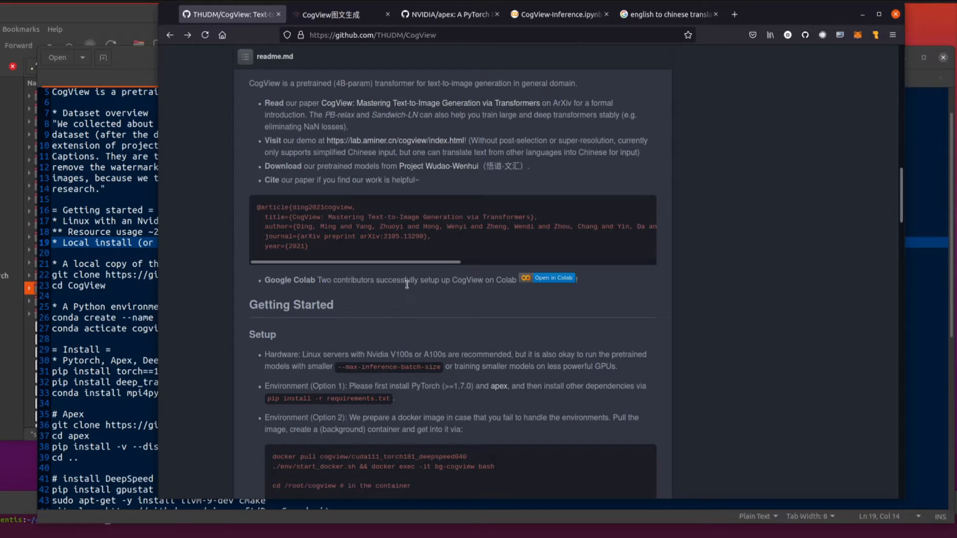
mouse_move(547, 282)
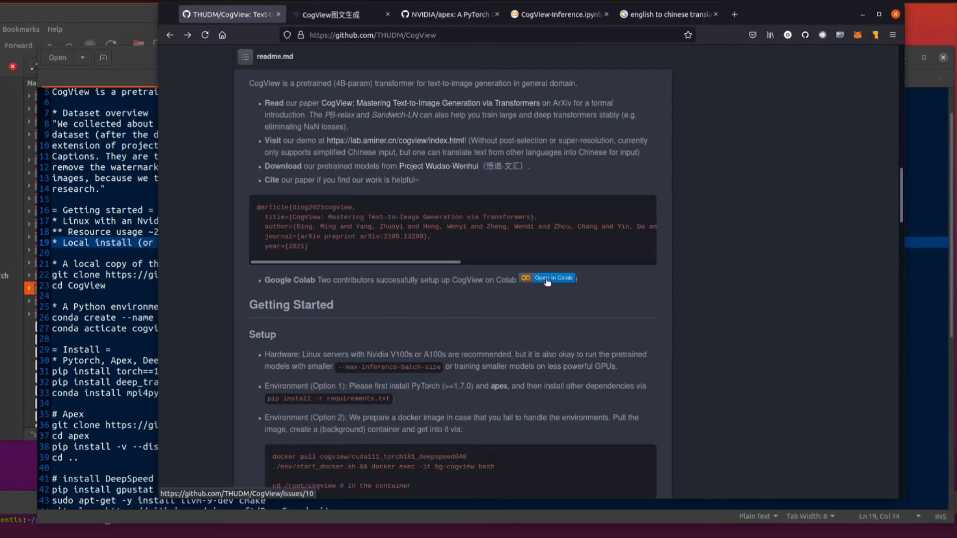
click(555, 14)
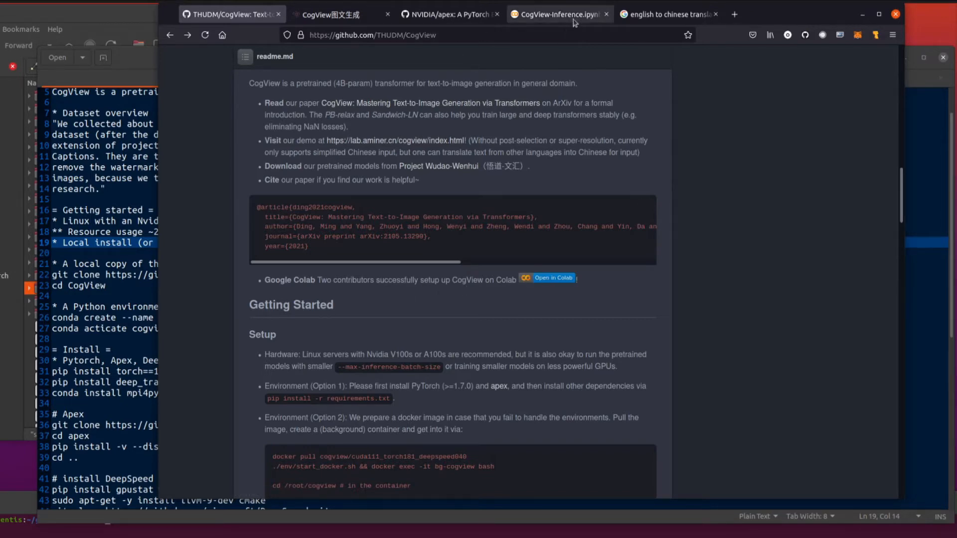
Show the CogView-Inference notebook's GPU check and Install CogView & dependencies output.
click(557, 14)
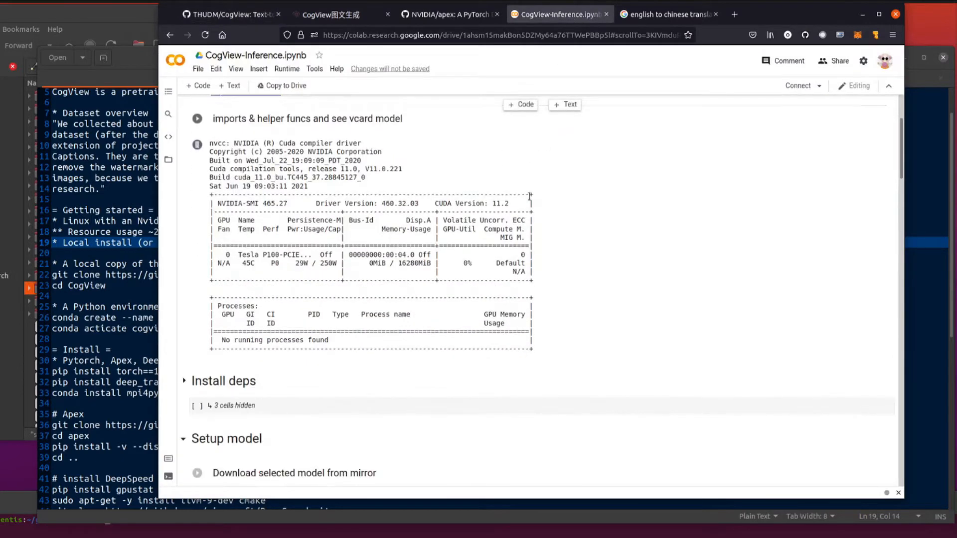
scroll(down, 3)
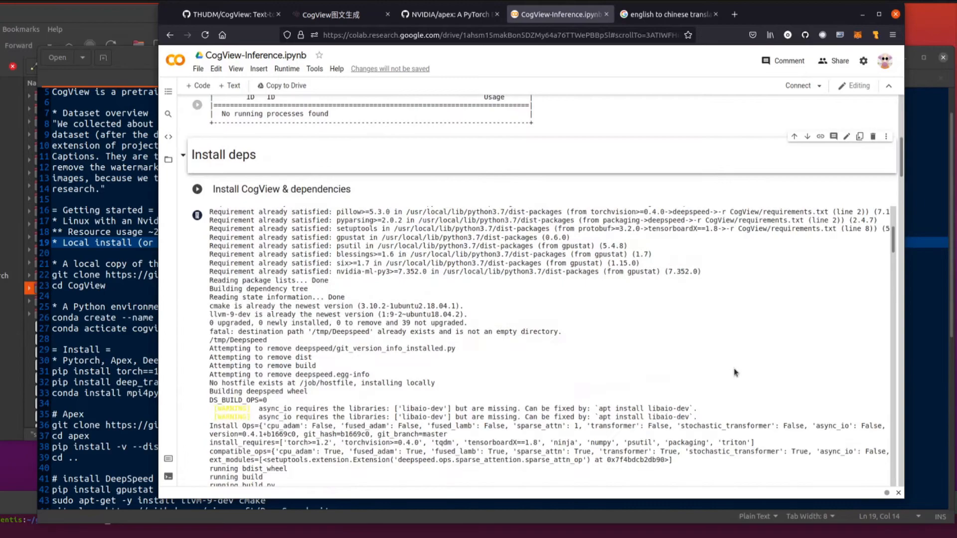
scroll(down, 3)
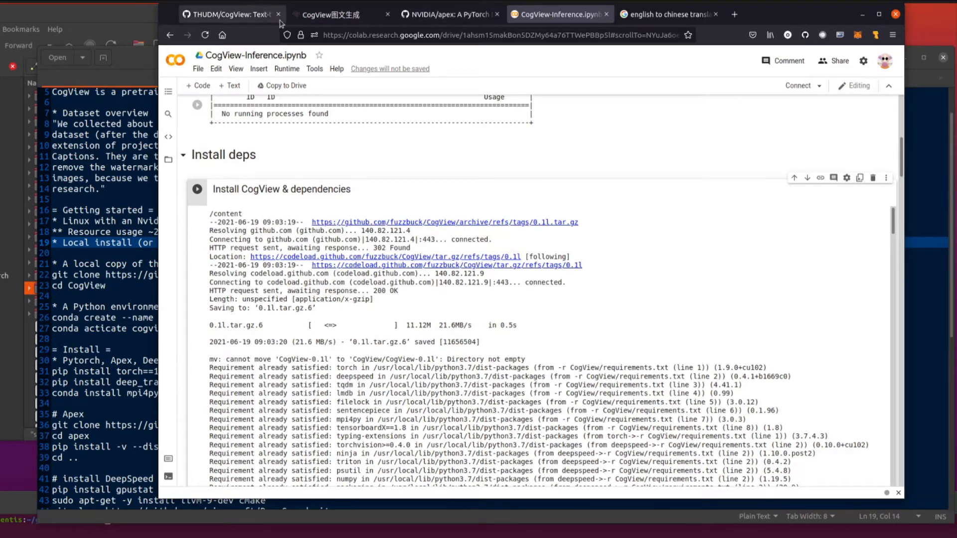
mouse_move(232, 14)
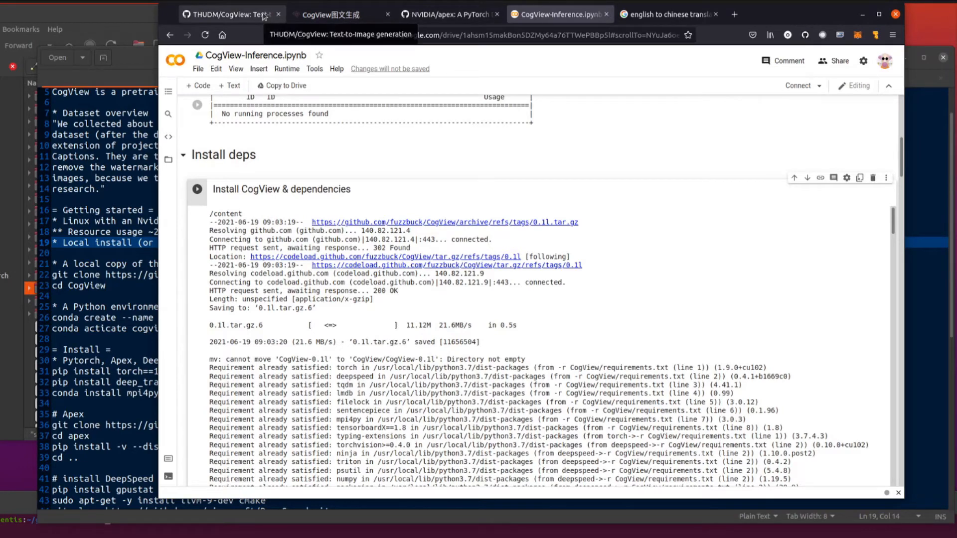
Return to the THUDM/CogView readme, scrolled to the Download section with the model files.
click(231, 14)
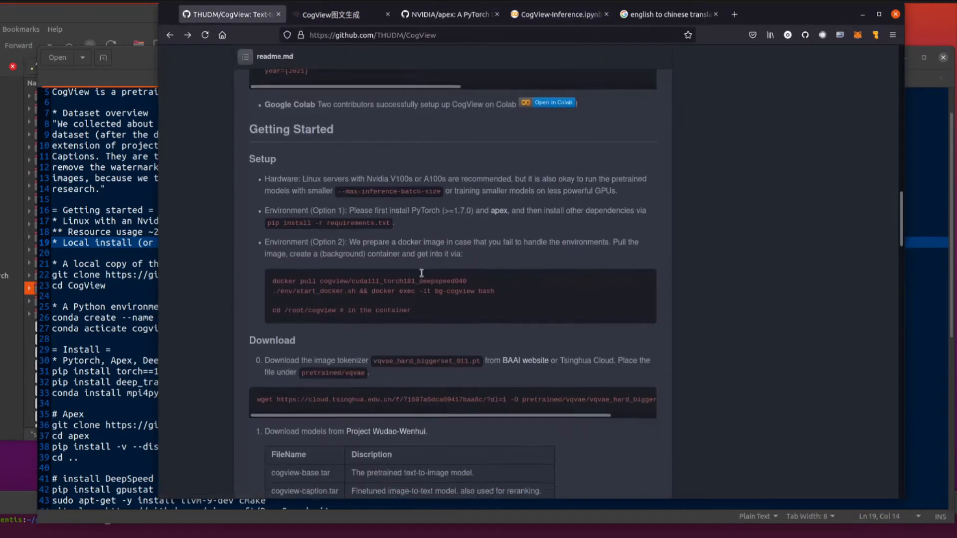
scroll(down, 3)
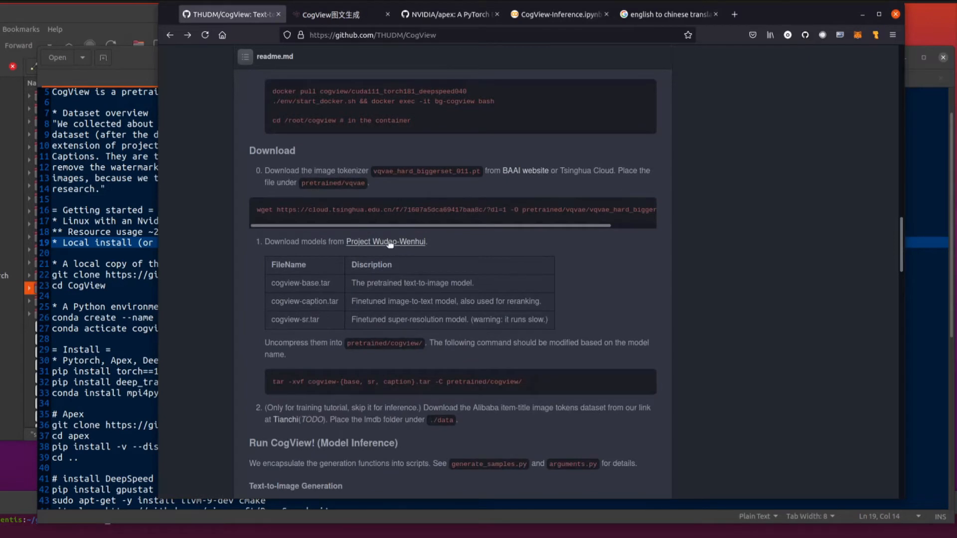
mouse_move(386, 242)
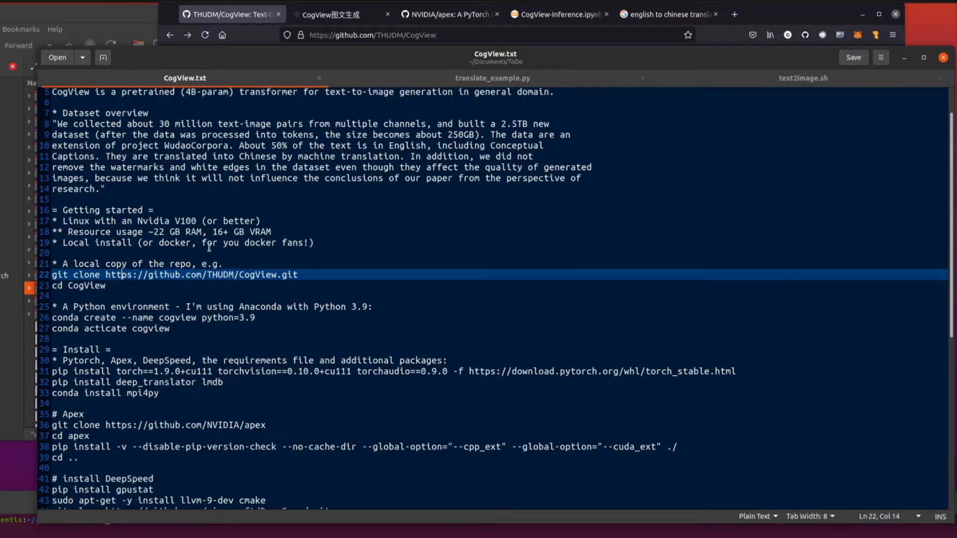
mouse_move(437, 250)
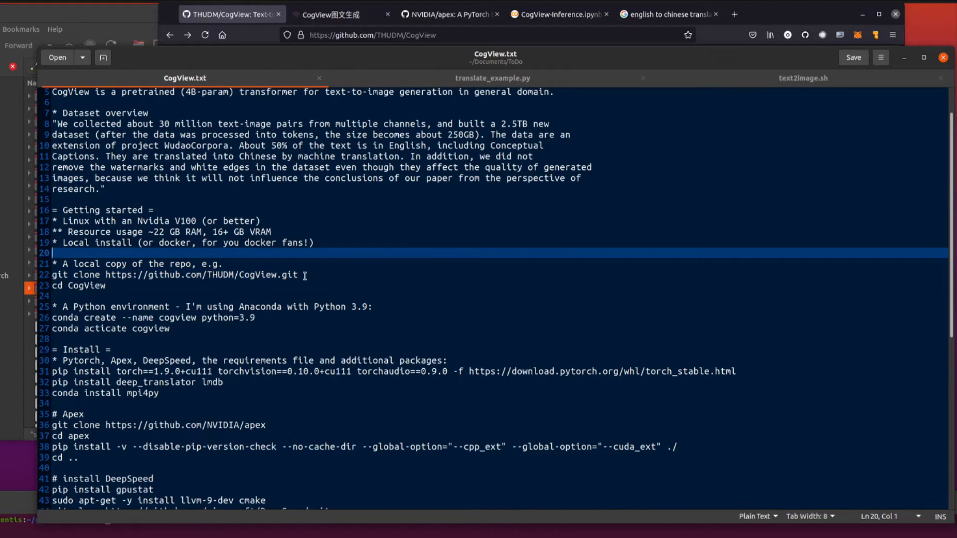
mouse_move(469, 288)
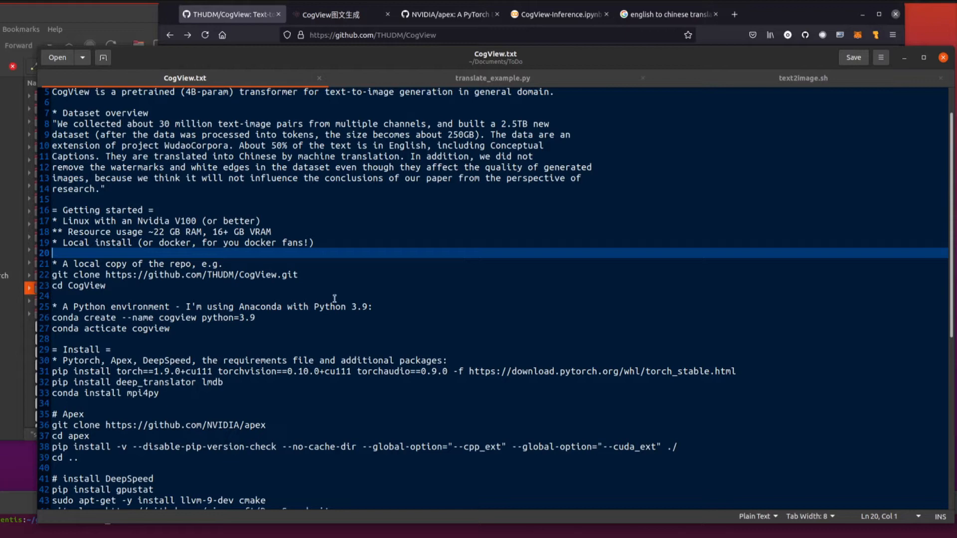
Fix 'acticate' to 'activate' in CogView.txt's conda command and save the file.
scroll(down, 3)
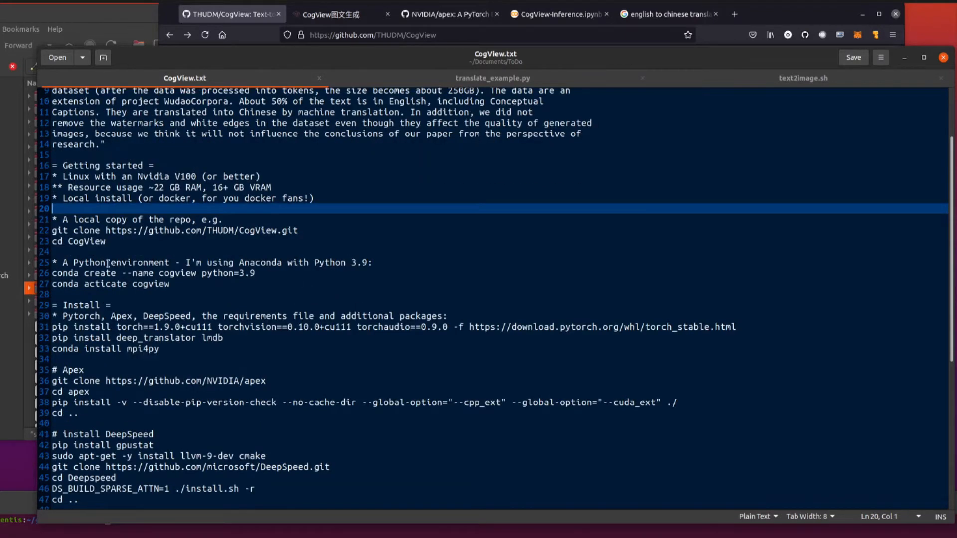
mouse_move(202, 273)
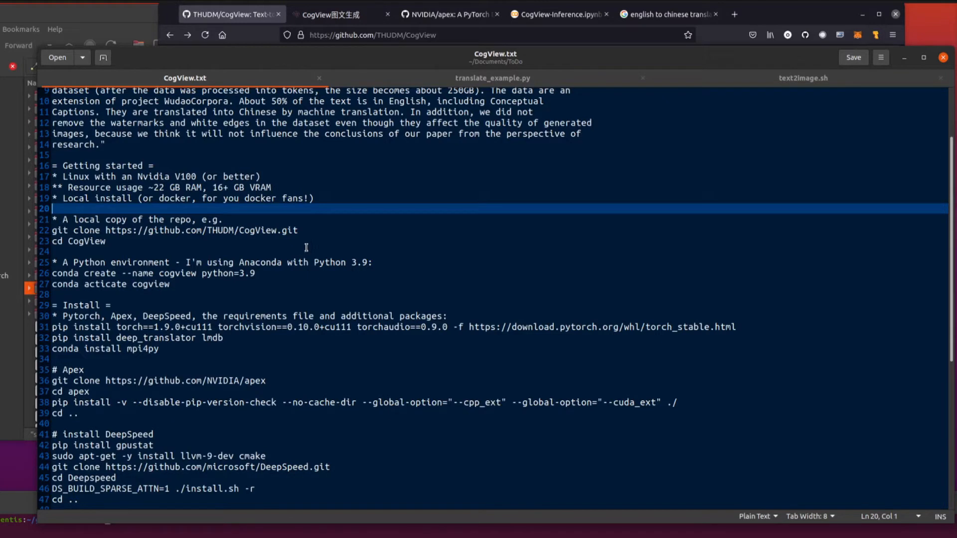
mouse_move(311, 263)
text(v)
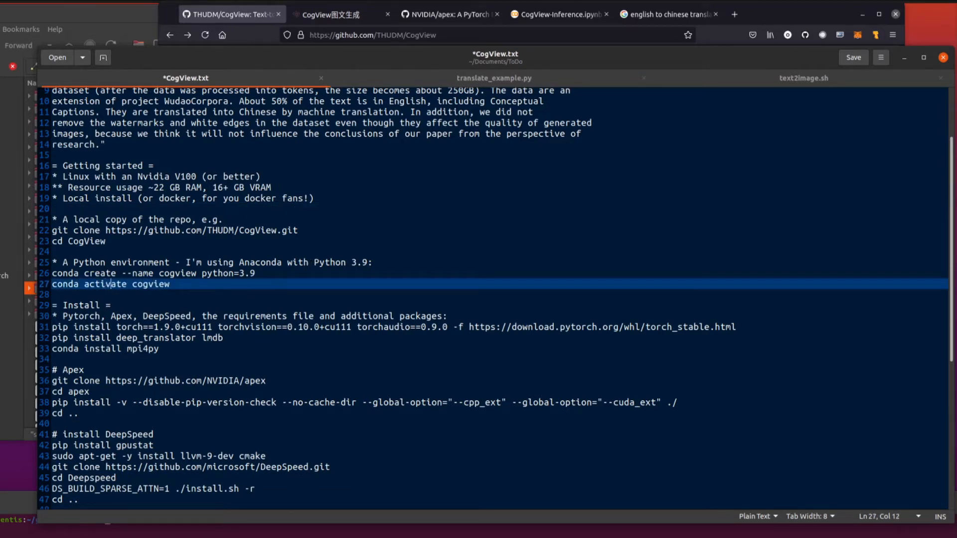
key(ctrl+s)
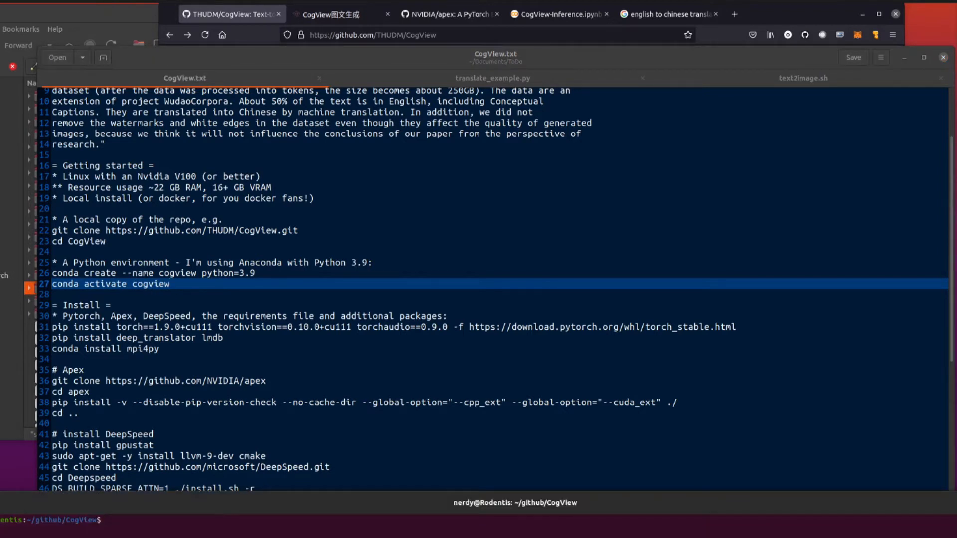
mouse_move(422, 354)
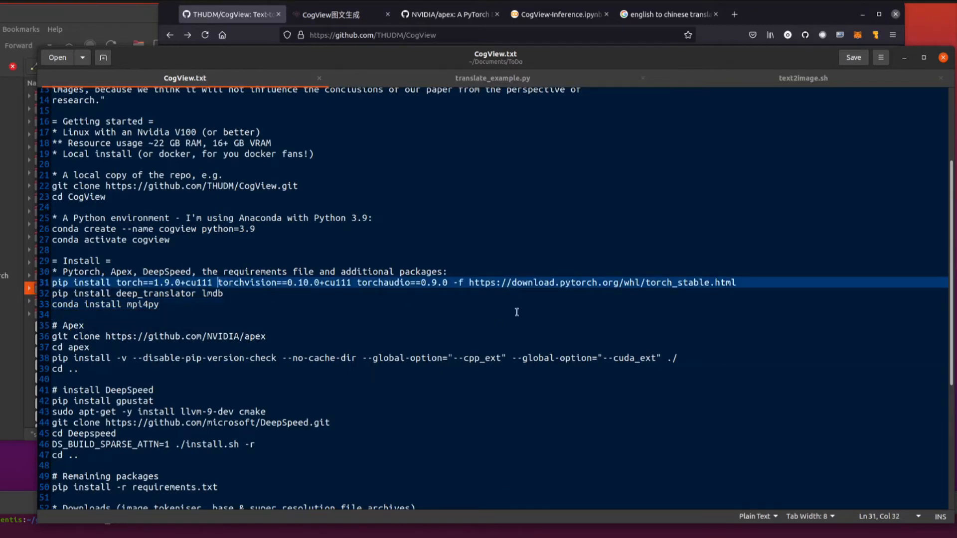
Open PyTorch's Start Locally install page in a new tab with Pip selected.
click(827, 14)
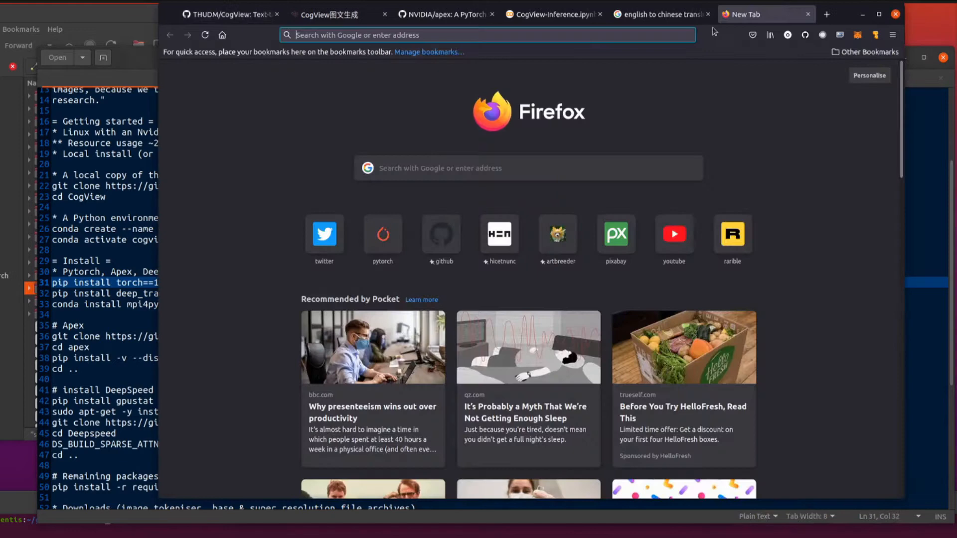
click(382, 234)
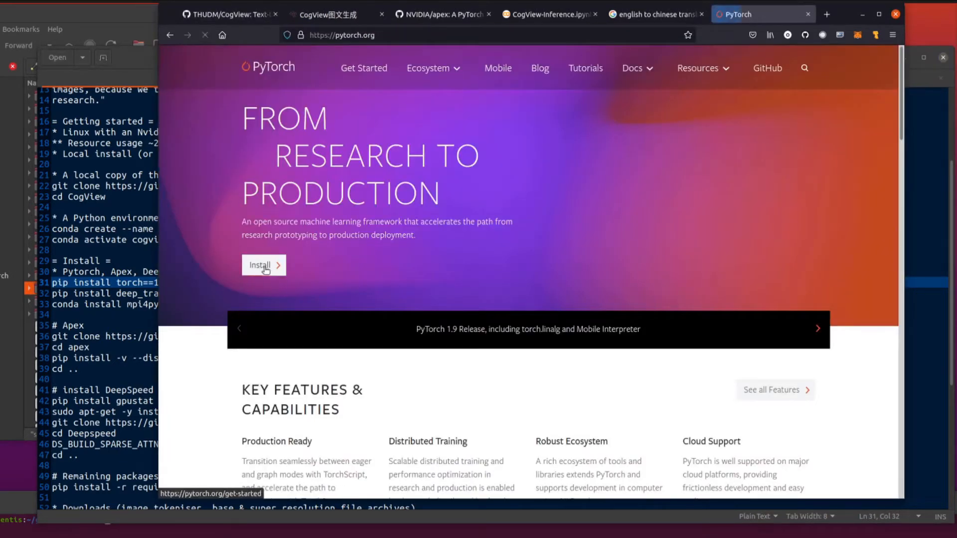
click(263, 265)
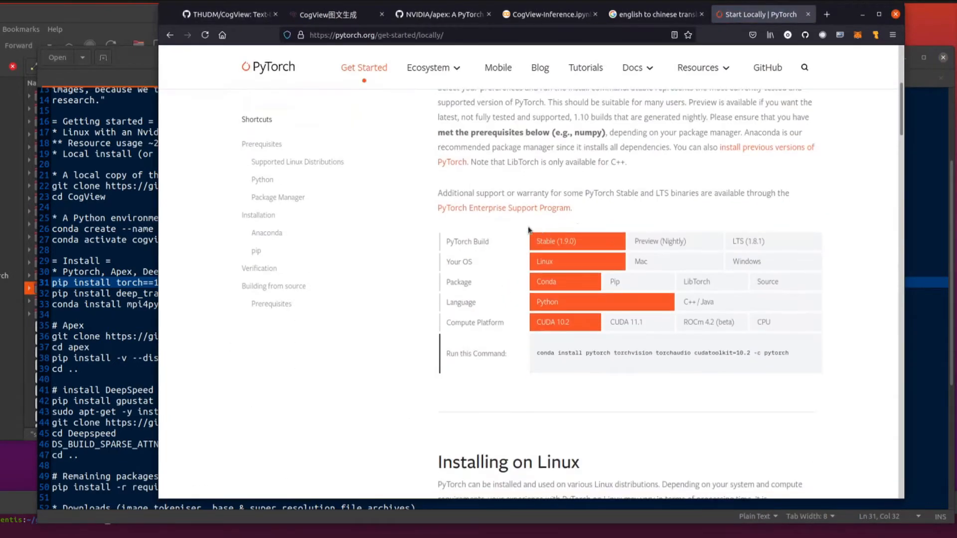
mouse_move(614, 282)
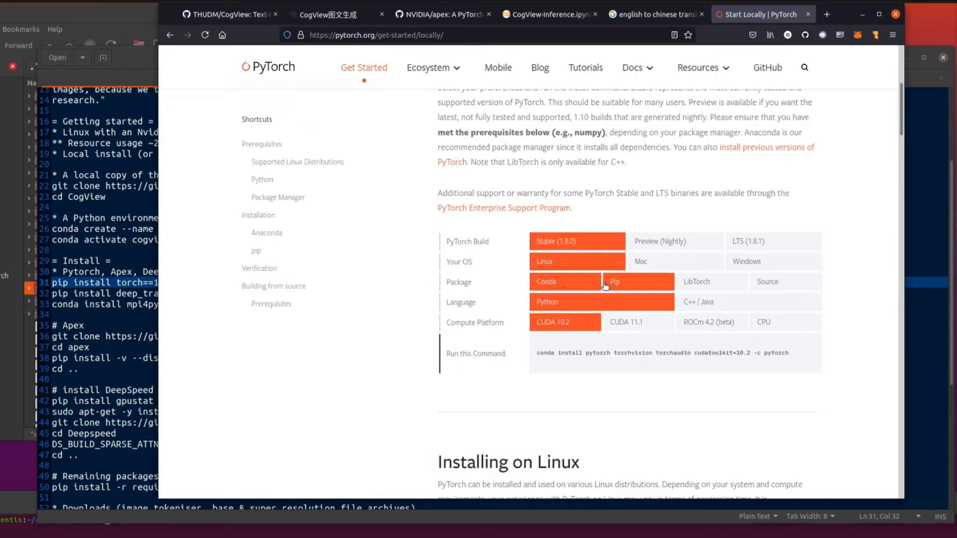
click(637, 281)
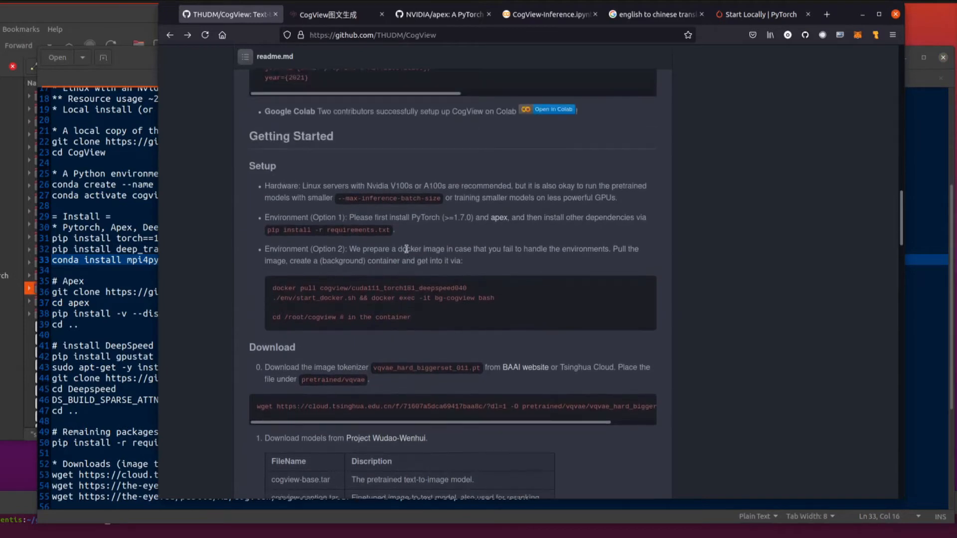
Finish viewing the NVIDIA apex Quick Start, then return to CogView.txt's Apex section.
drag(365, 217, 444, 217)
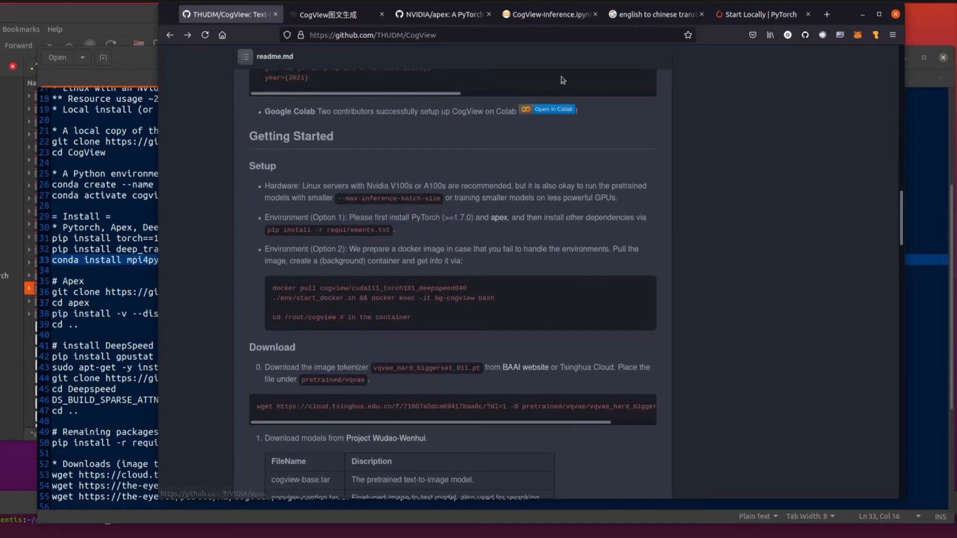
click(443, 14)
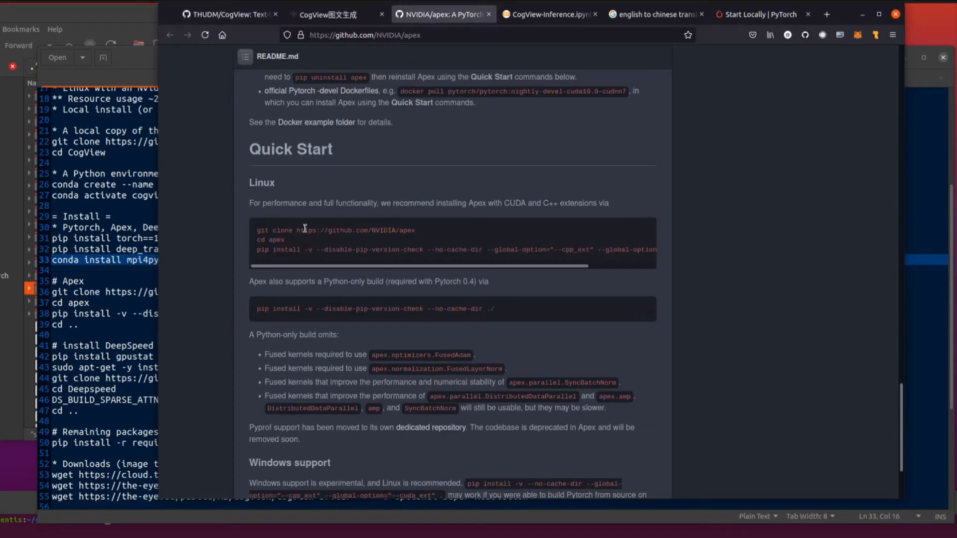
click(644, 230)
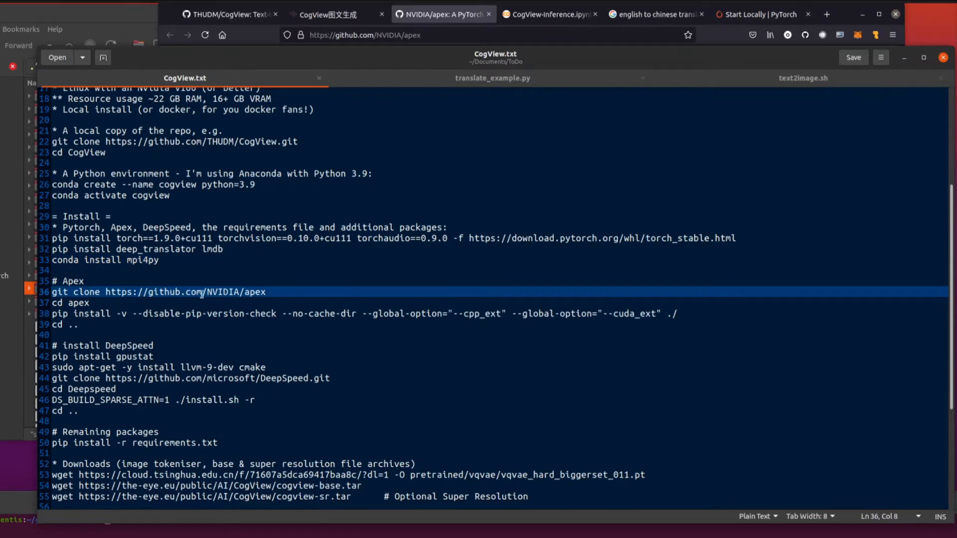
click(69, 302)
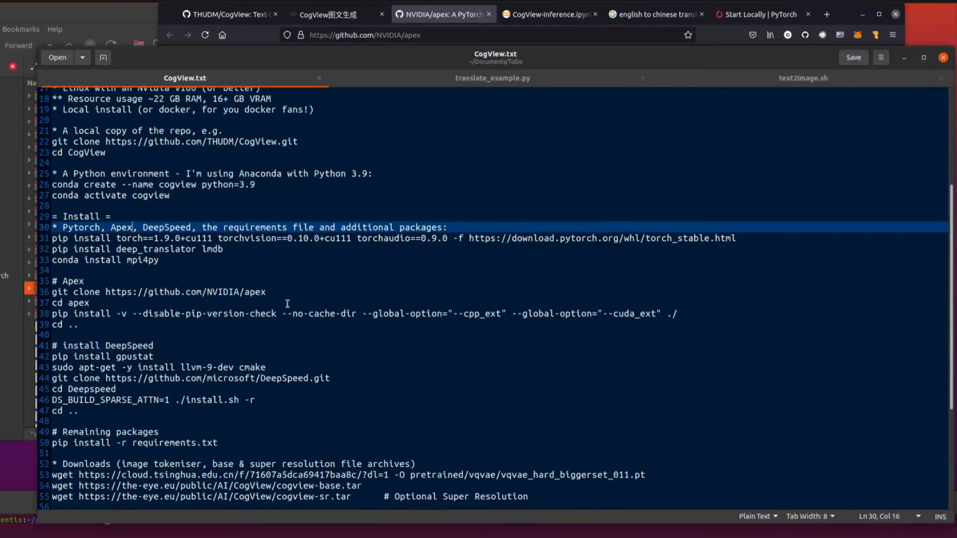
scroll(down, 3)
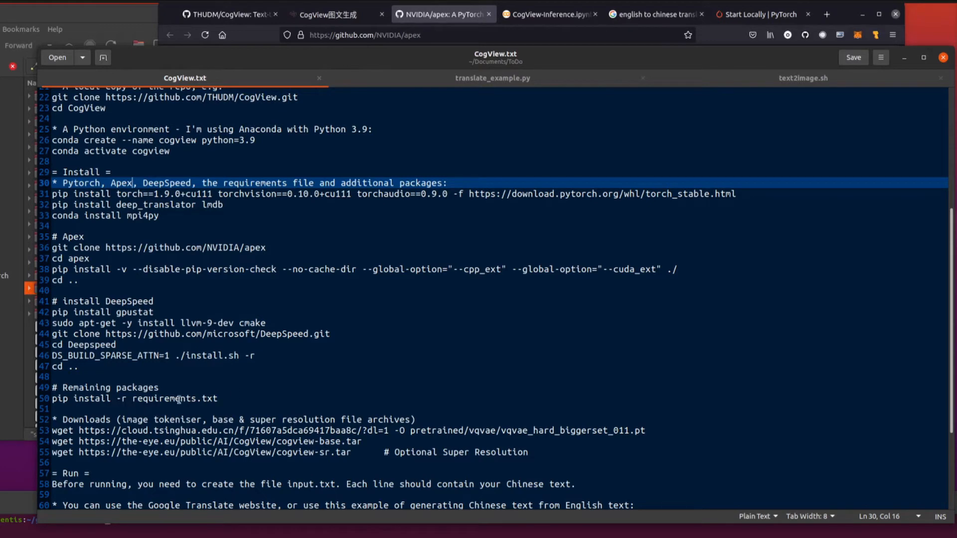
click(229, 14)
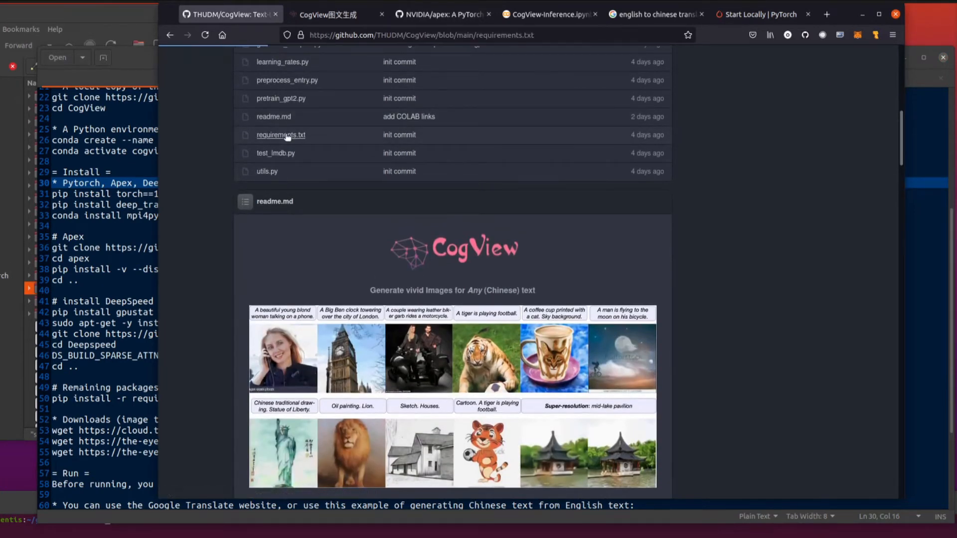
Review CogView's requirements.txt on GitHub, go back, and scroll the readme toward Download.
click(281, 135)
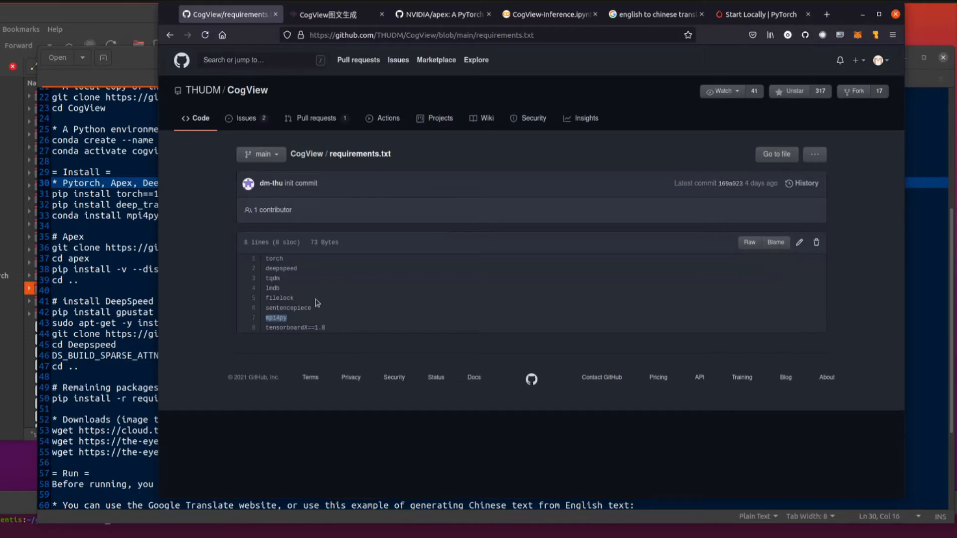
mouse_move(170, 35)
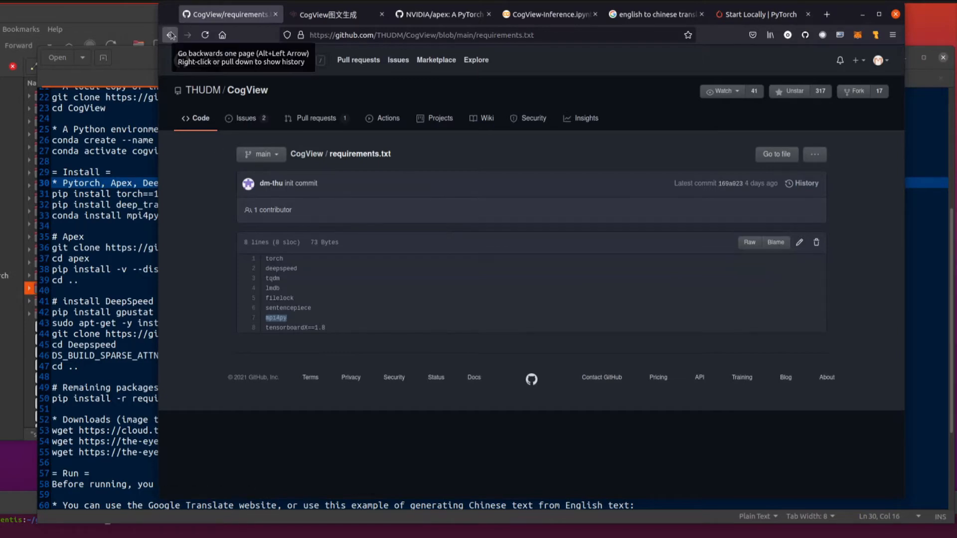
click(171, 35)
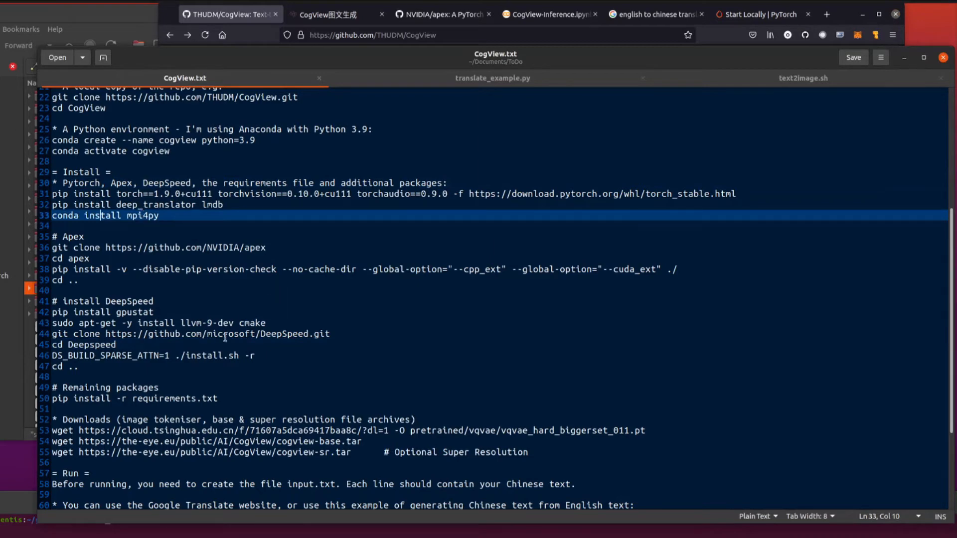
scroll(down, 3)
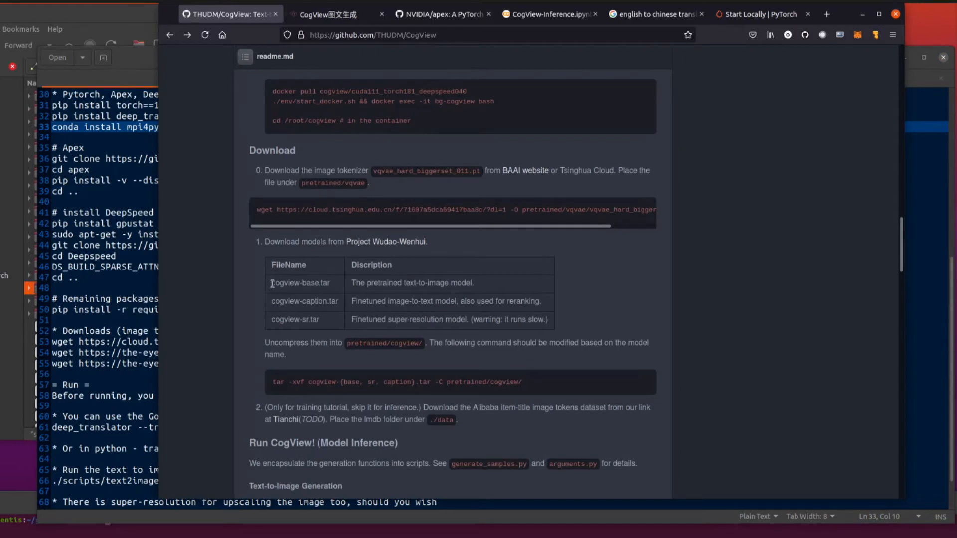
Mark the cogview-base file name, then return to the notes' Downloads lines.
double_click(300, 283)
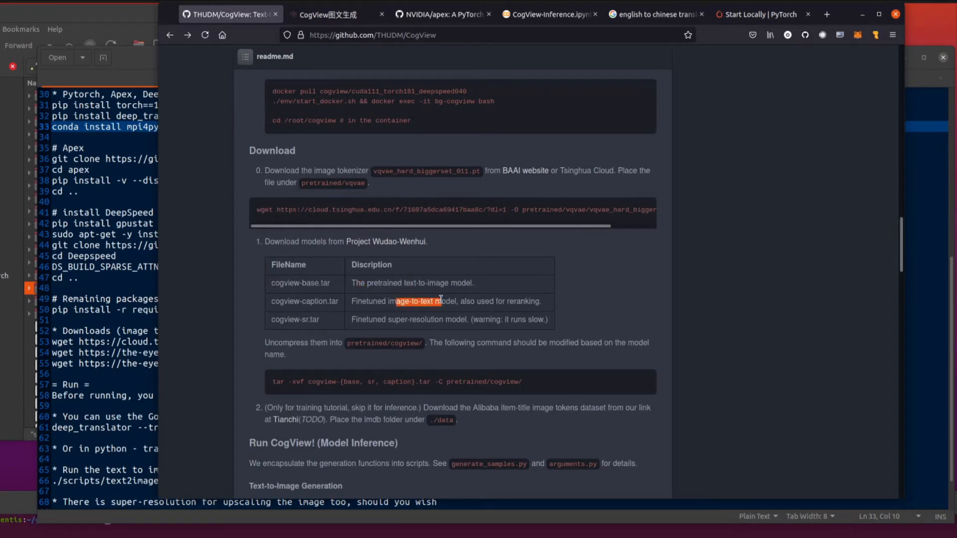
mouse_move(385, 321)
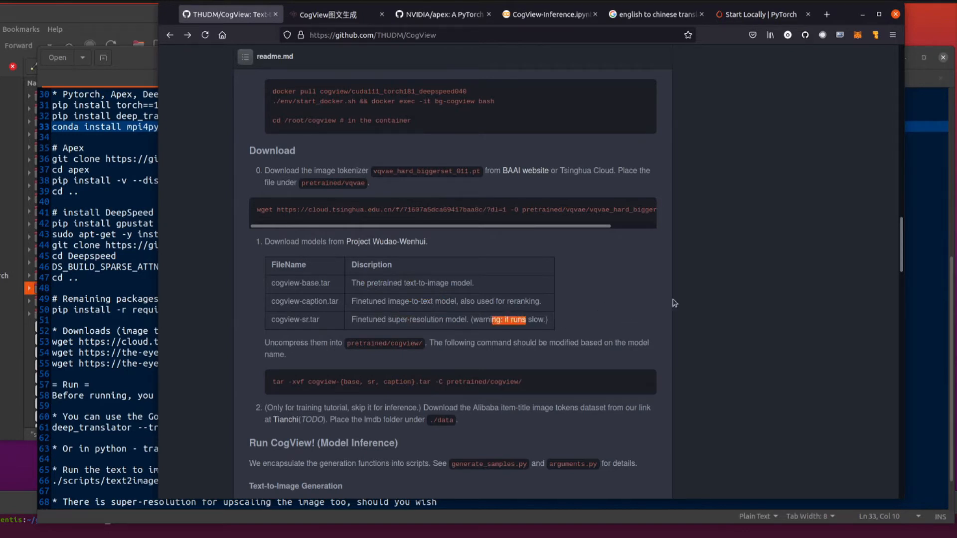
mouse_move(631, 309)
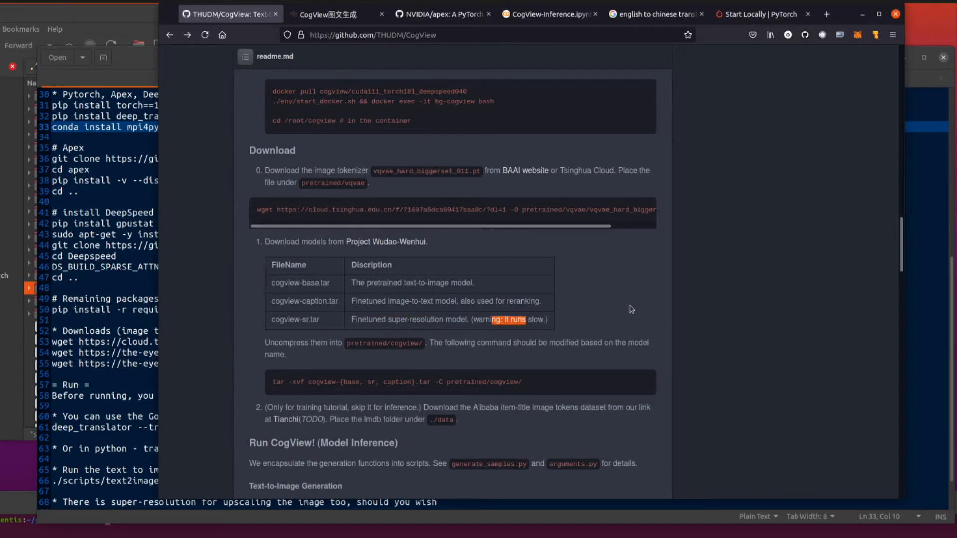
mouse_move(299, 330)
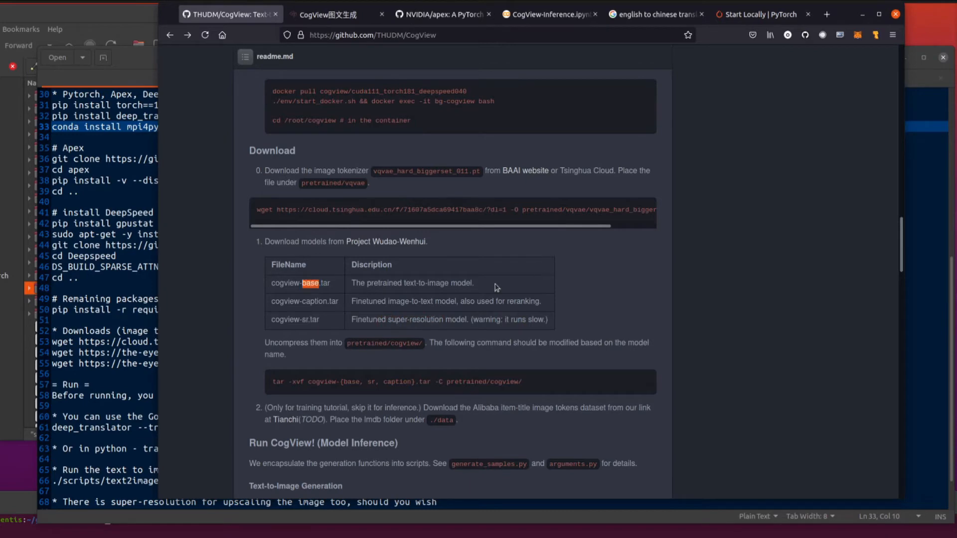
mouse_move(160, 343)
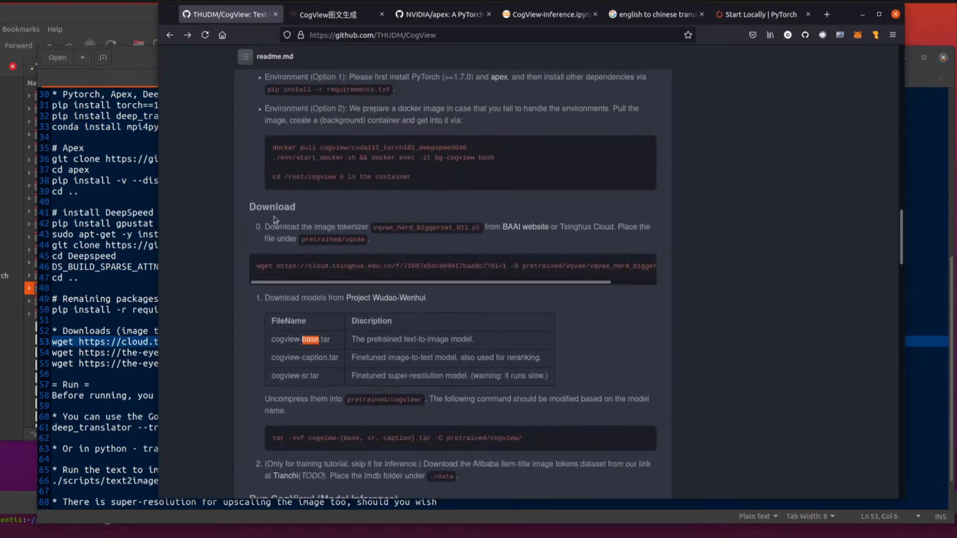
mouse_move(444, 291)
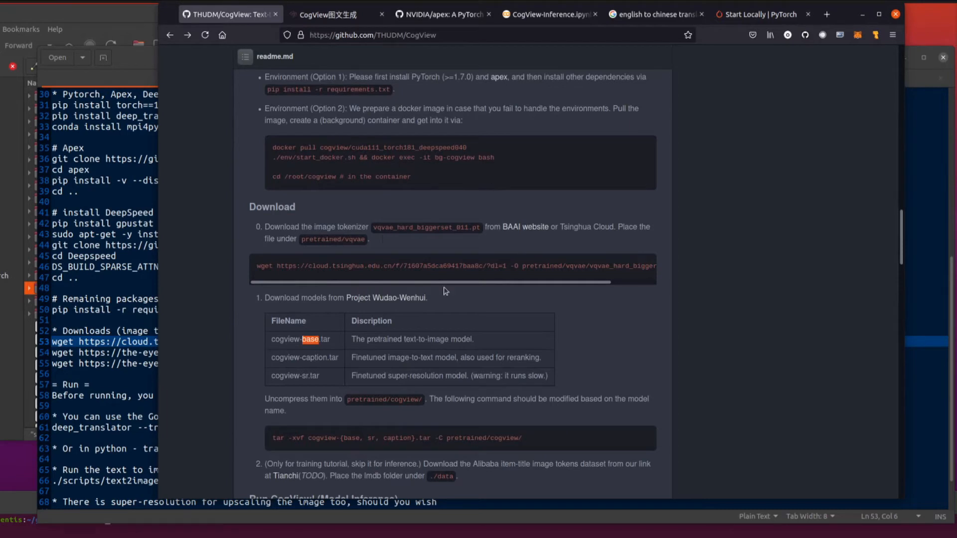
click(644, 266)
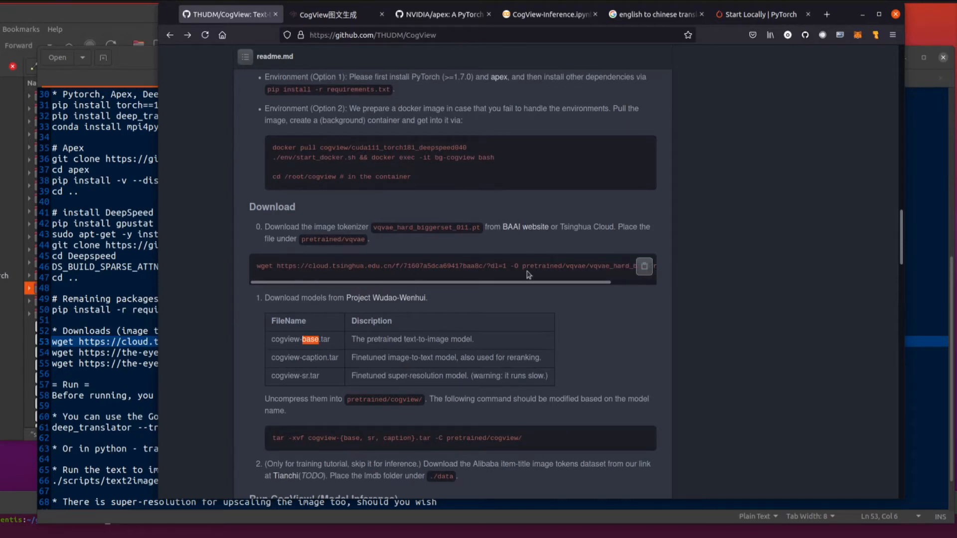
scroll(down, 3)
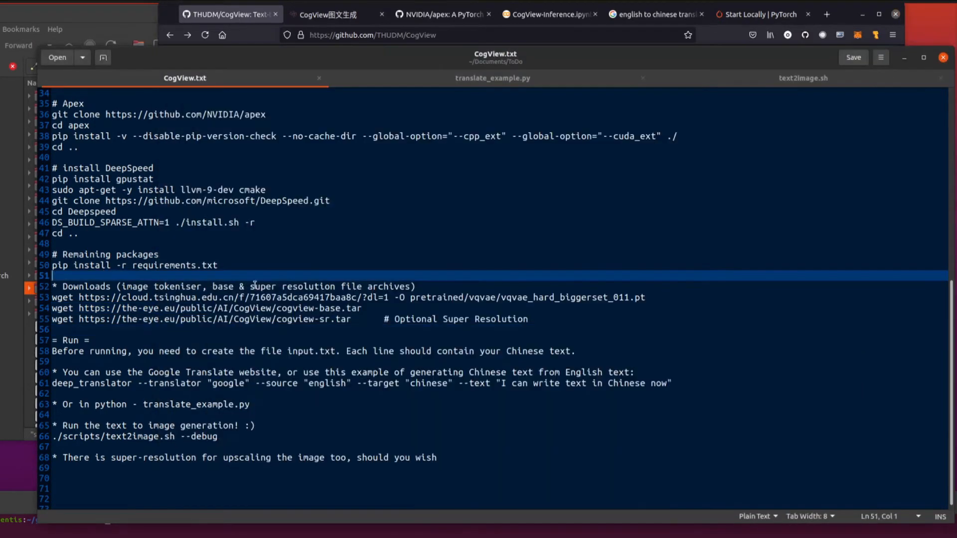
Scroll CogView.txt to the deep_translator English-to-Chinese command on line 61.
scroll(up, 3)
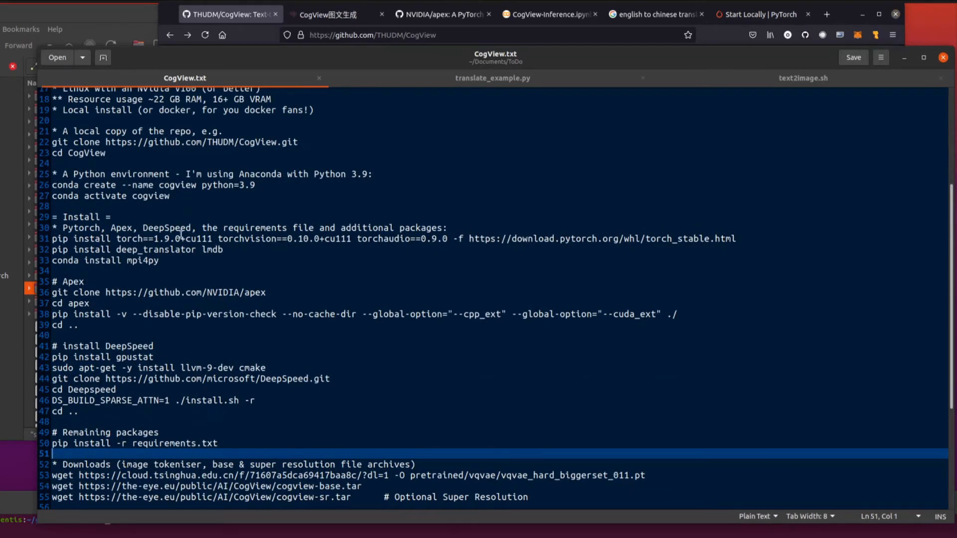
mouse_move(341, 250)
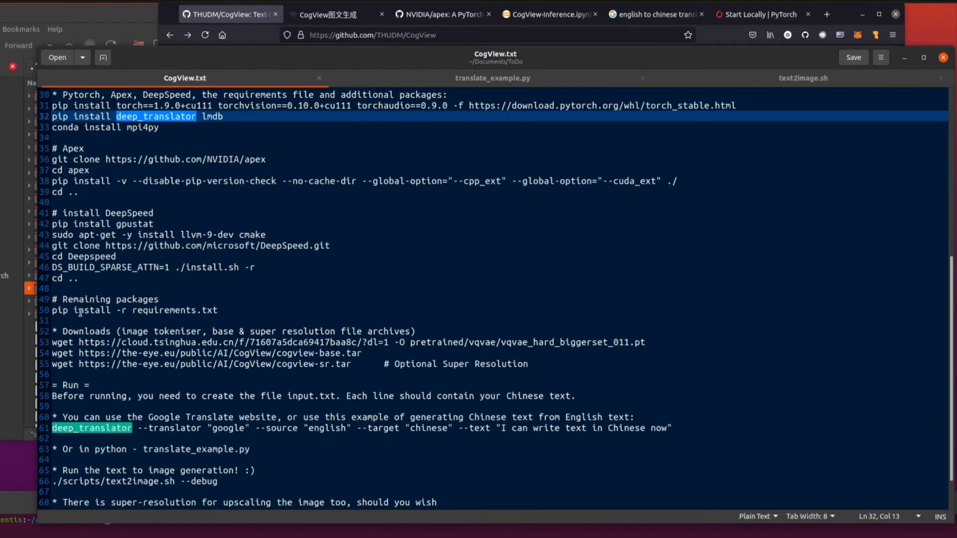
mouse_move(343, 308)
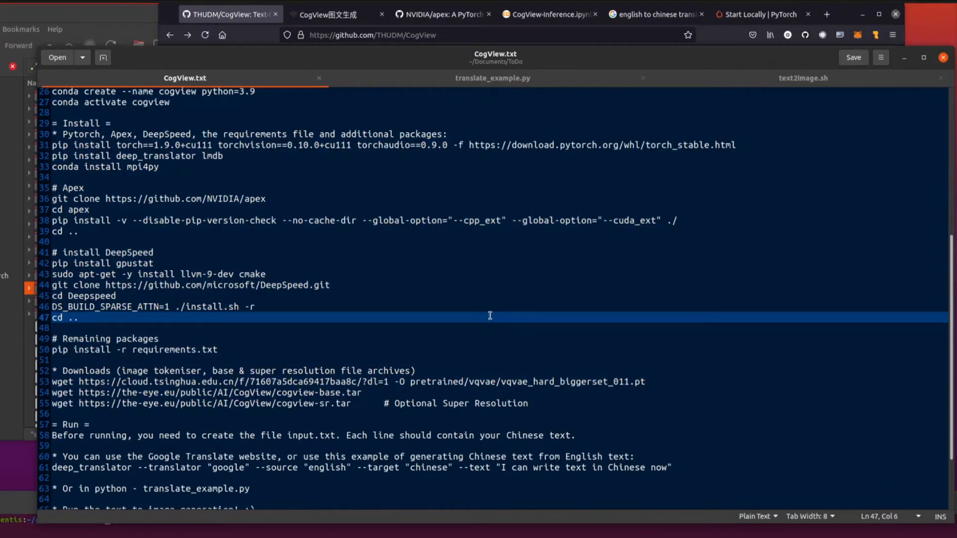
scroll(down, 3)
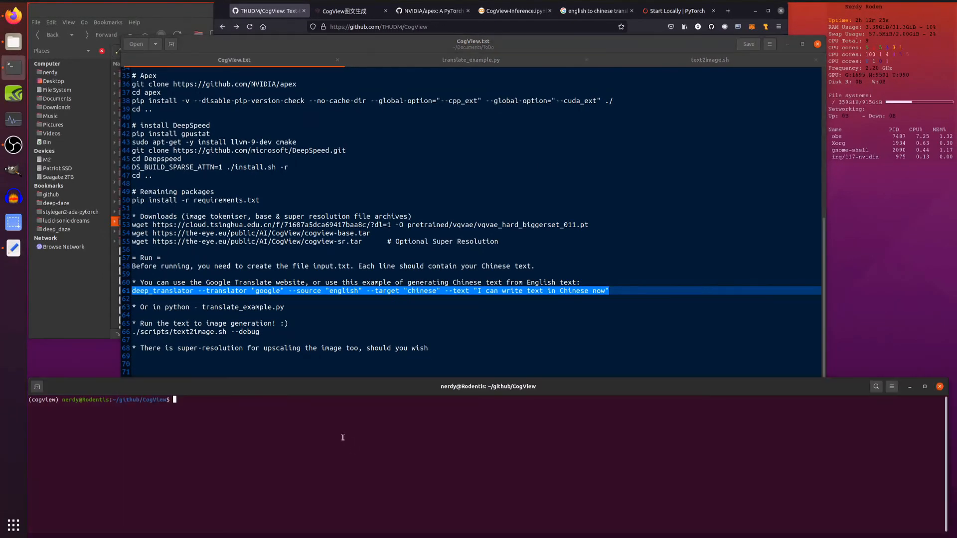
Paste and run the deep_translator command, then view translate_example.py in gedit.
right_click(342, 438)
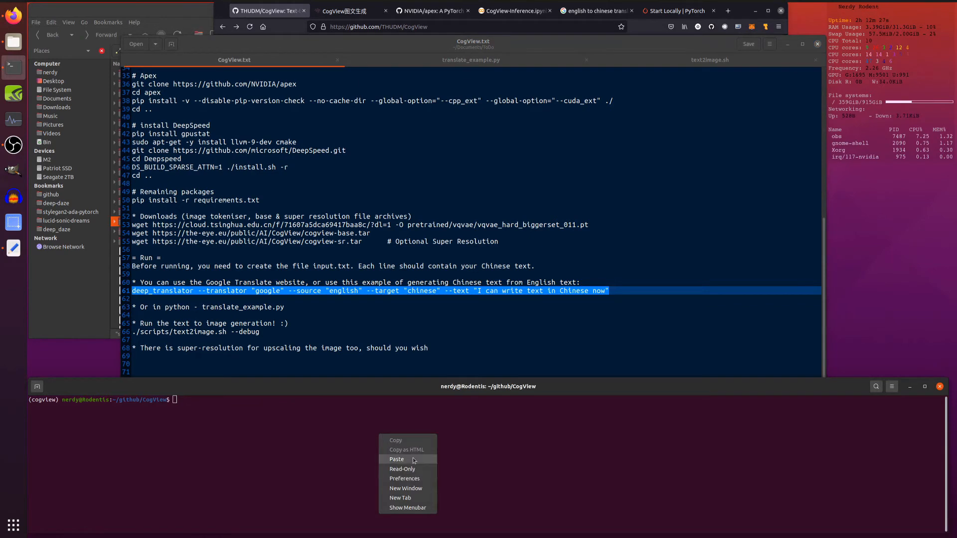
click(396, 459)
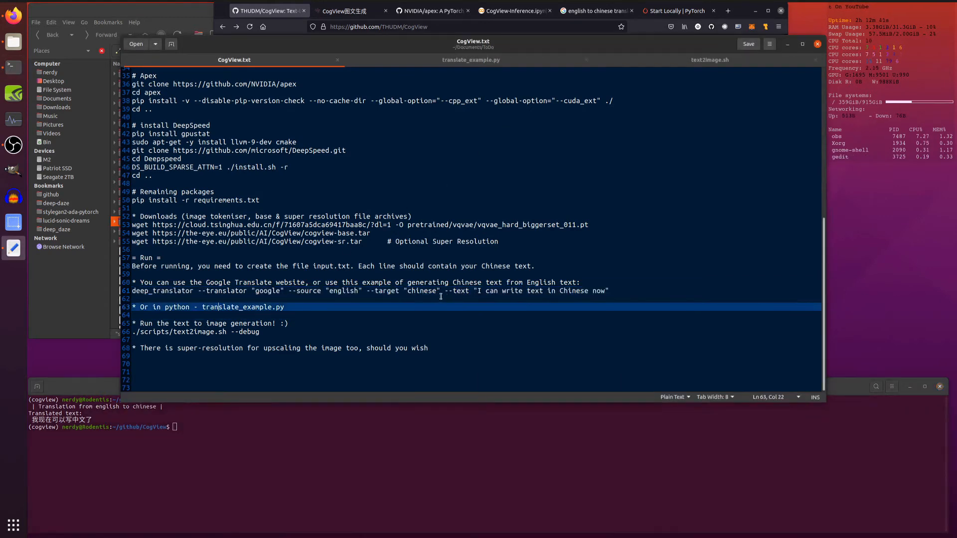
click(470, 60)
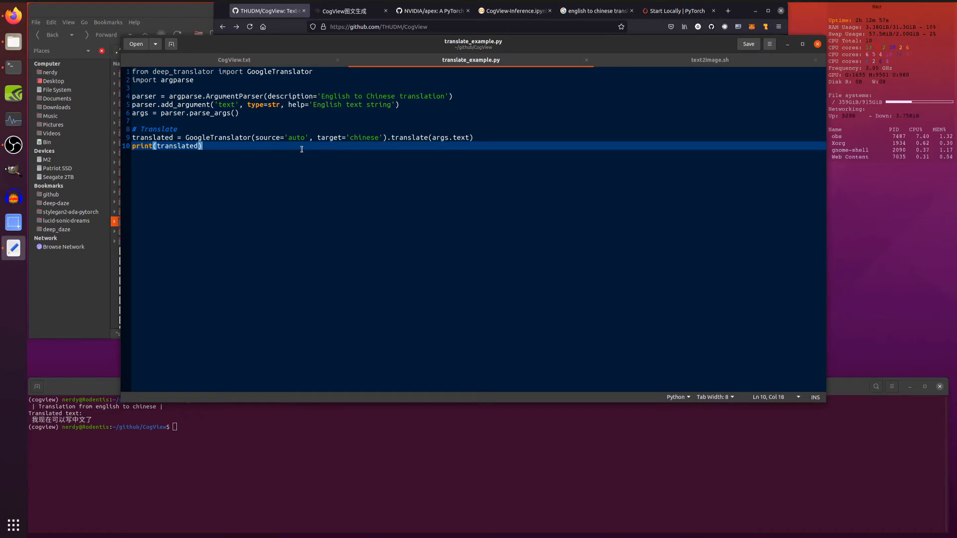
mouse_move(469, 198)
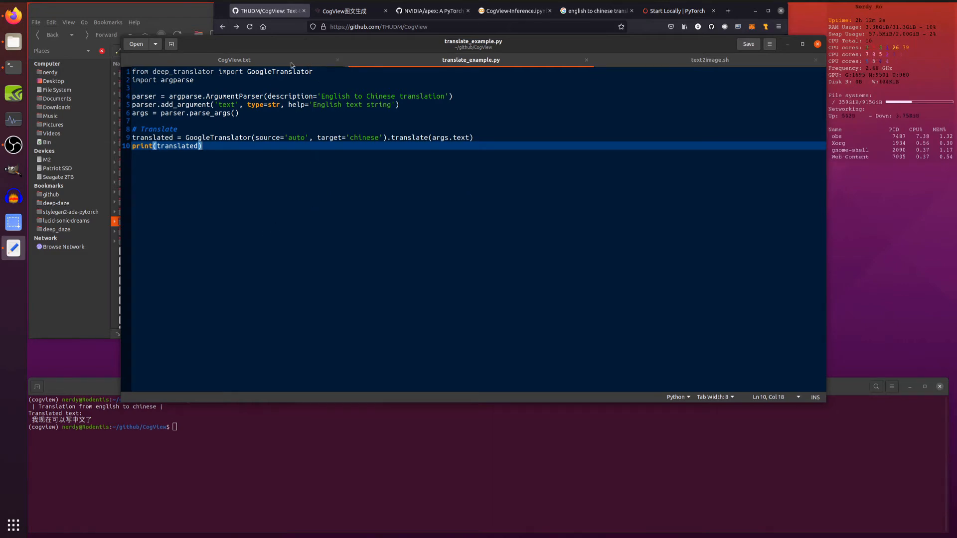
Compare Google Translate's result for "A dog wearing a hat" against the CogView page.
click(235, 60)
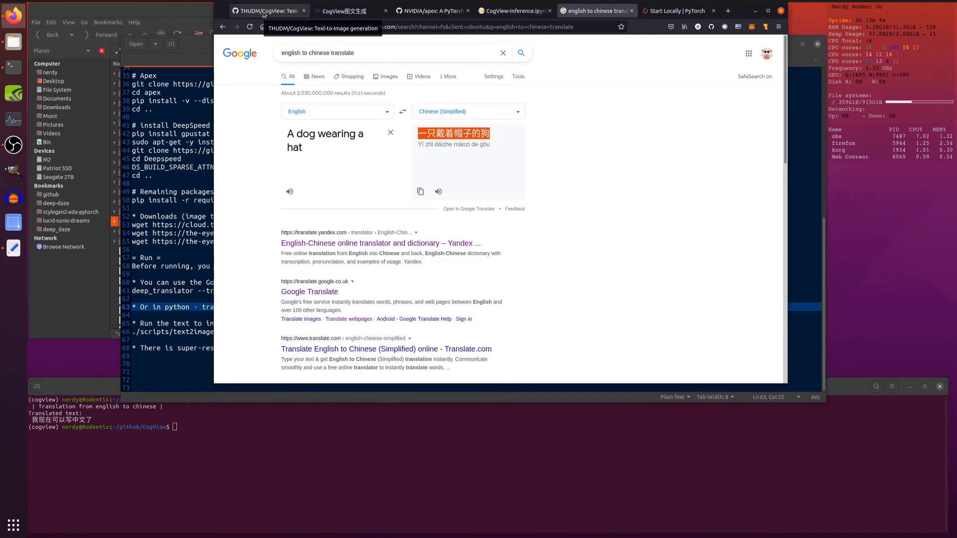
click(269, 10)
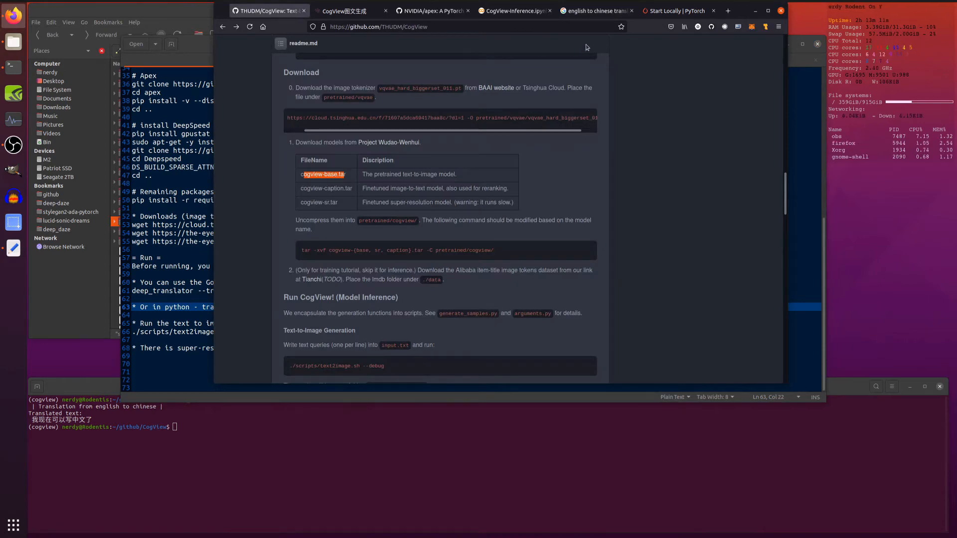
click(512, 10)
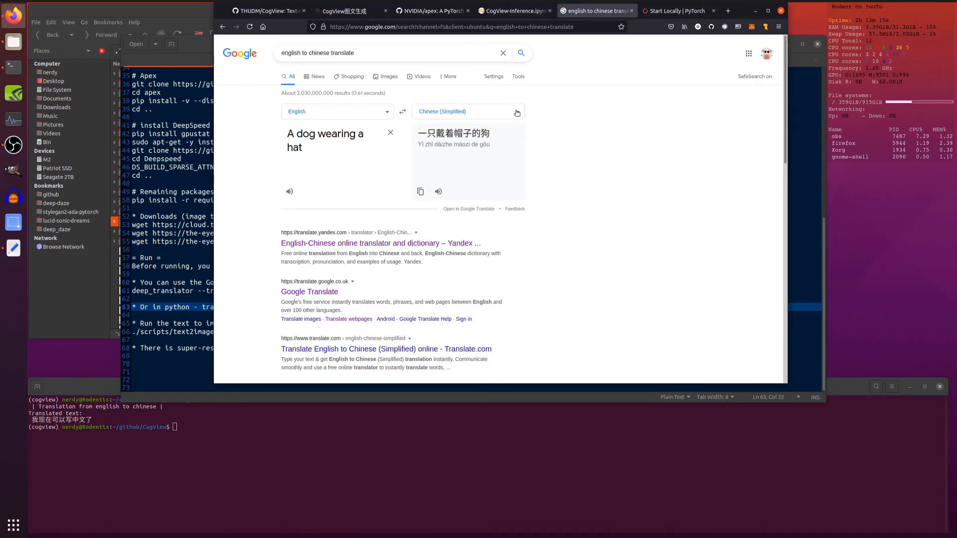
click(468, 112)
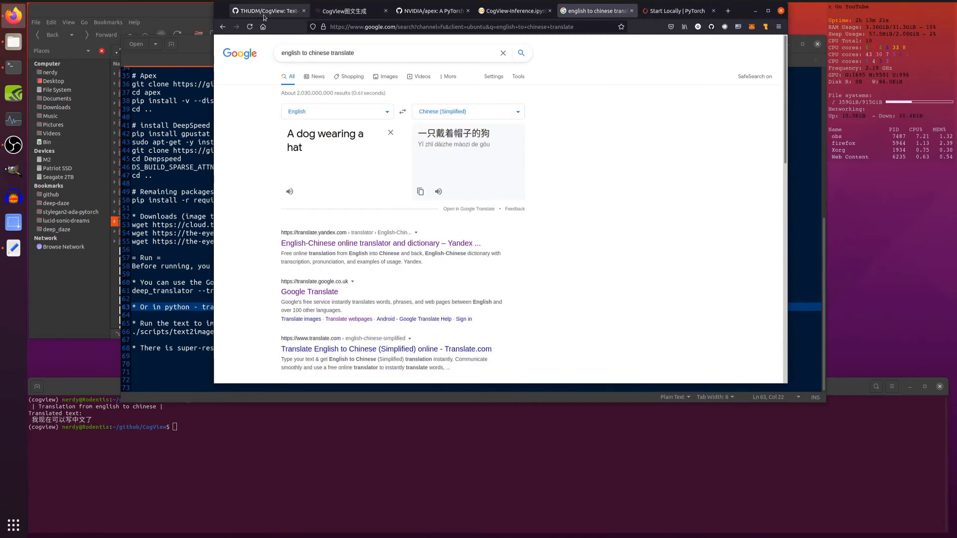
Scroll the CogView readme down to the model inference arguments.
click(269, 11)
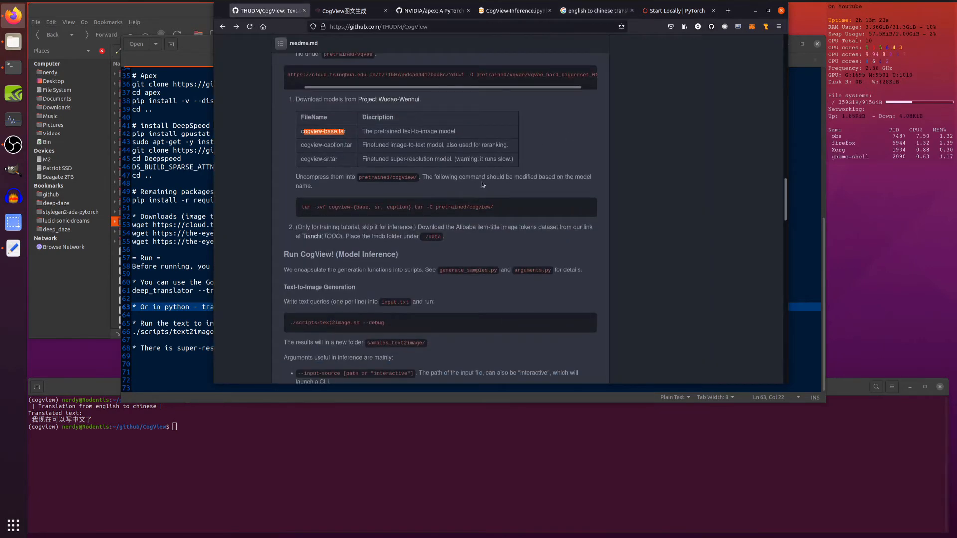
scroll(down, 3)
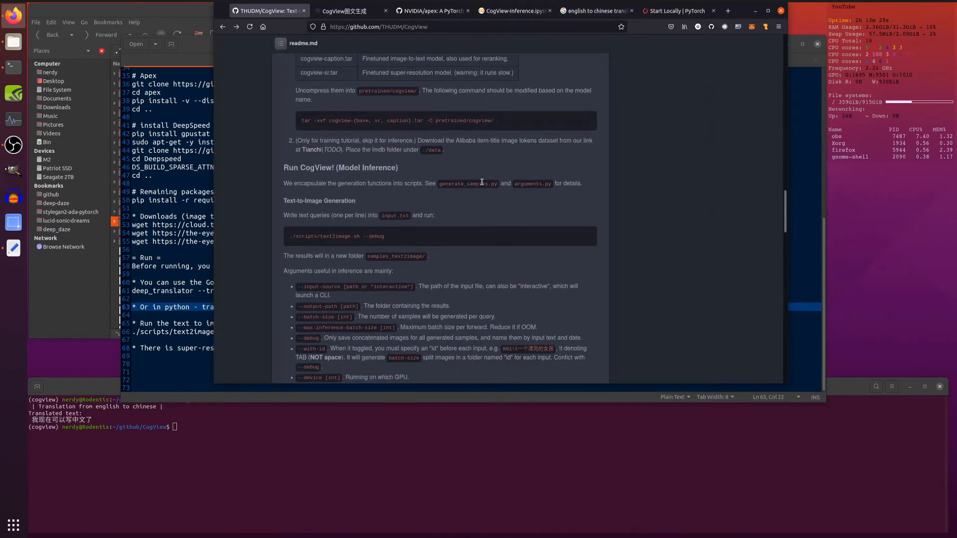
scroll(down, 3)
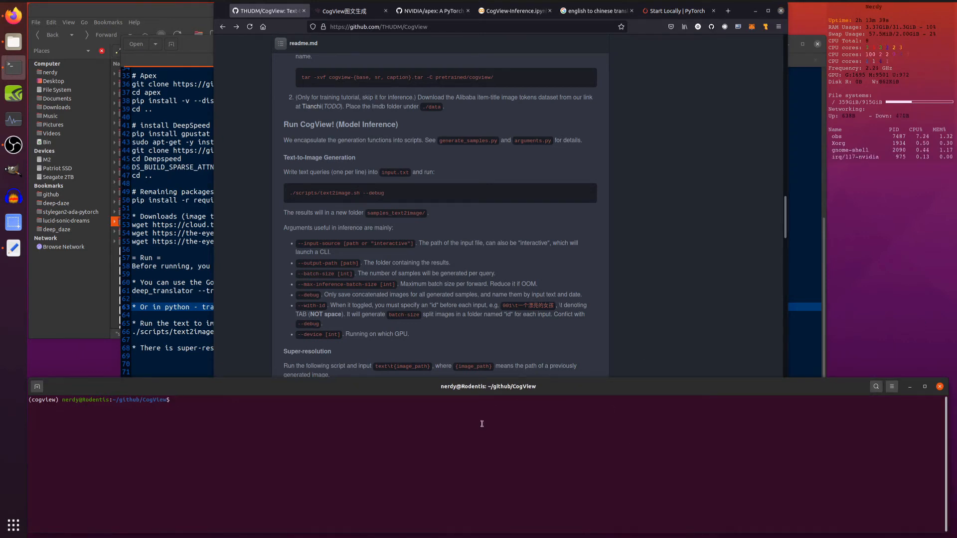
Print input.txt's five Chinese prompts and copy the last one into Google Translate.
text(cat input.txt)
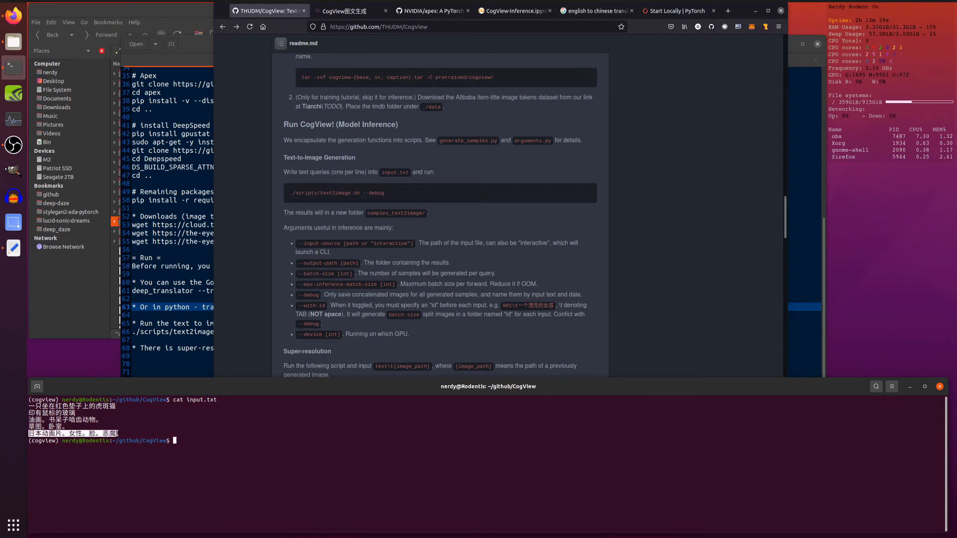
right_click(113, 440)
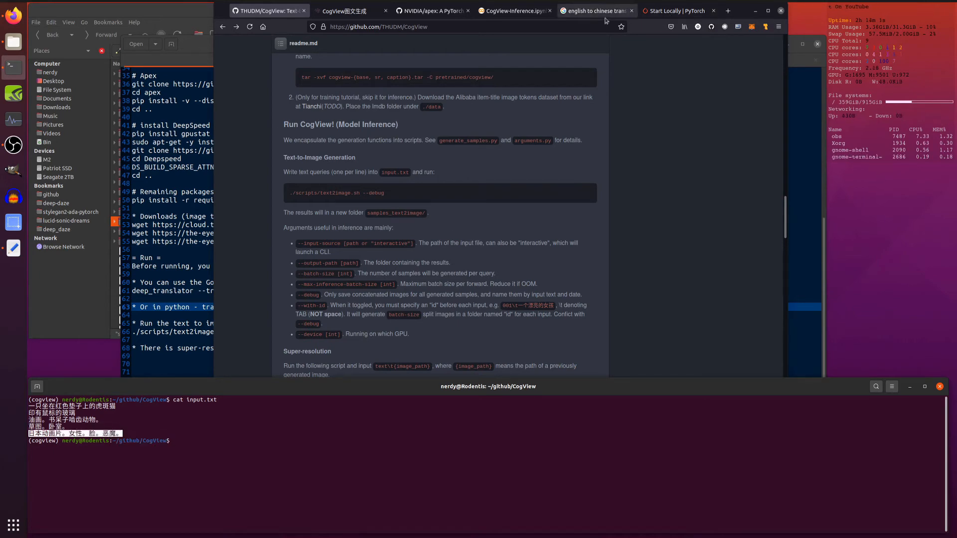
click(593, 10)
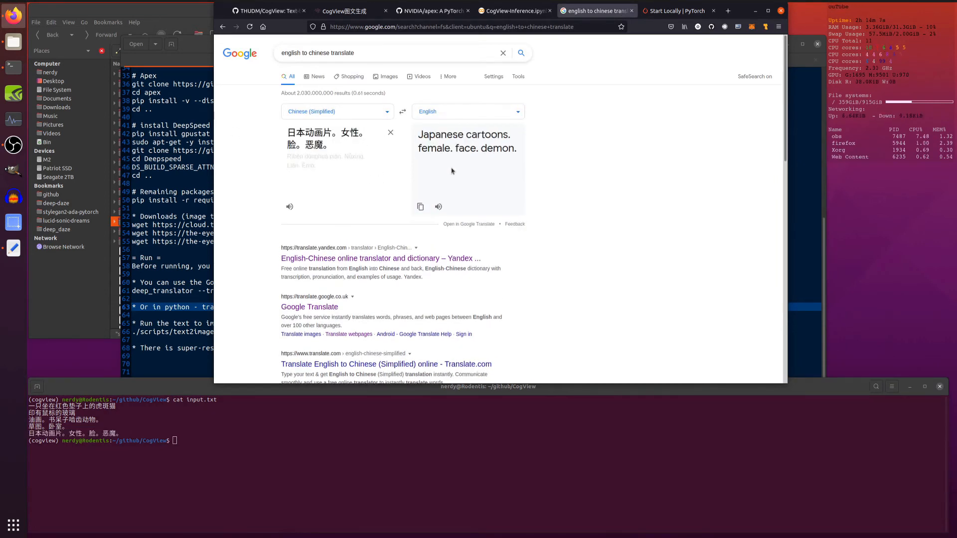
mouse_move(525, 154)
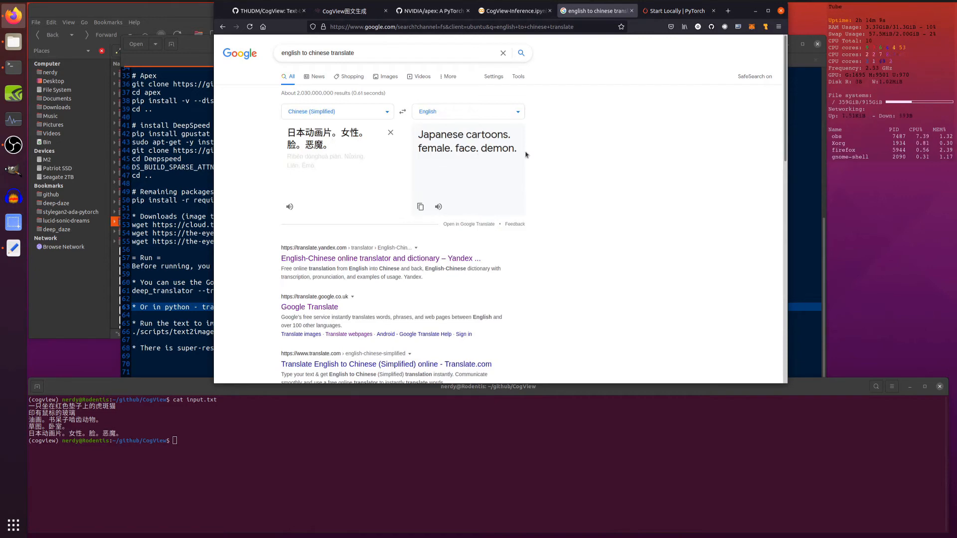
Return to the CogView project page and scroll down to the text2image.sh run command.
click(266, 10)
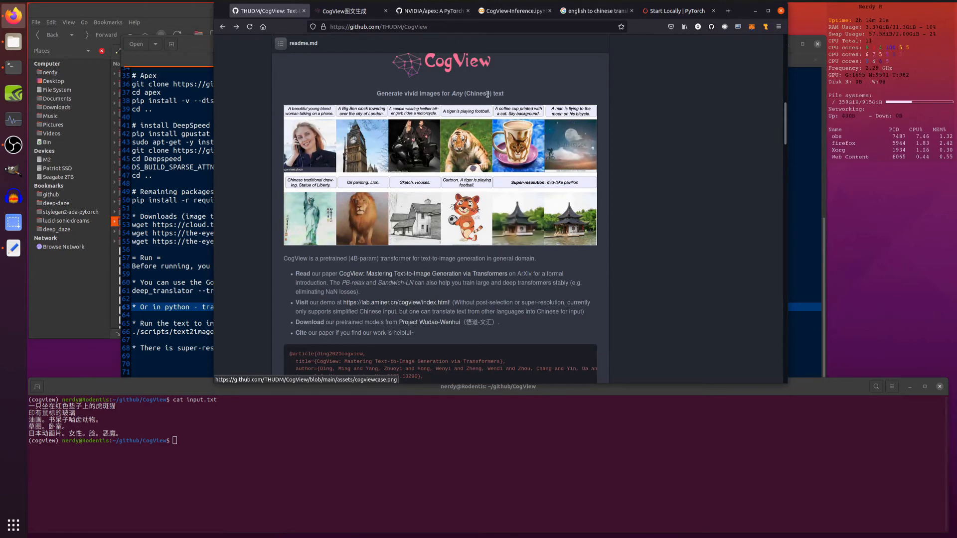
scroll(down, 3)
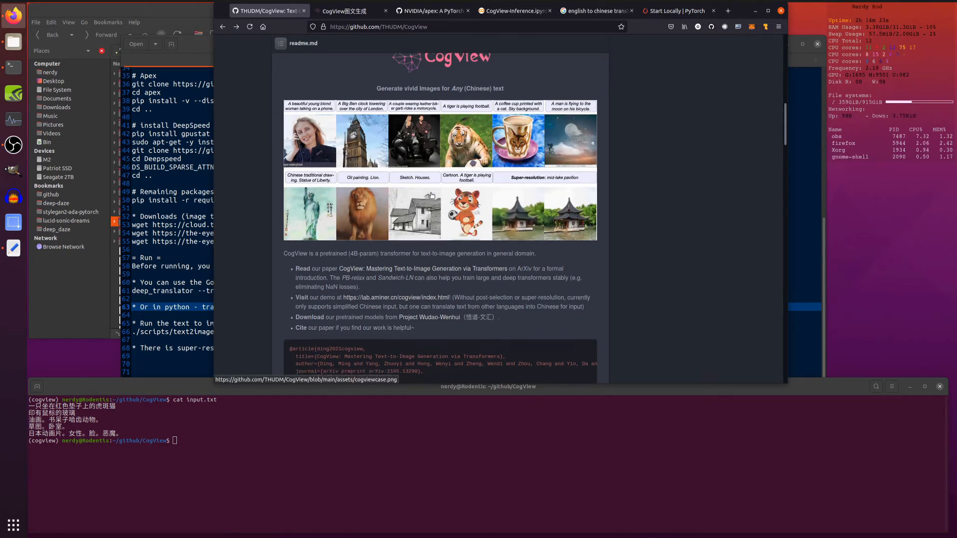
scroll(down, 3)
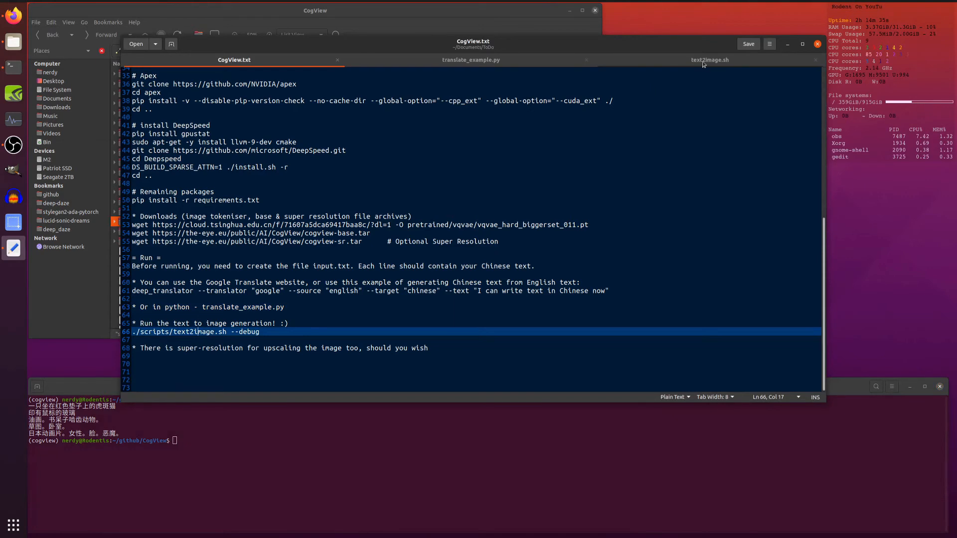
Review text2image.sh's arguments, including input.txt source and samples_text2image output.
click(709, 60)
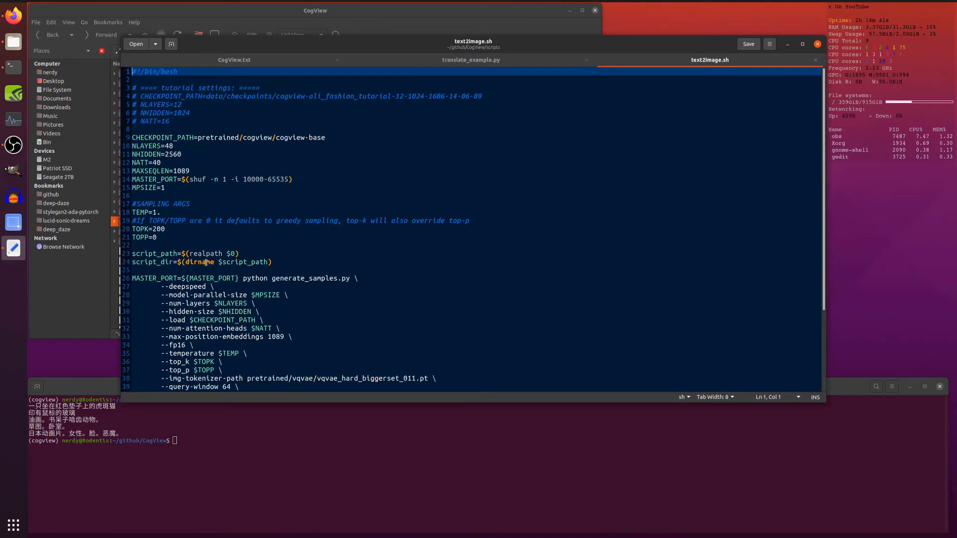
scroll(down, 3)
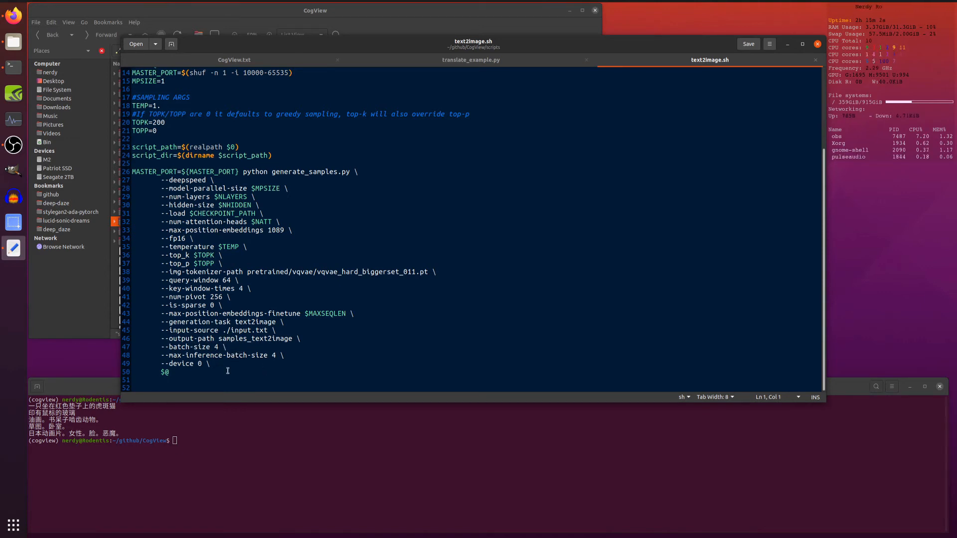
click(234, 60)
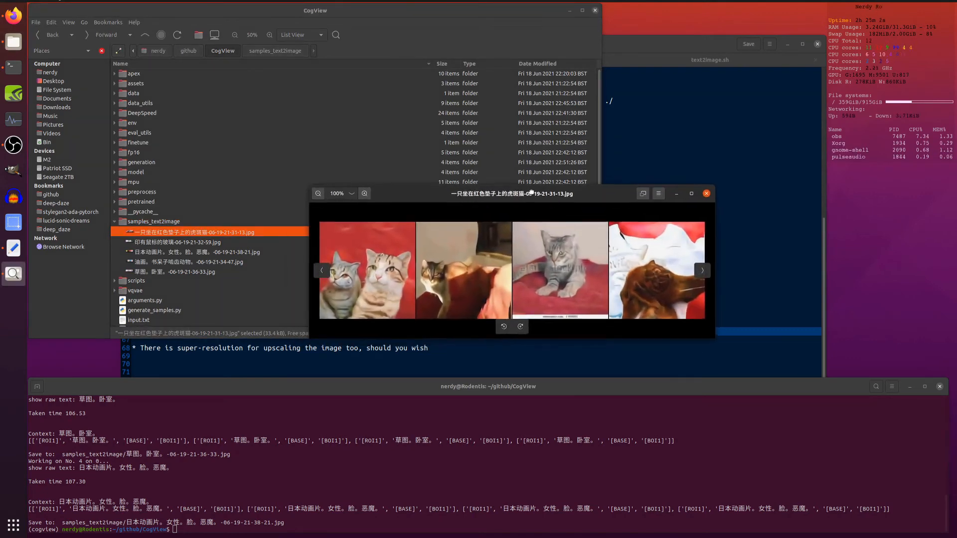
Move the cat grid aside and translate the first prompt: a tabby cat on a red cushion.
drag(512, 193, 552, 159)
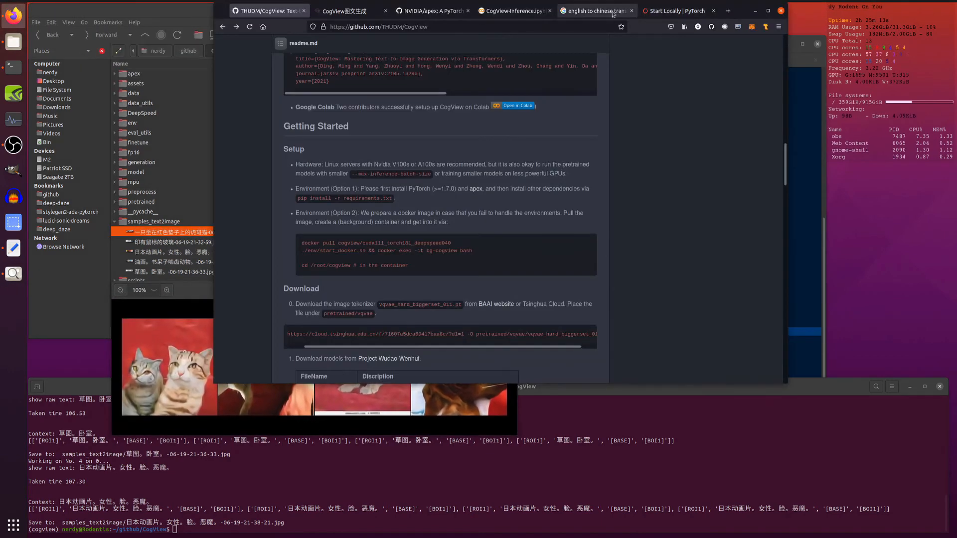
click(590, 11)
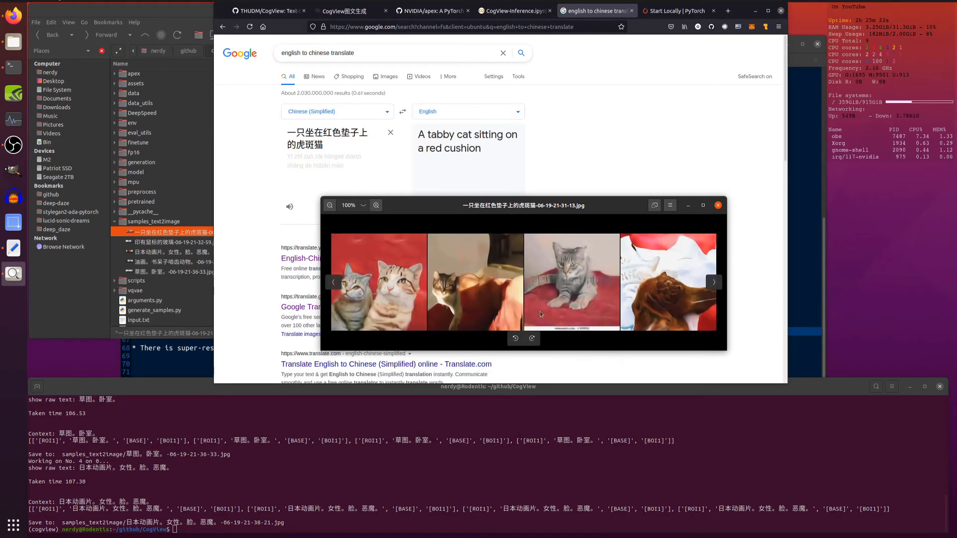
mouse_move(347, 302)
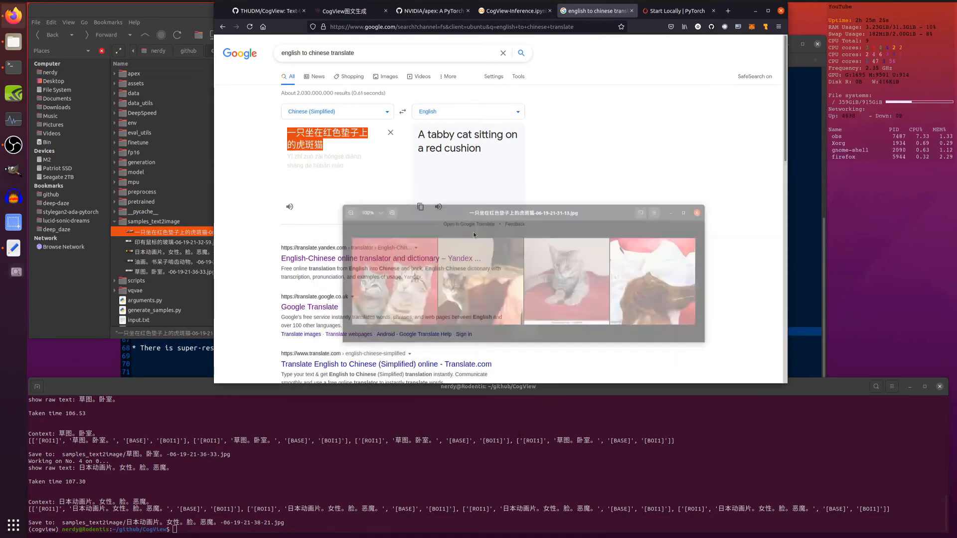
click(180, 242)
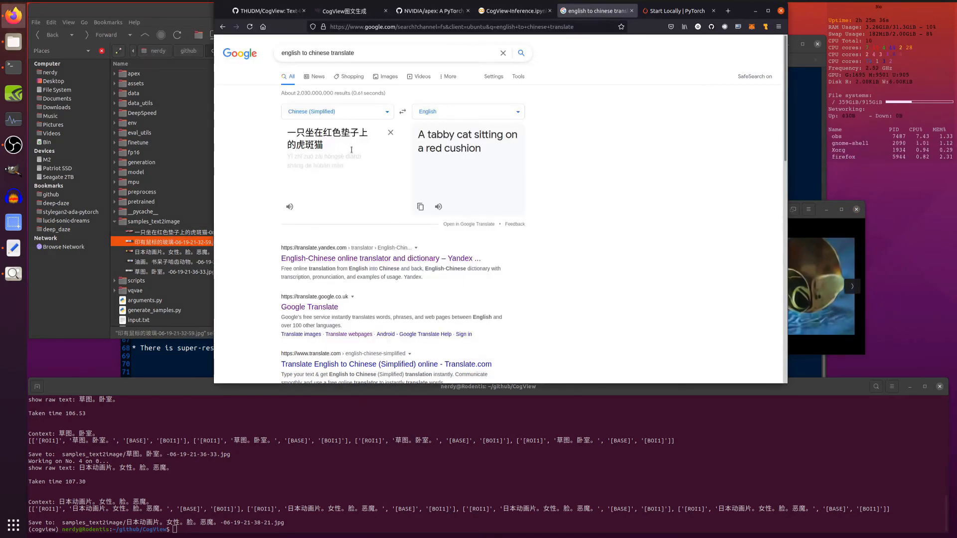
Open the next generated image grid showing cartoon female faces, then close it.
double_click(327, 133)
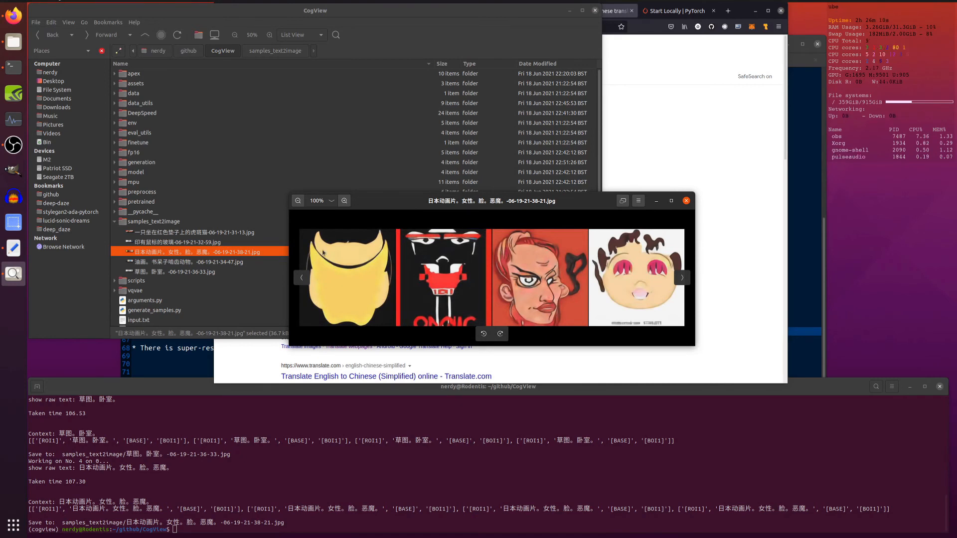
mouse_move(585, 361)
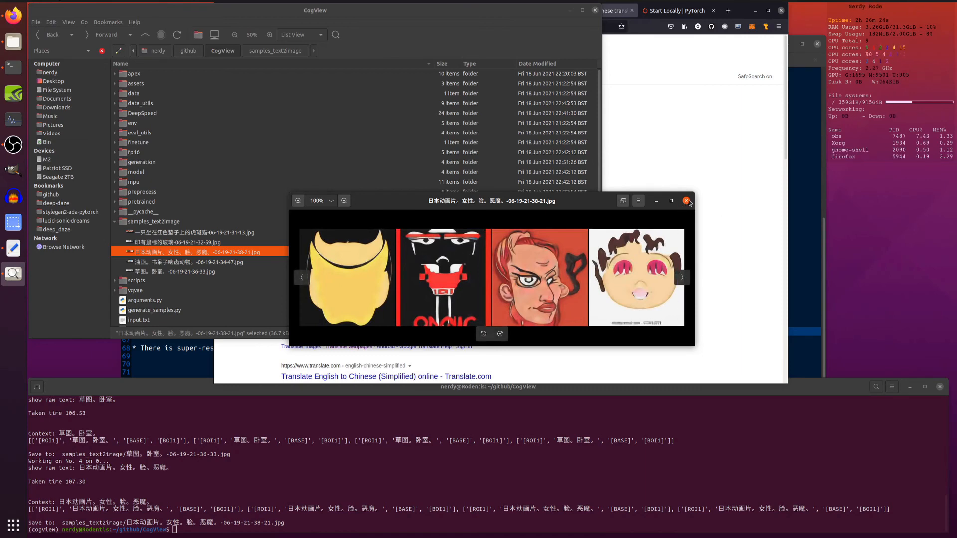
click(687, 201)
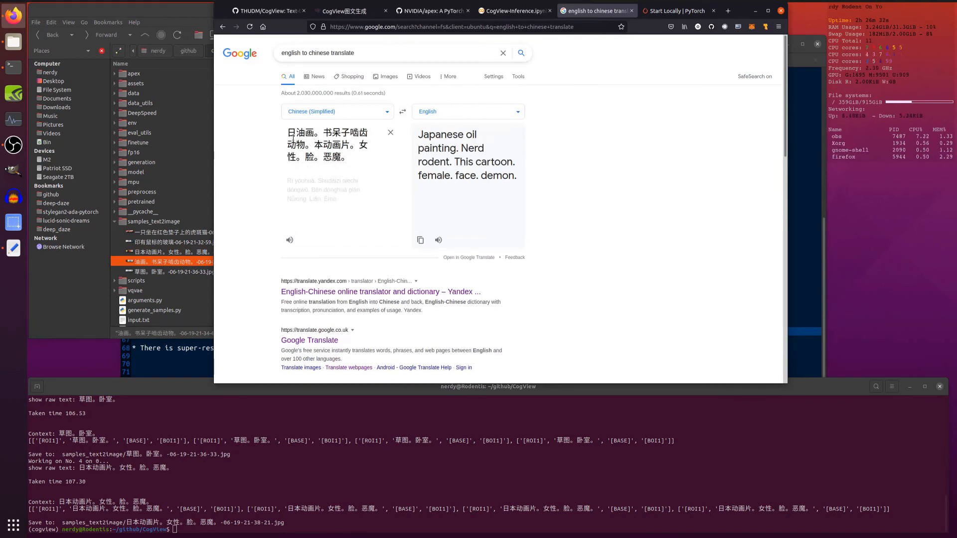
mouse_move(446, 146)
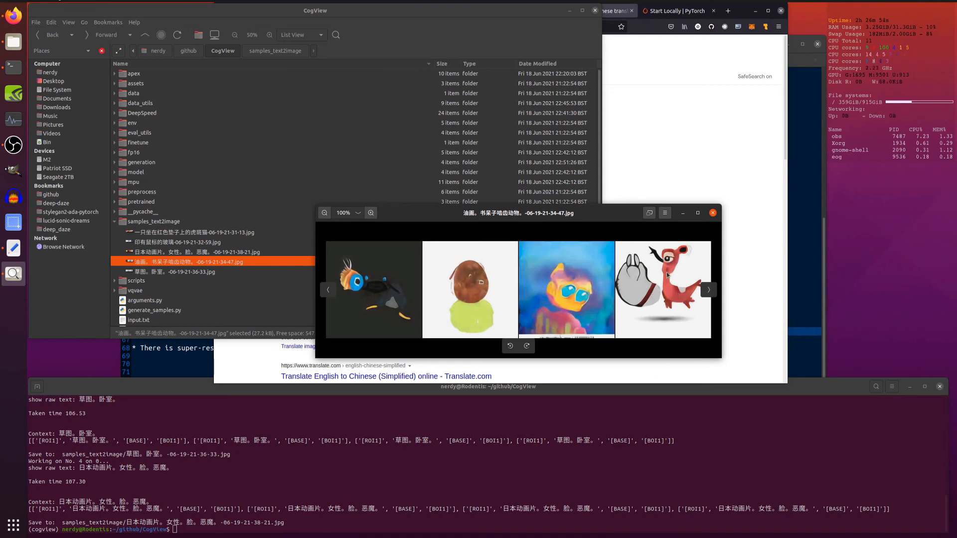
Close the oil-painting rodent grid and open the bedroom sketch grid from samples_text2image.
click(712, 212)
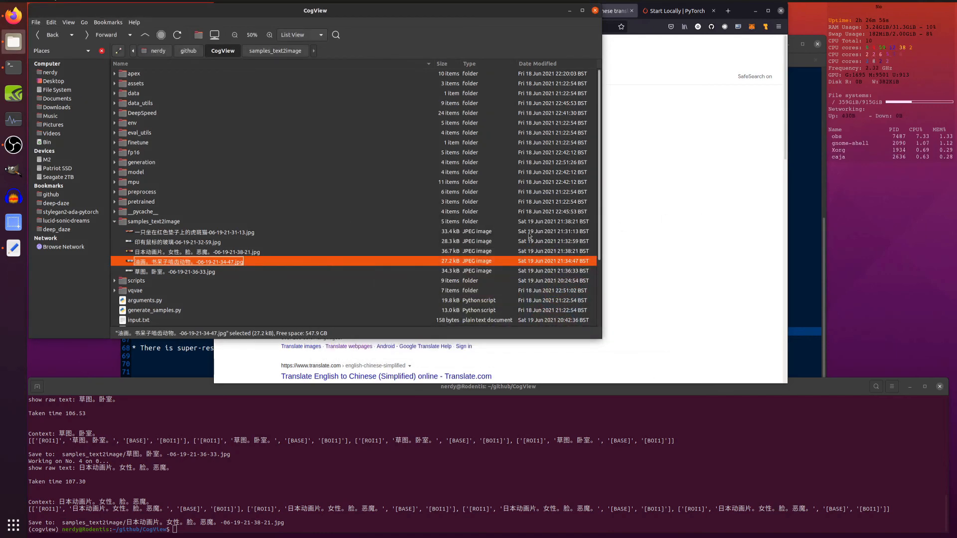
double_click(171, 271)
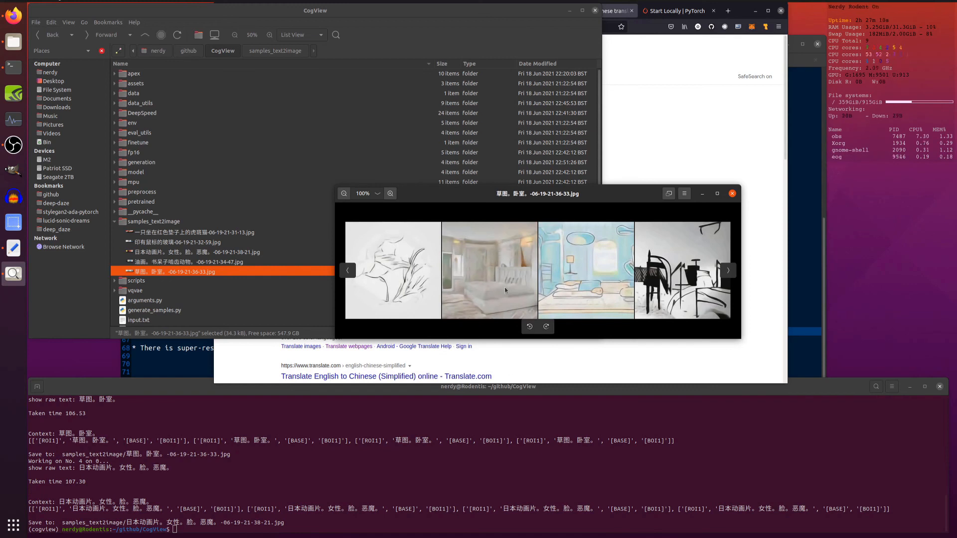
mouse_move(582, 258)
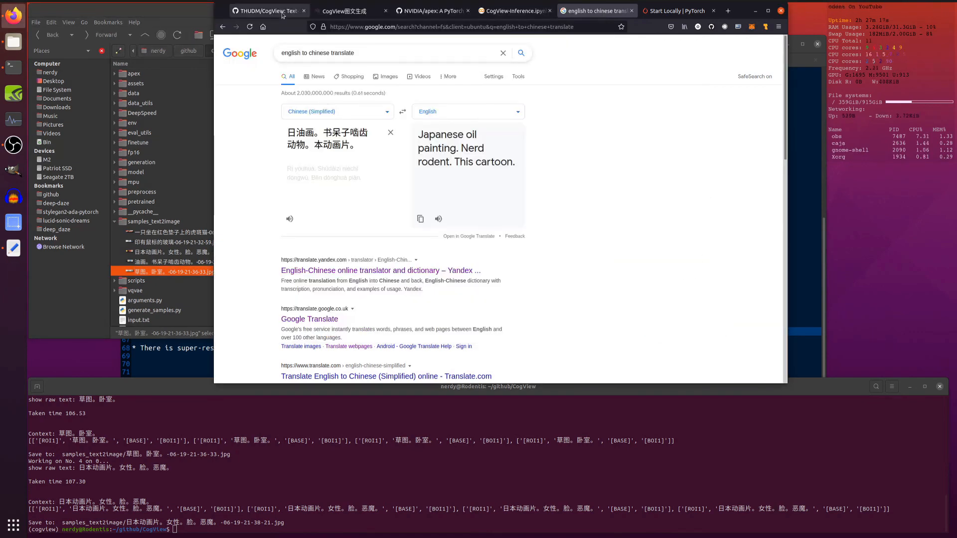
Return to the THUDM/CogView GitHub page and scroll through its readme sample images.
click(267, 11)
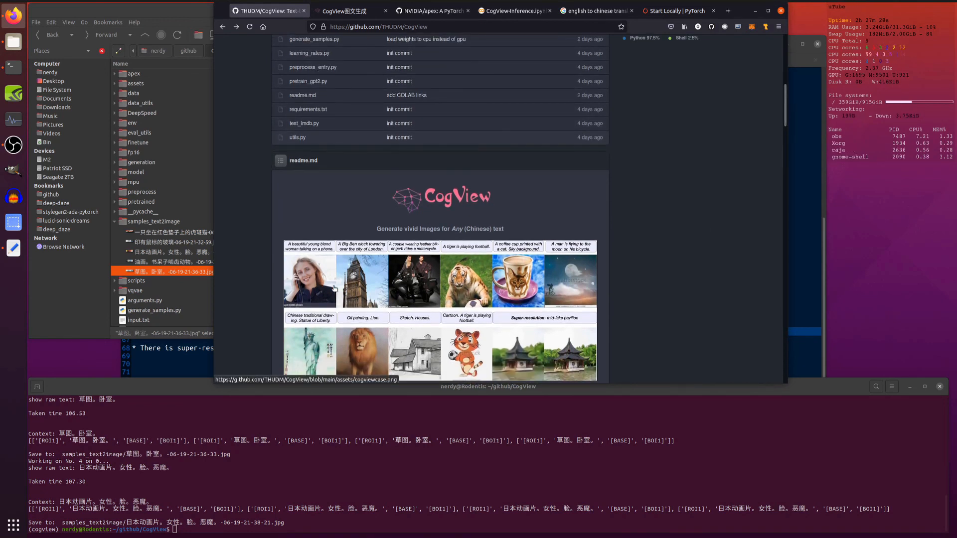
scroll(down, 3)
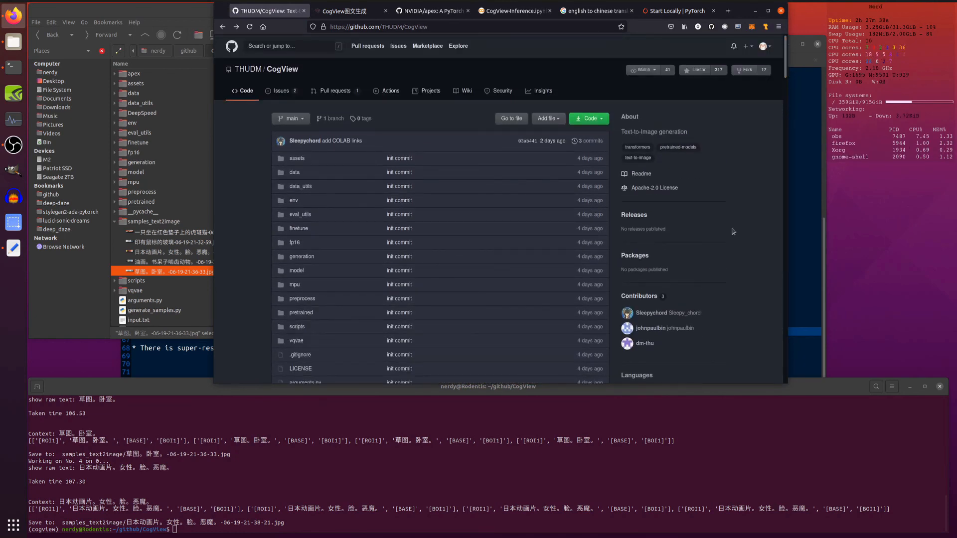
mouse_move(742, 234)
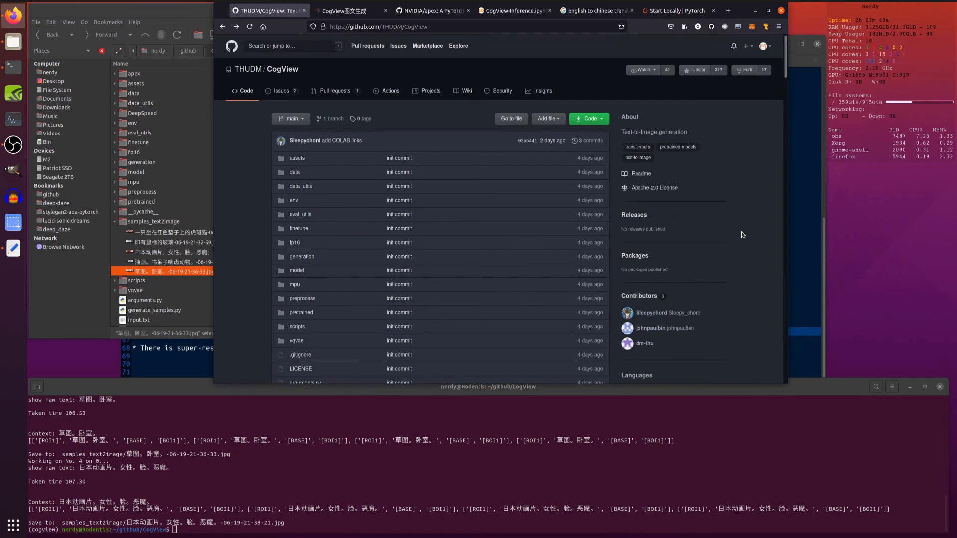